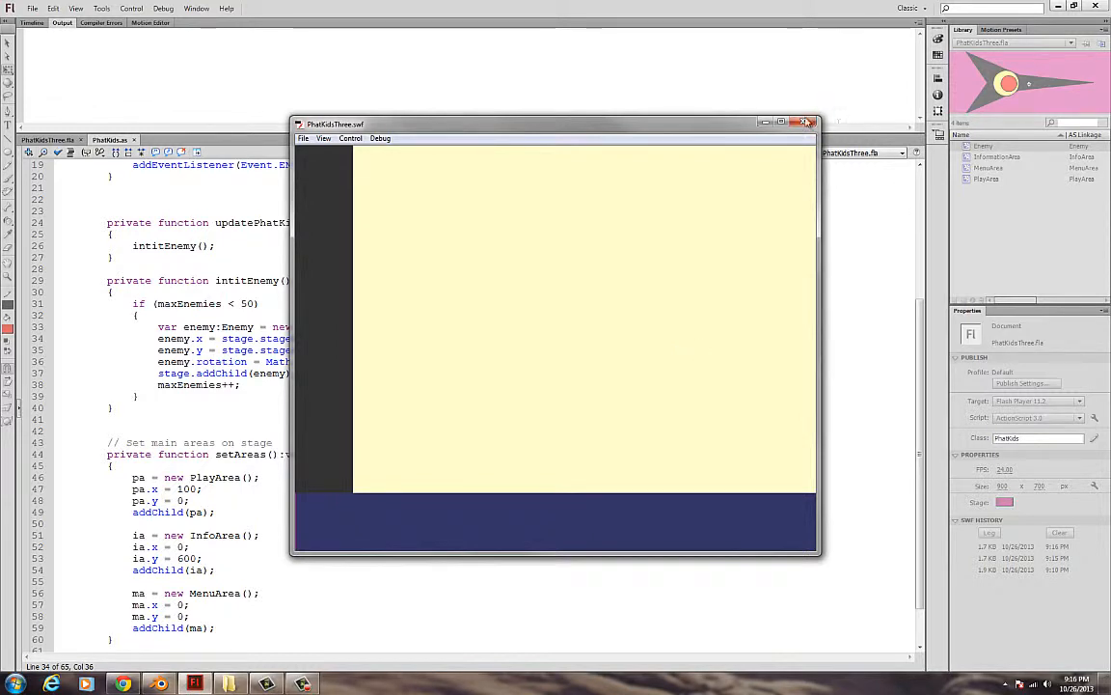
Close the PhatKidsThree.swf test movie window to return to the code
left_click(806, 123)
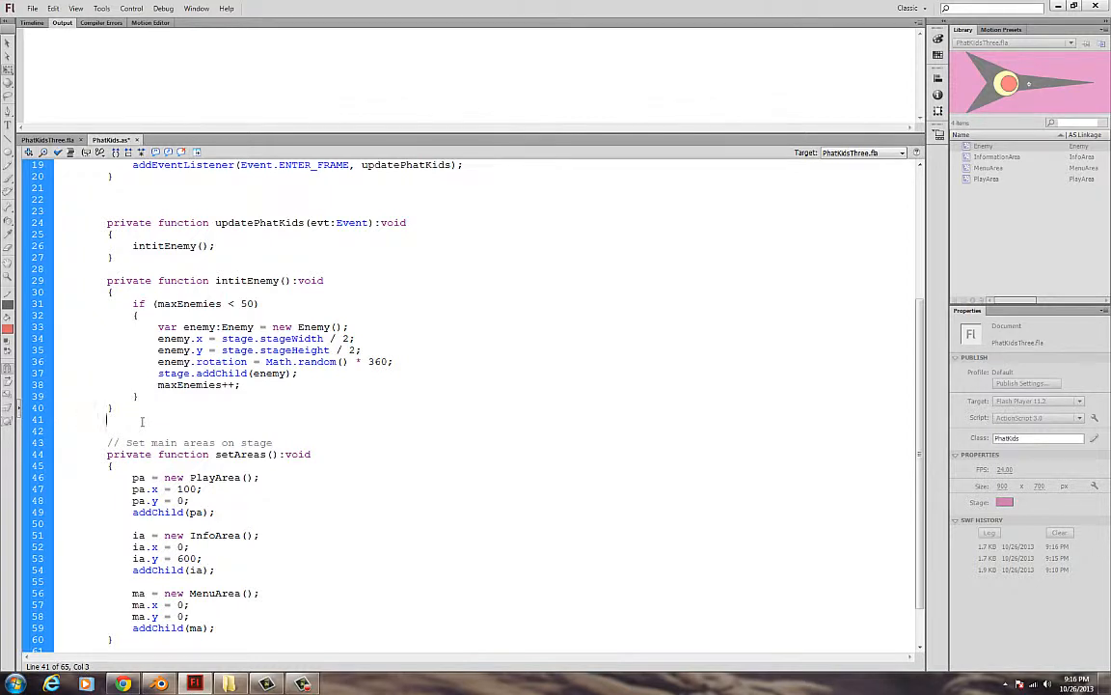
Declare 'private function createGameAreaMask():Sprite' with empty braces below intitEnemy
type("H")
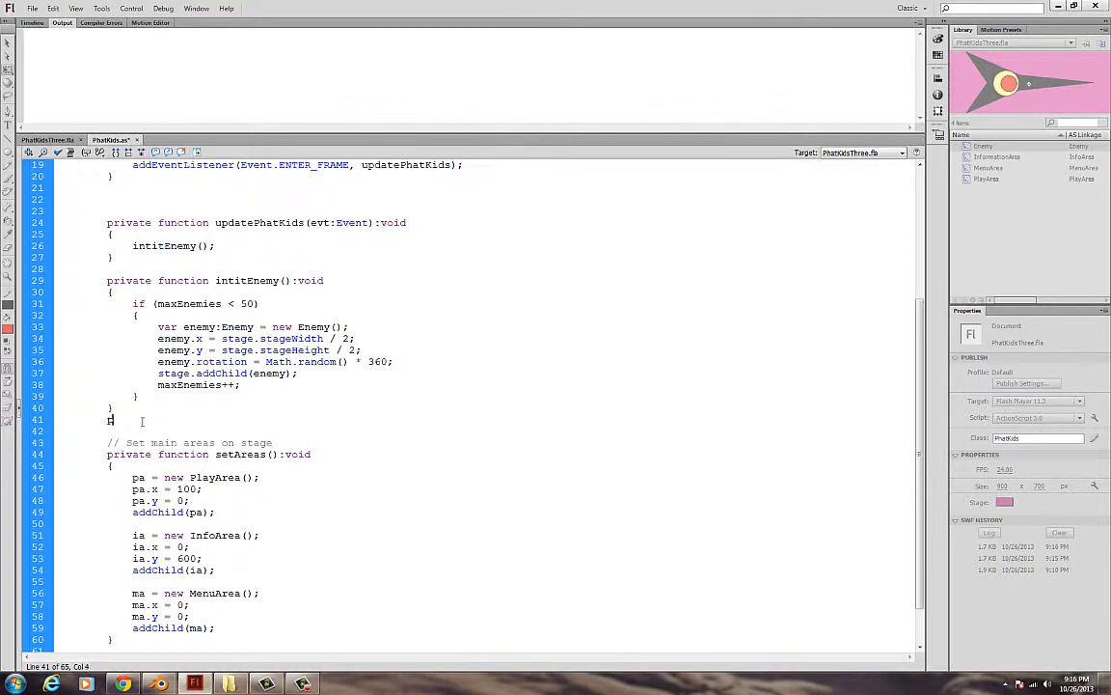
type("private")
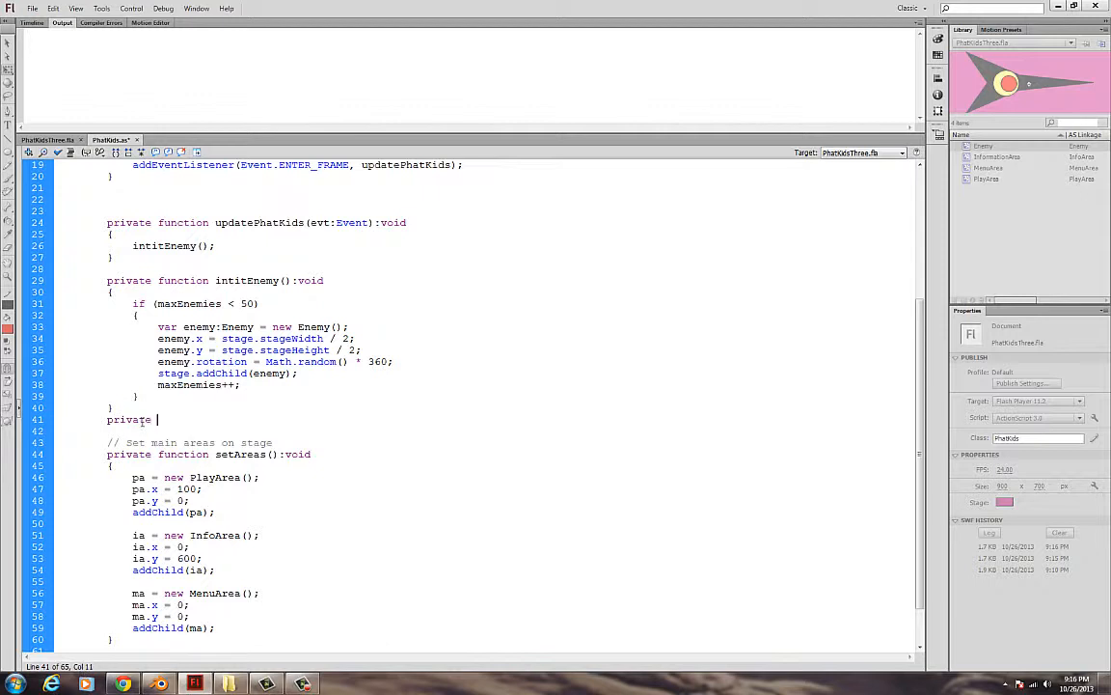
type("function cre")
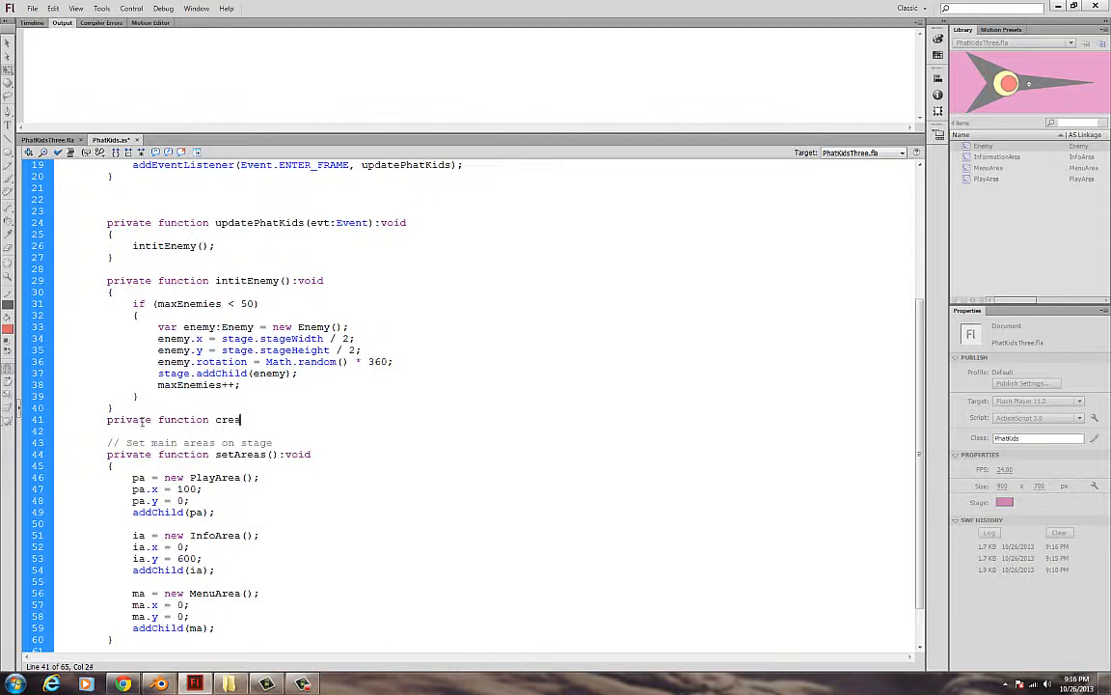
type("ate")
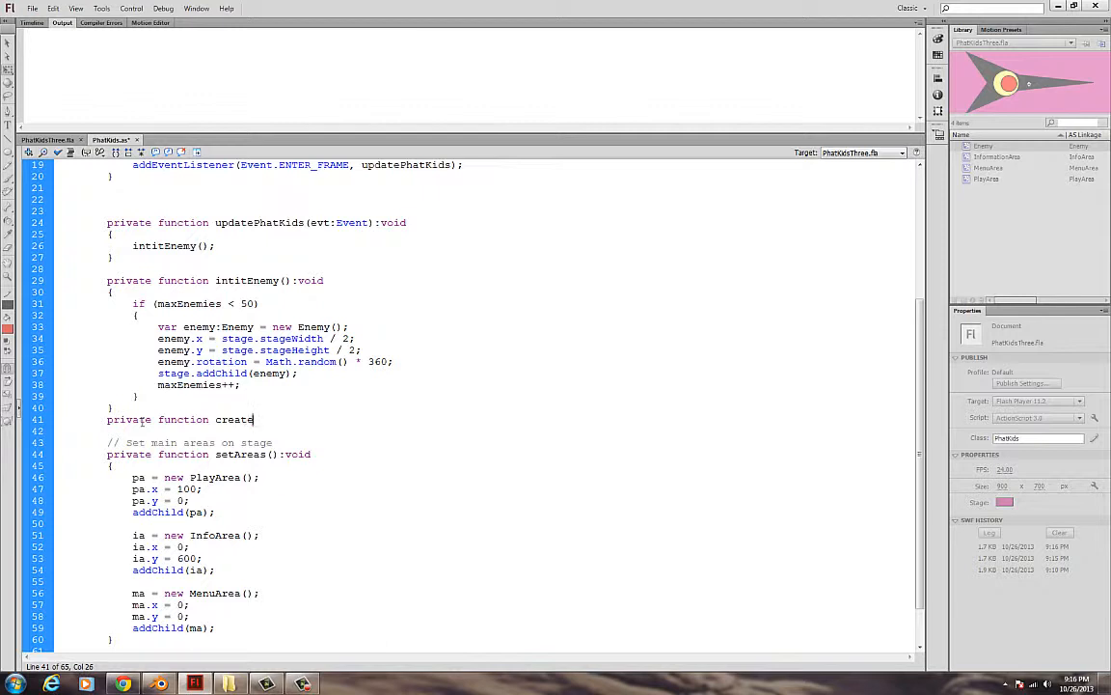
type("Game")
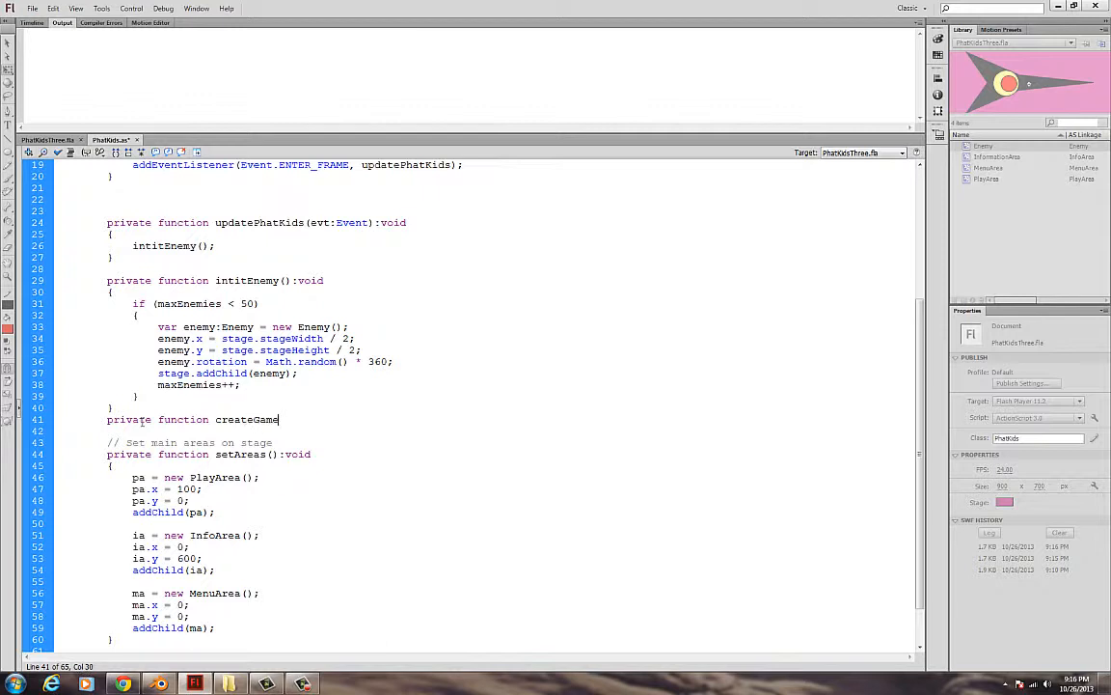
type("AreaMask(")
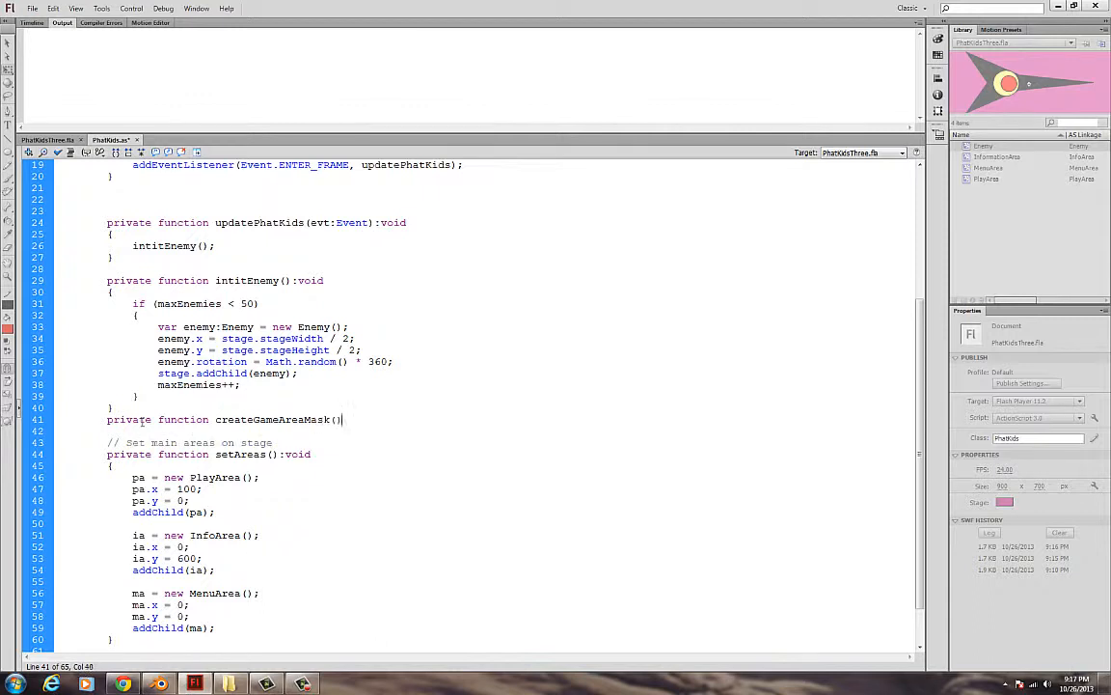
type("(")
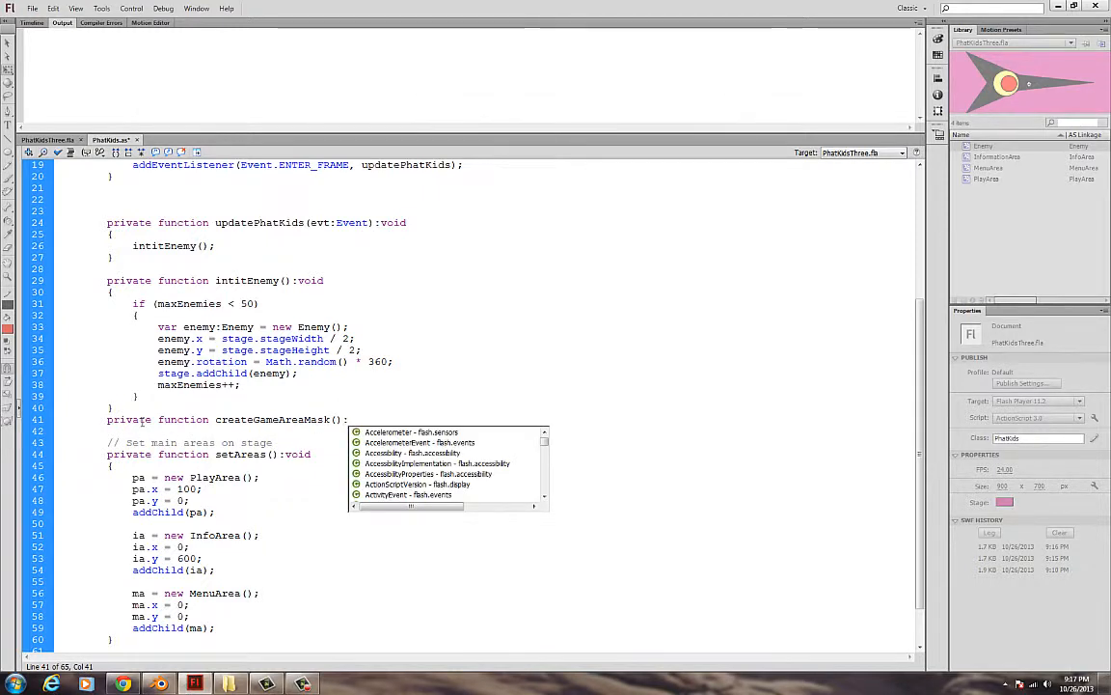
type(":")
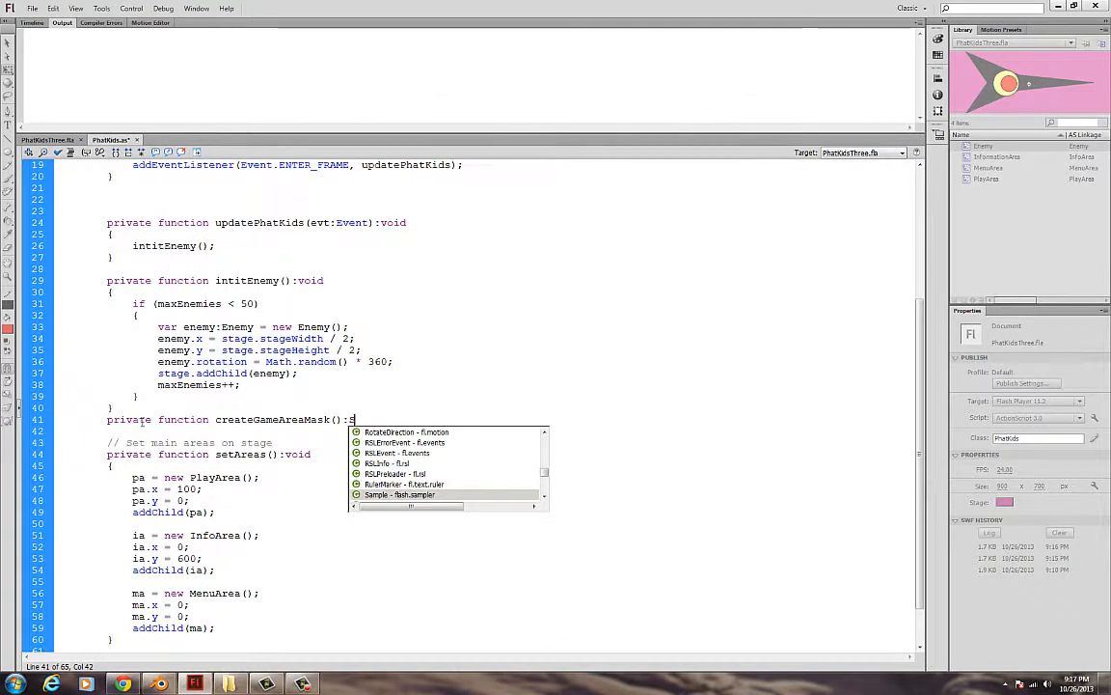
type("prite")
type("{")
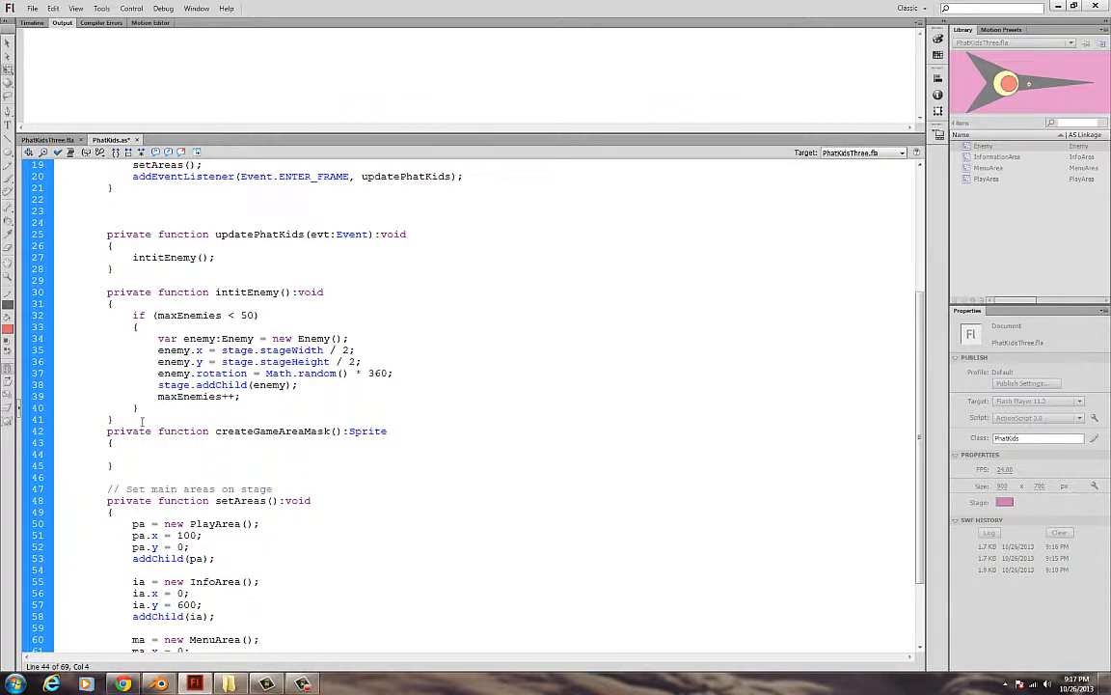
left_click(133, 454)
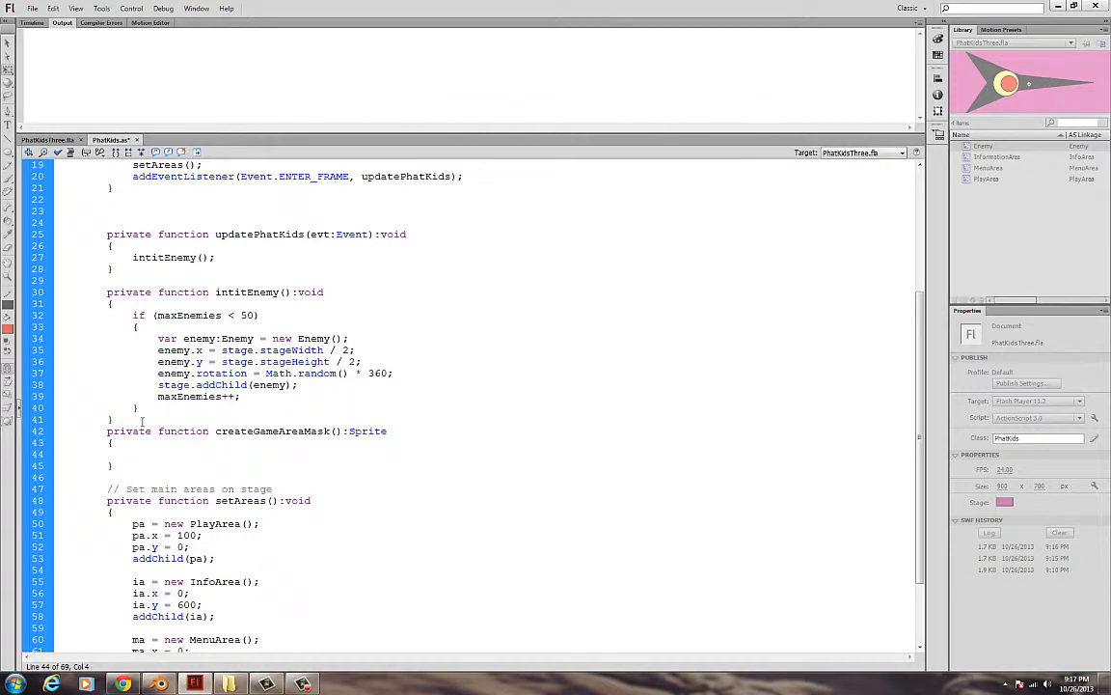
Rename the function to createPlayAreaMask and declare 'var playAreaMask:Sprite = new Sprite();' inside
left_click(132, 454)
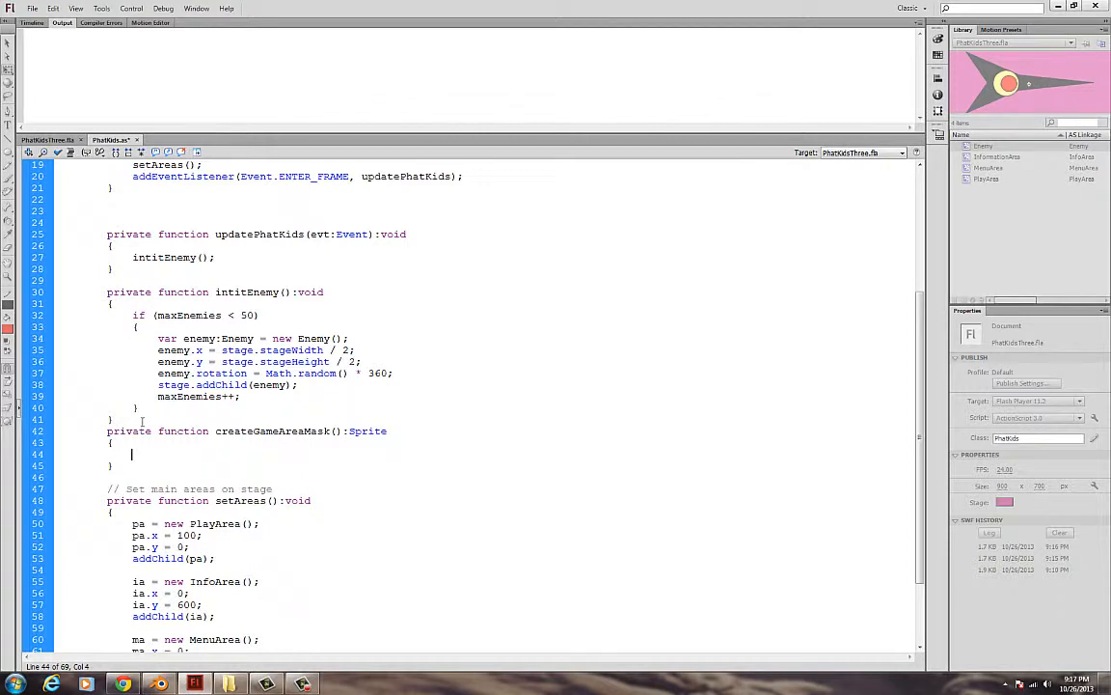
type("var")
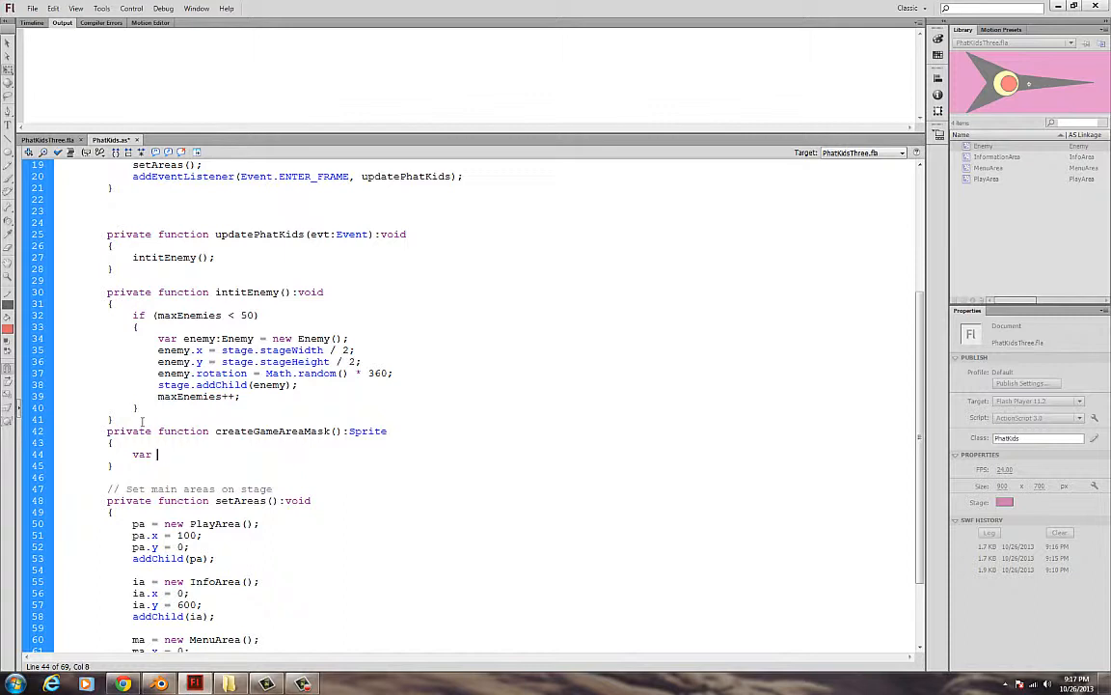
type("gameArea")
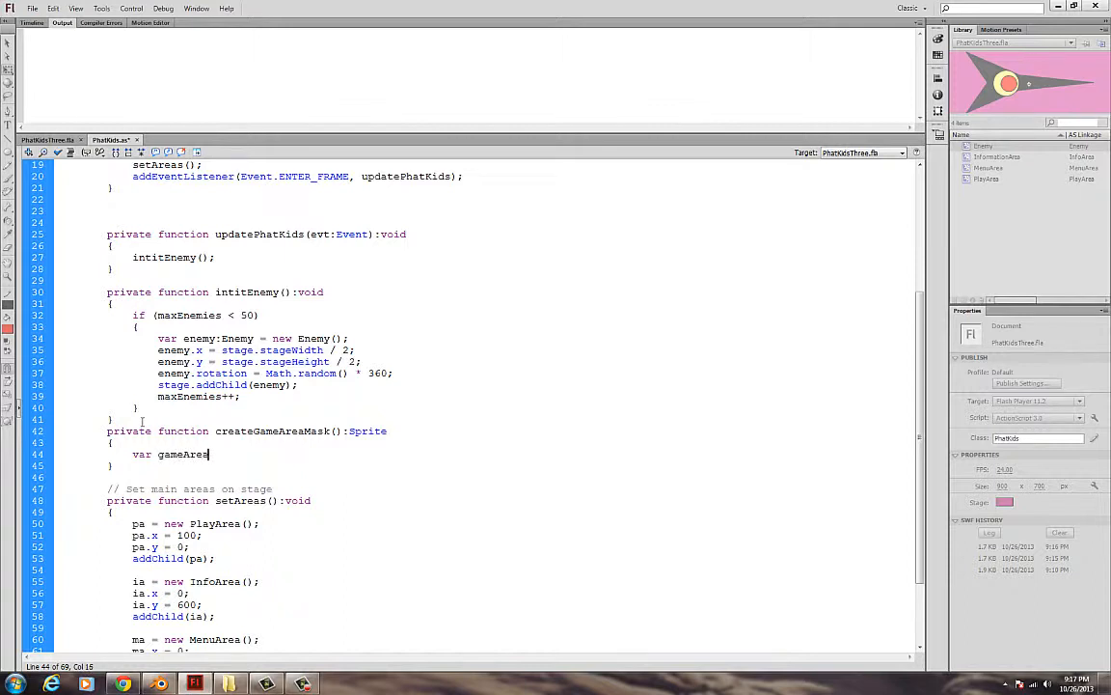
type("Mask")
left_click(247, 430)
type("Play")
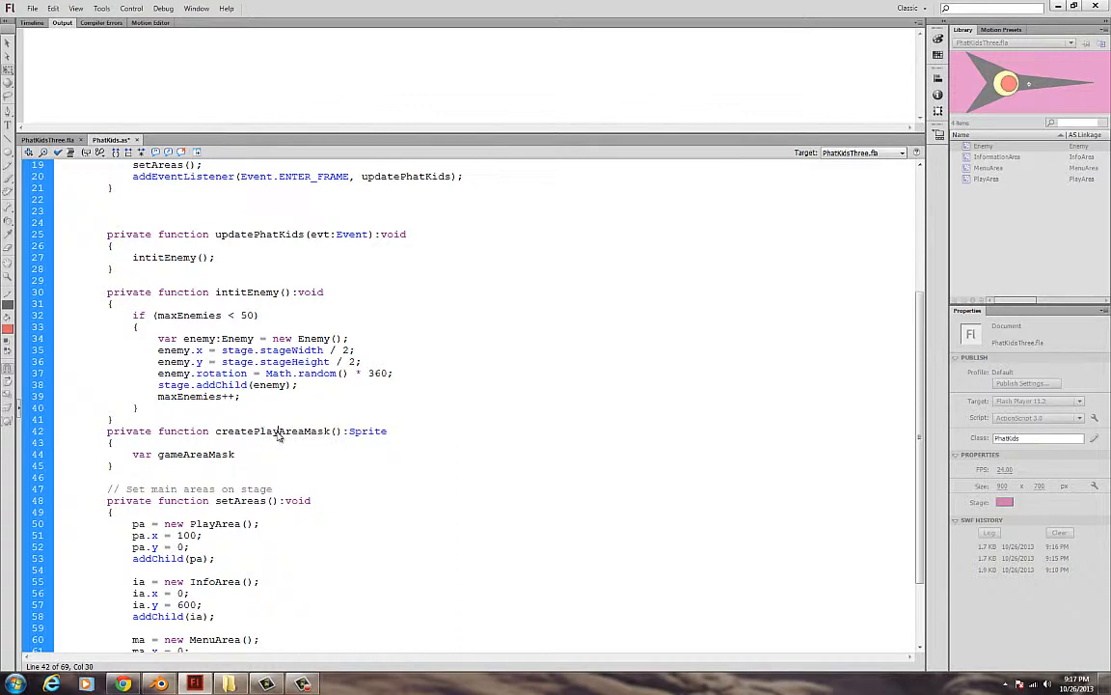
double_click(170, 454)
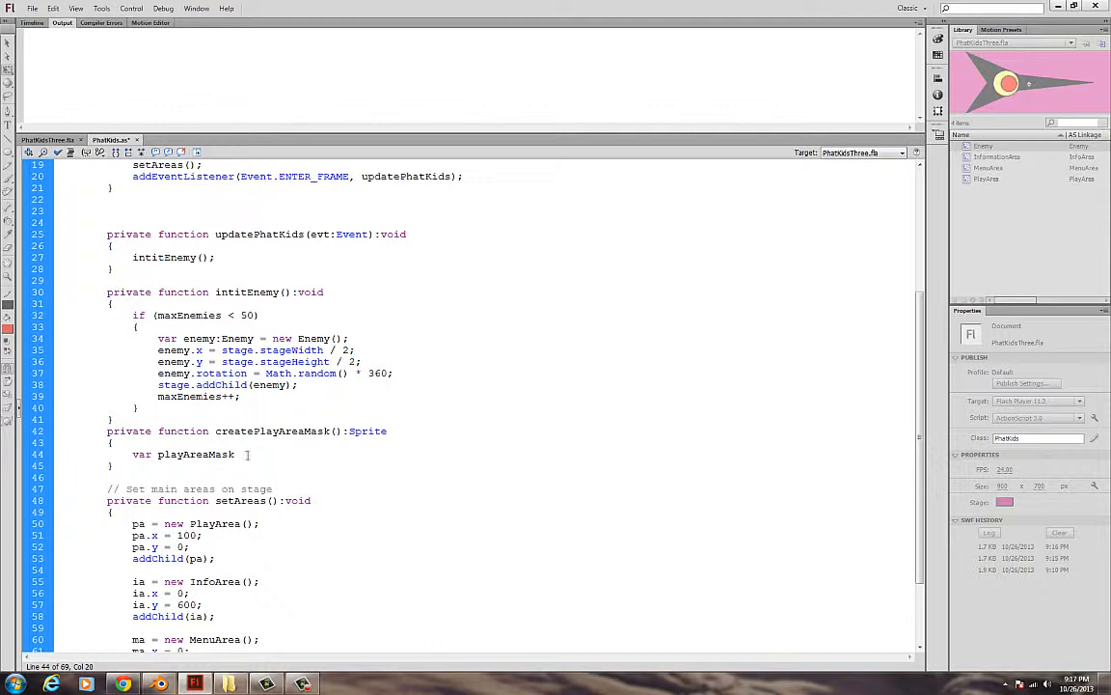
type(":S")
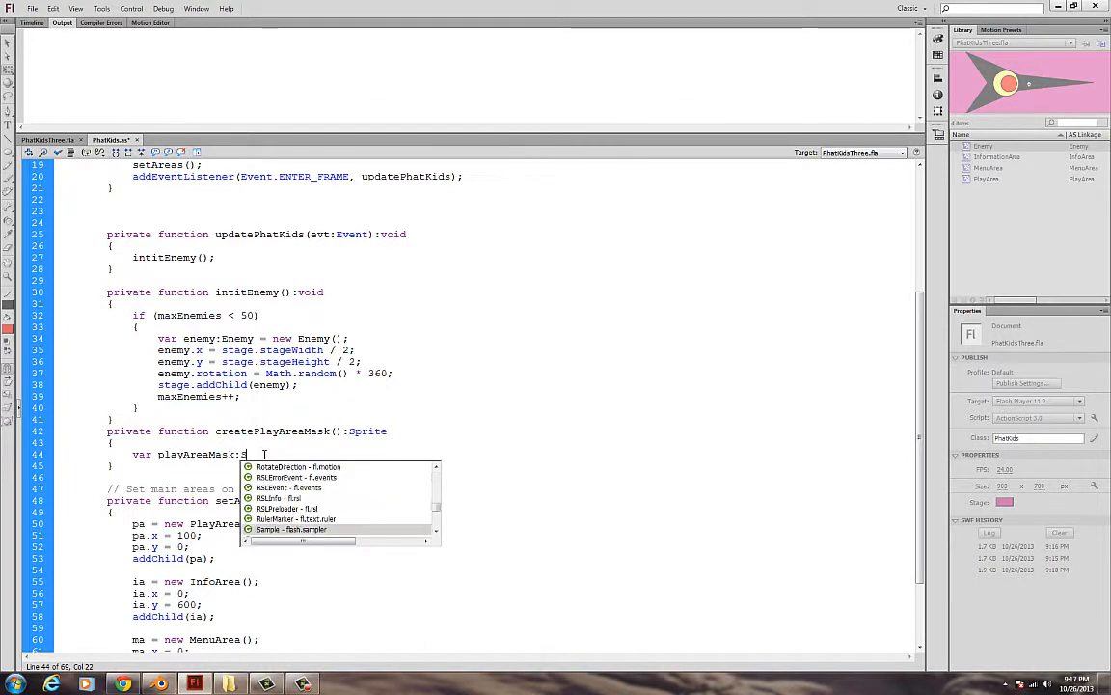
type("prite = new")
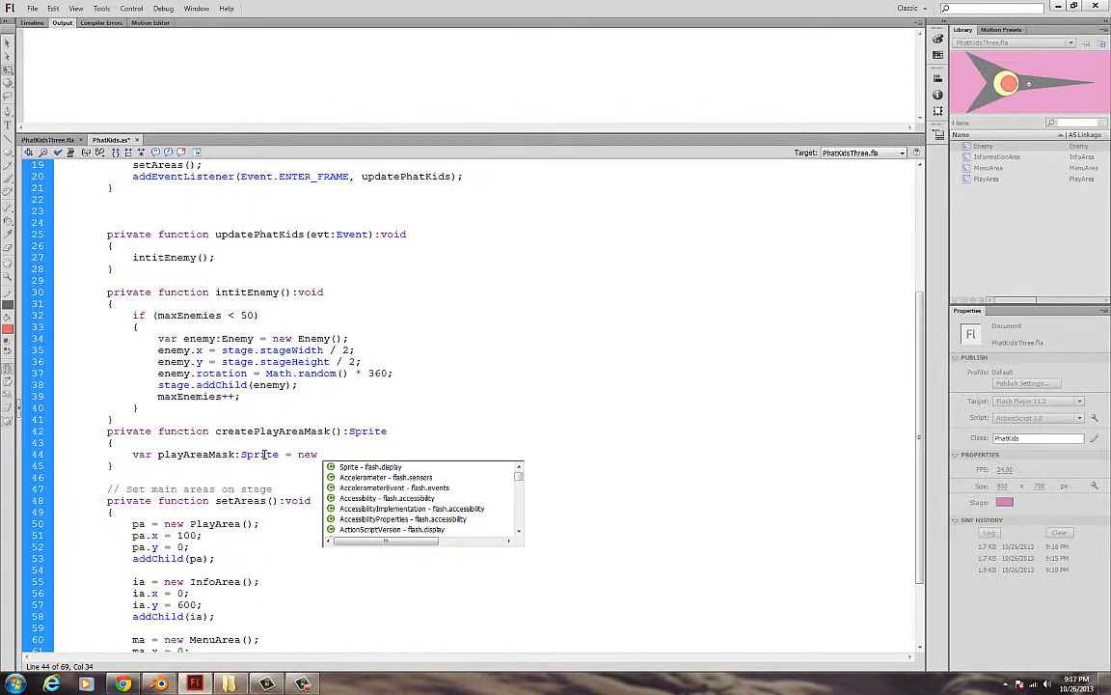
type("Sprite();")
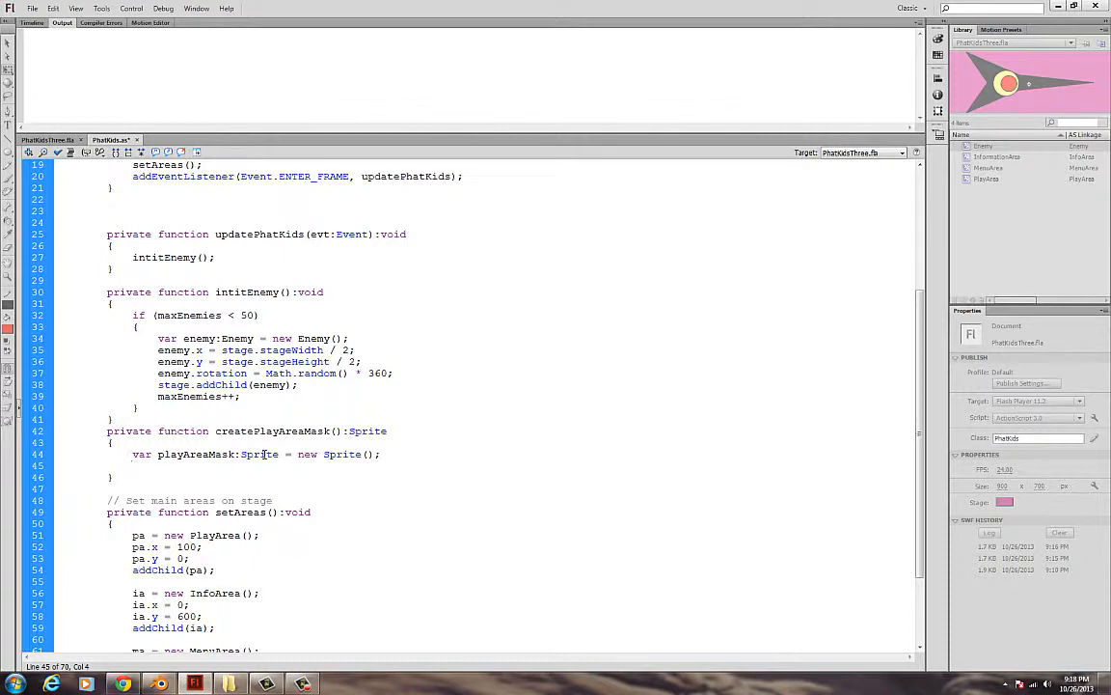
Write playAreaMask.graphics.beginFill() with code hints and duplicate the line twice
double_click(195, 454)
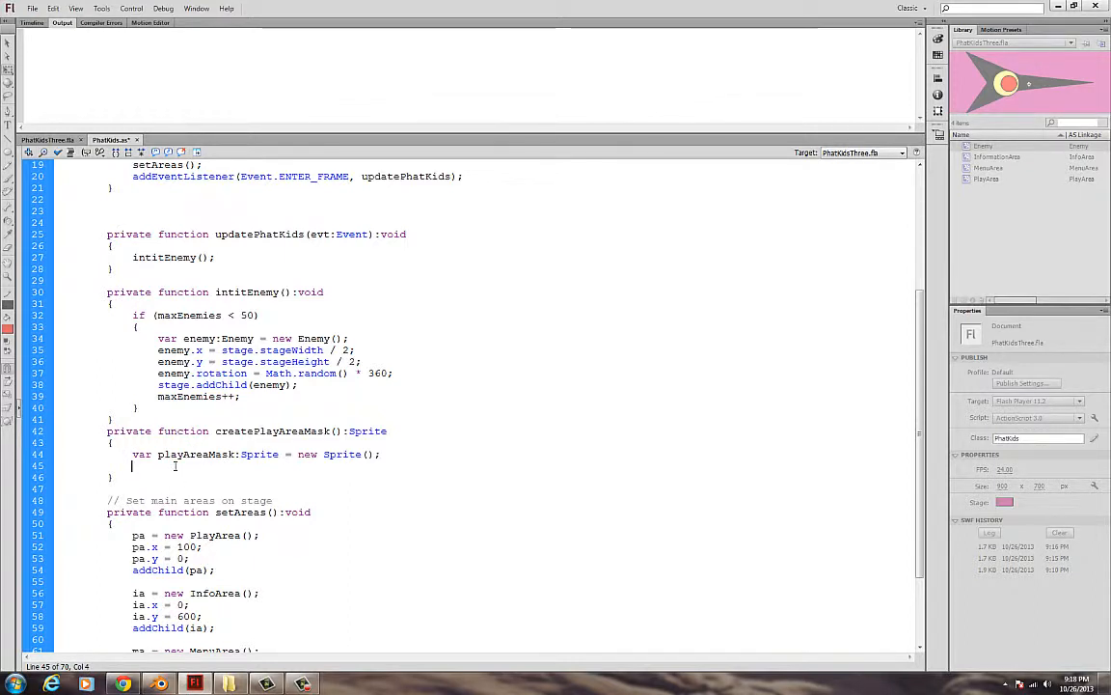
type("playAreaMask")
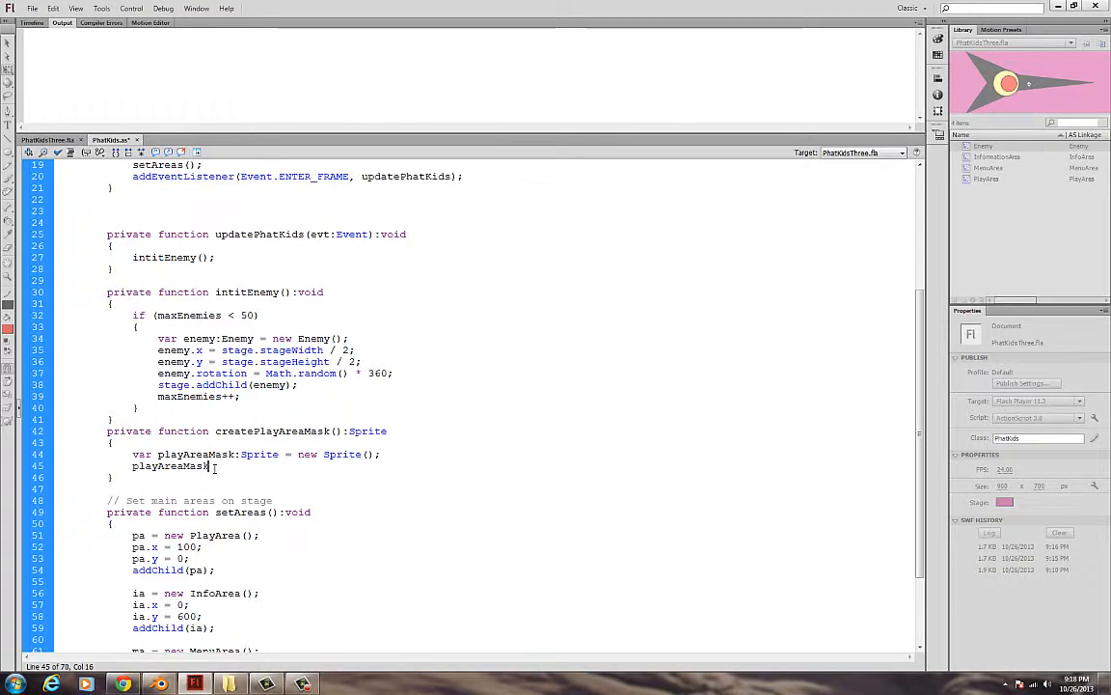
type(".")
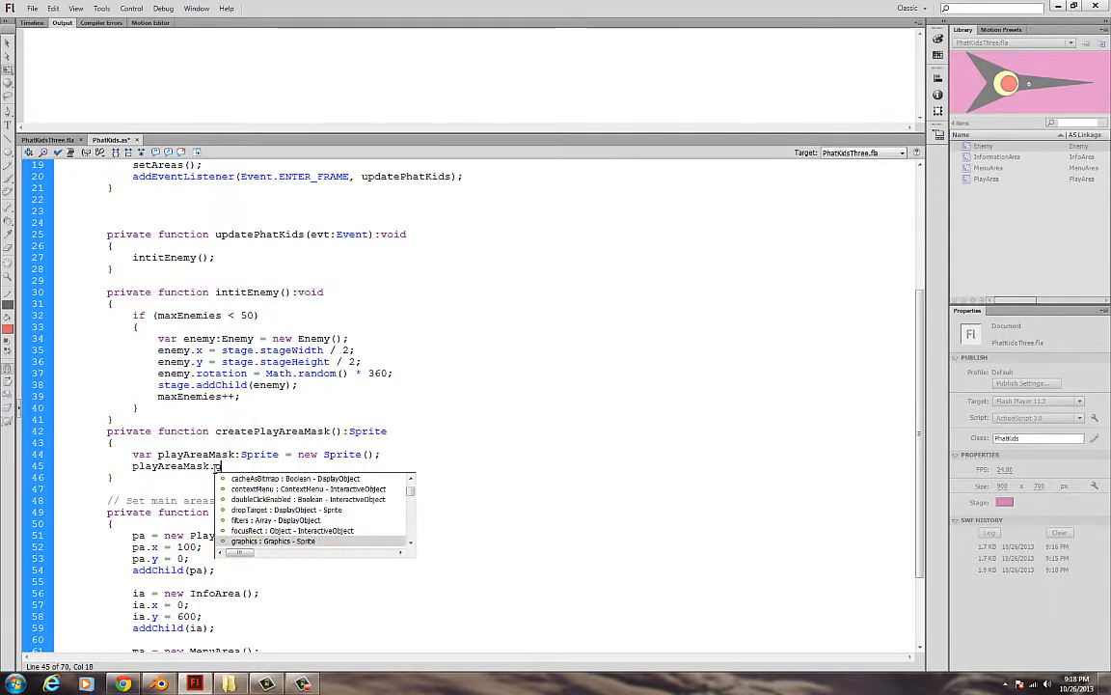
type("graphhnid")
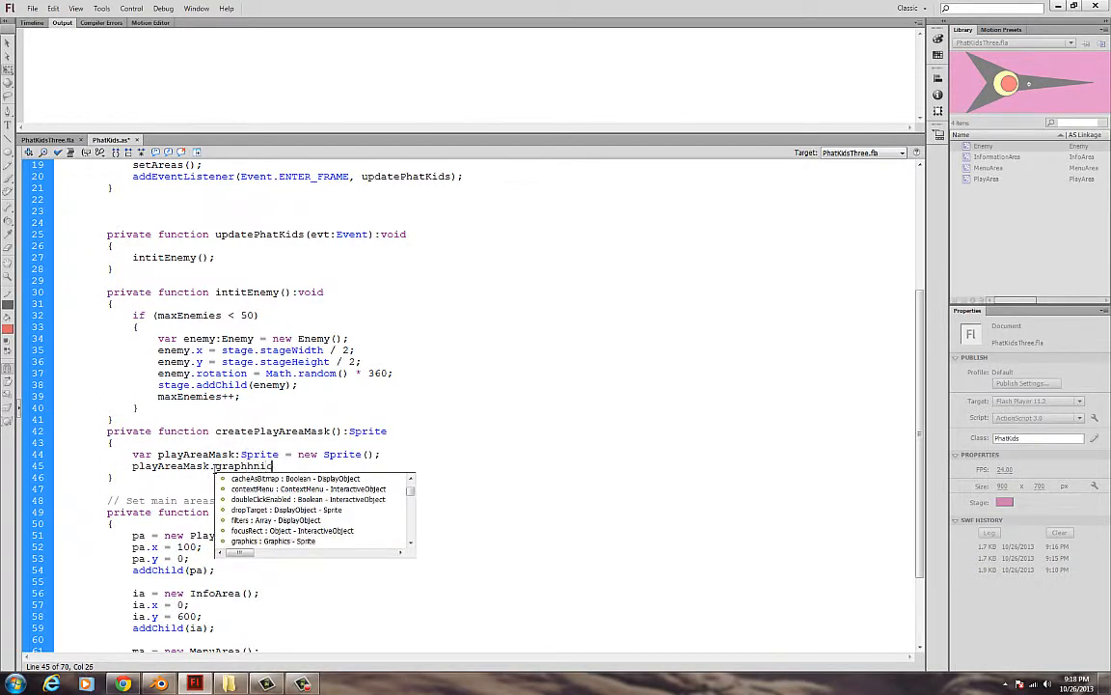
key("Backspace")
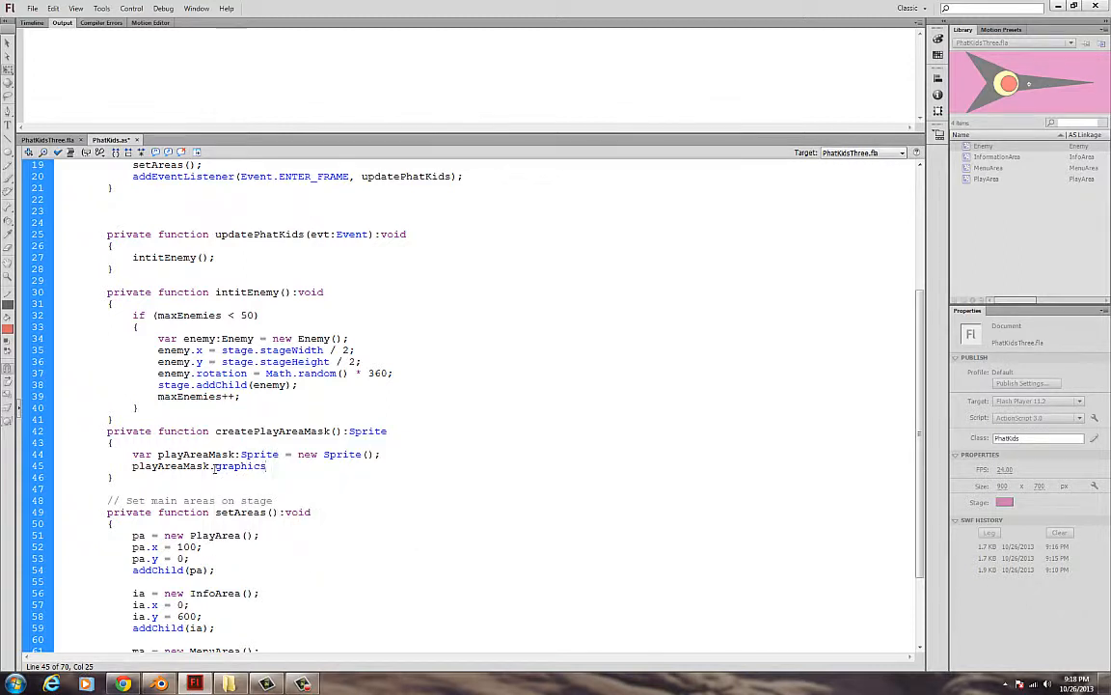
type(".")
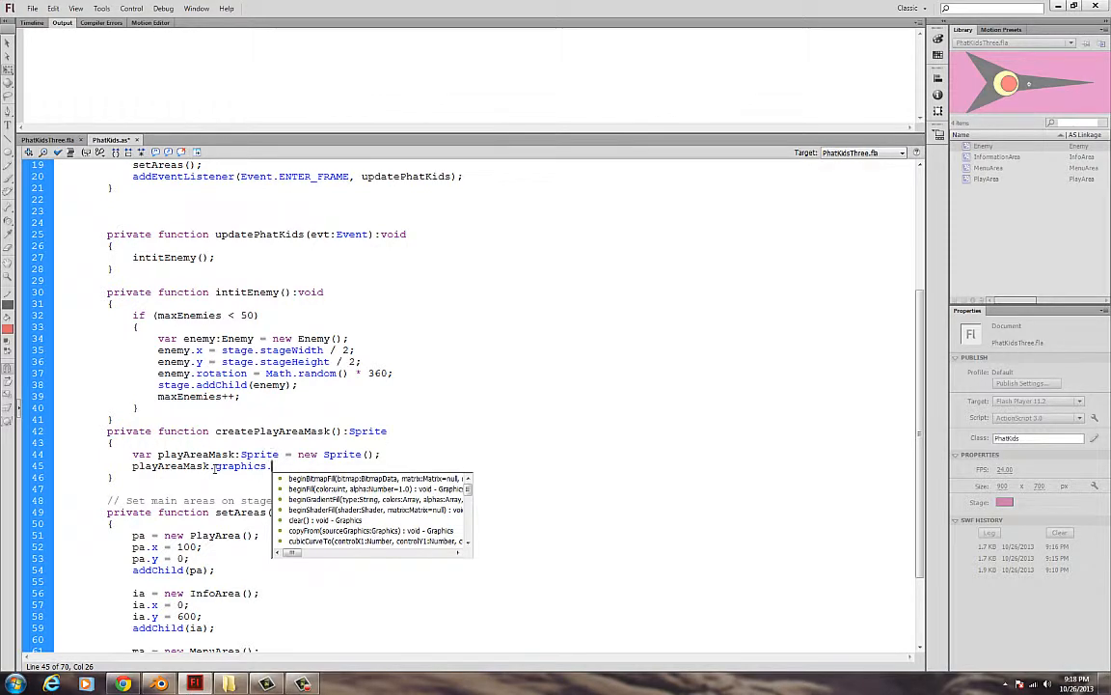
type("be")
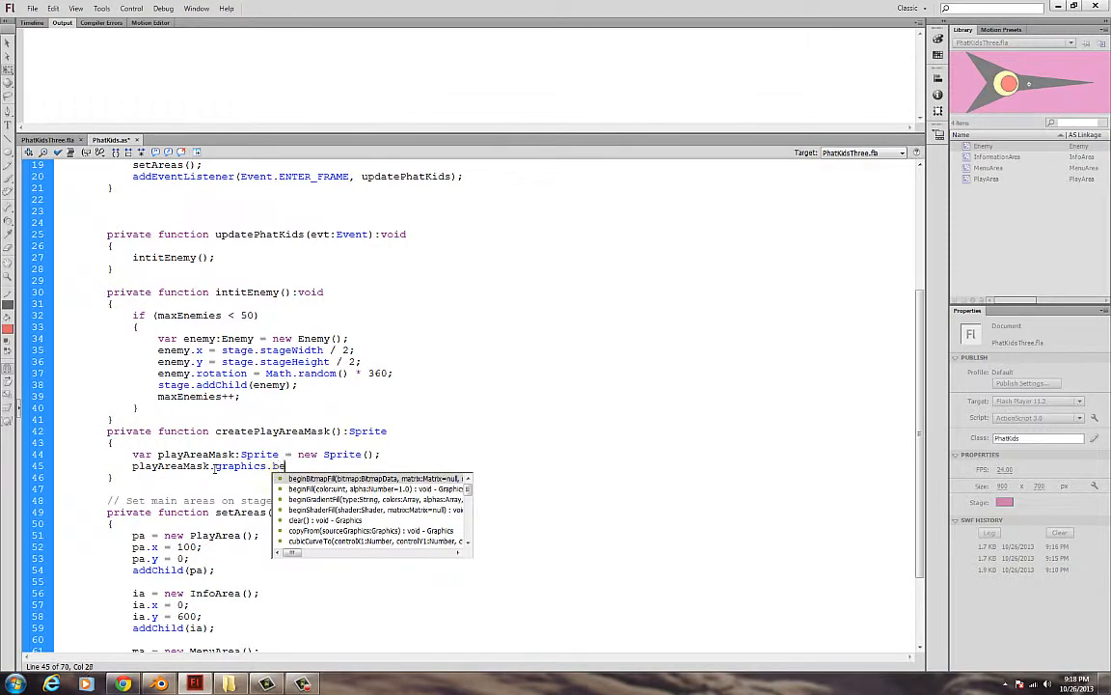
type("ginFill();")
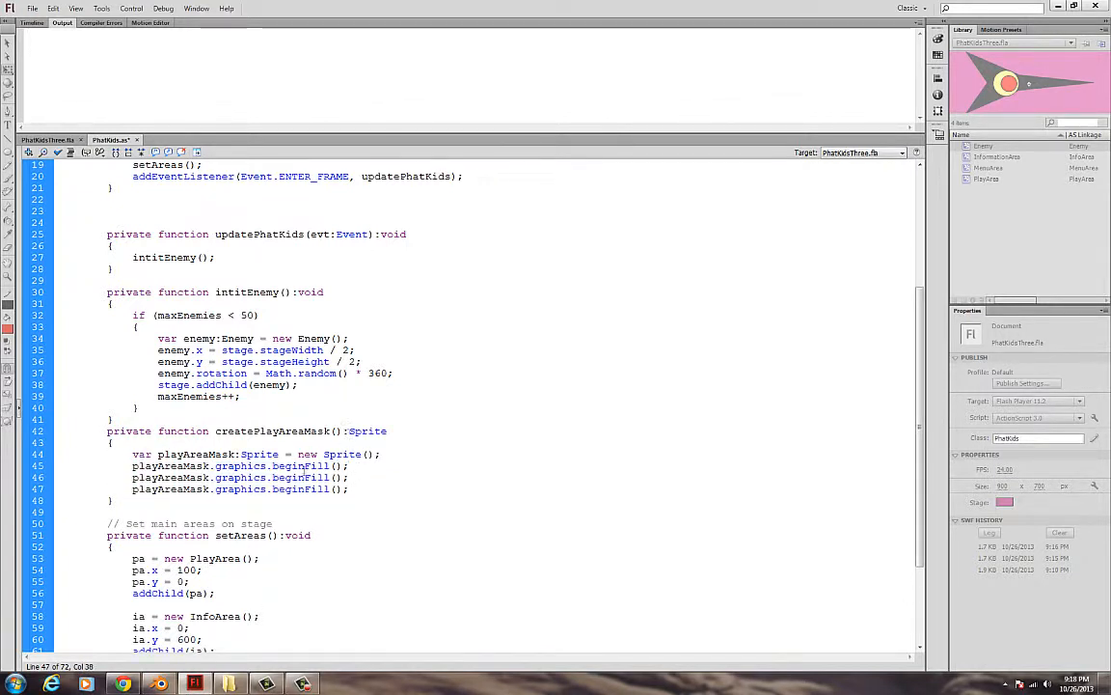
Change the duplicate lines to drawRect and endFill(), with beginFill(0xFFFFFF)
double_click(300, 477)
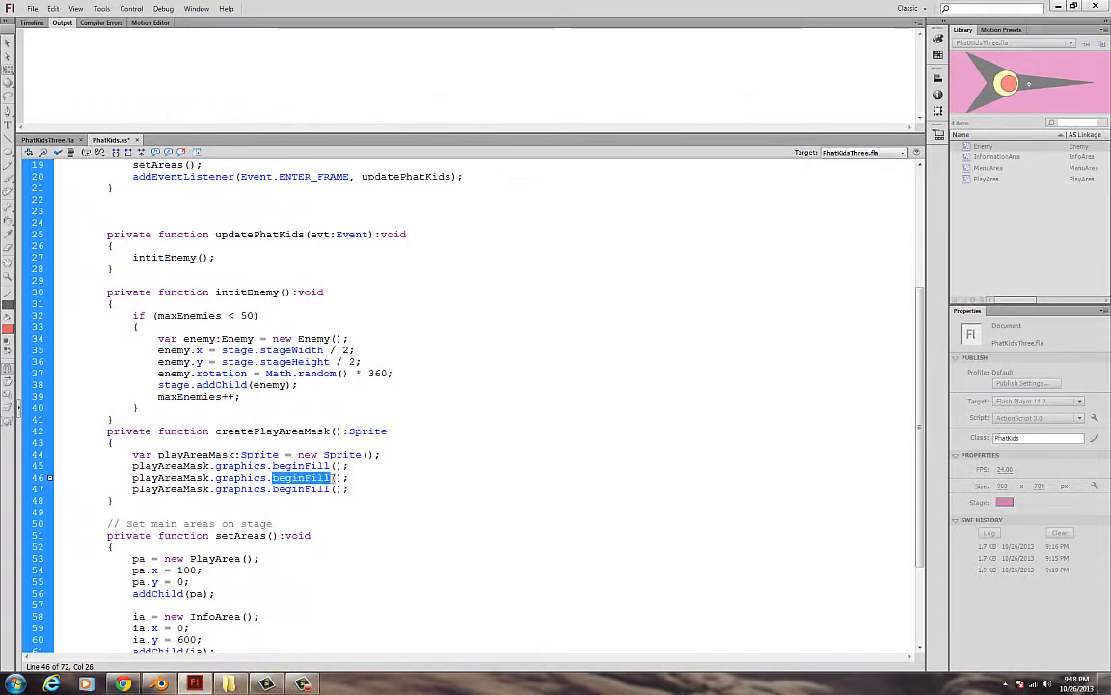
type("drawRect")
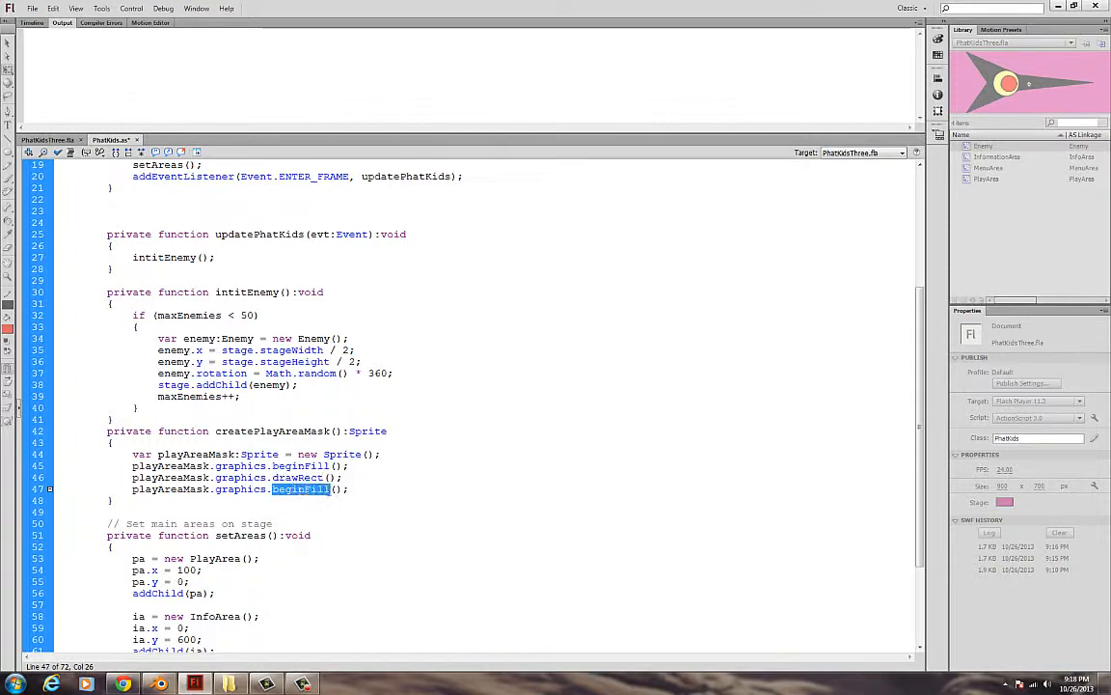
type("e")
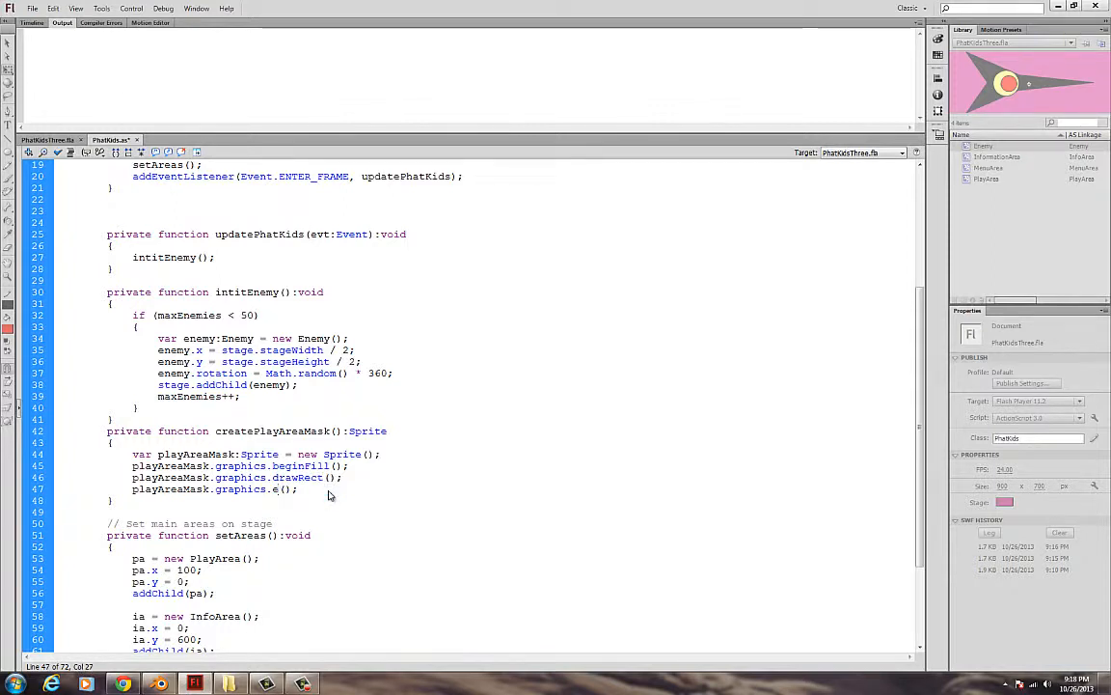
type("ndFill")
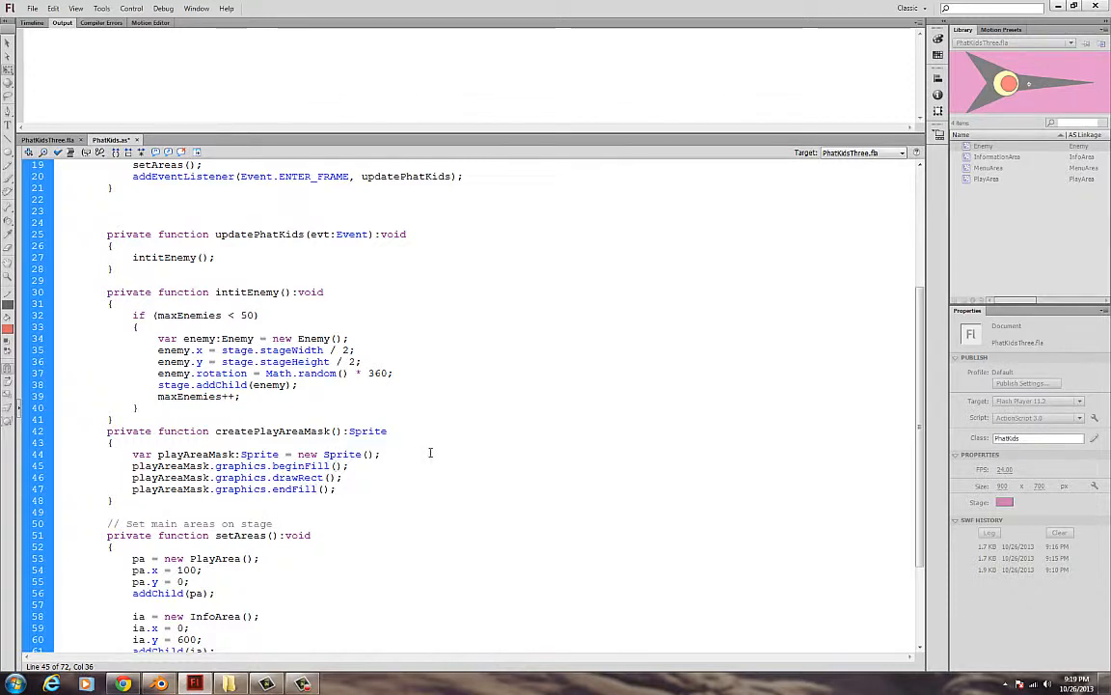
type("0")
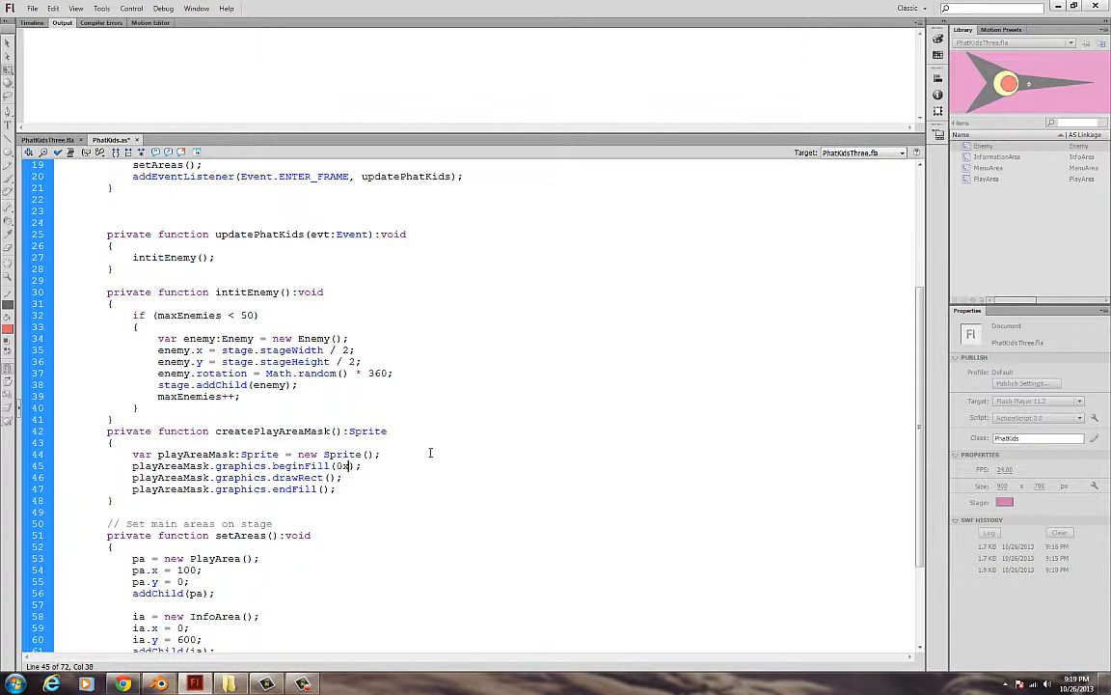
type("x")
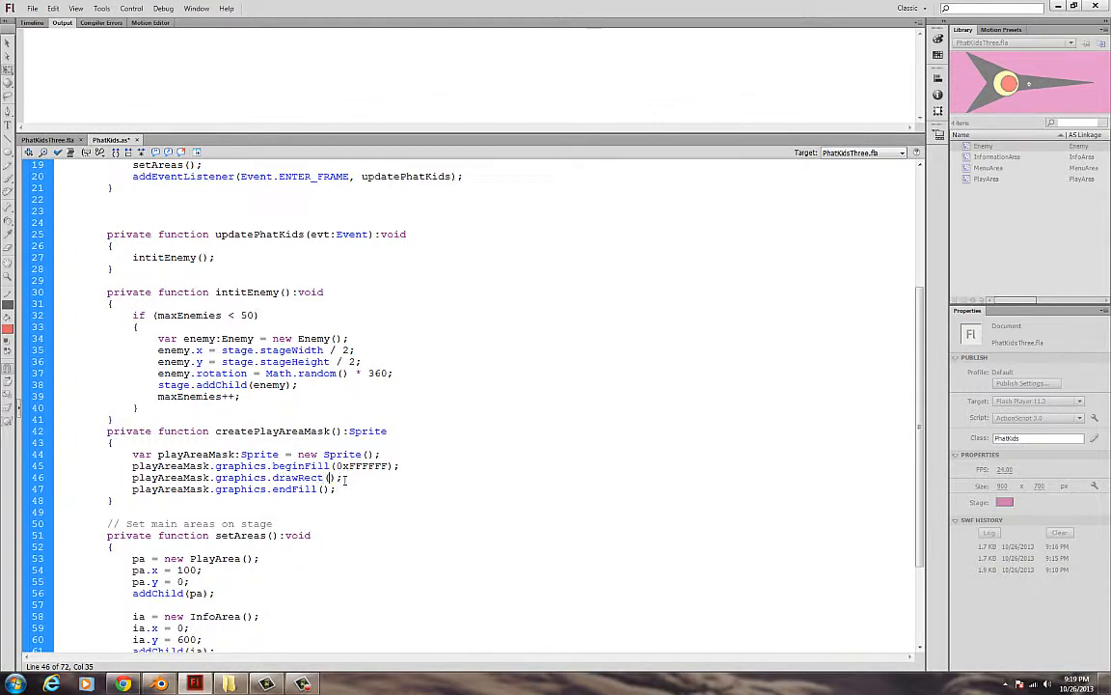
mouse_move(331, 477)
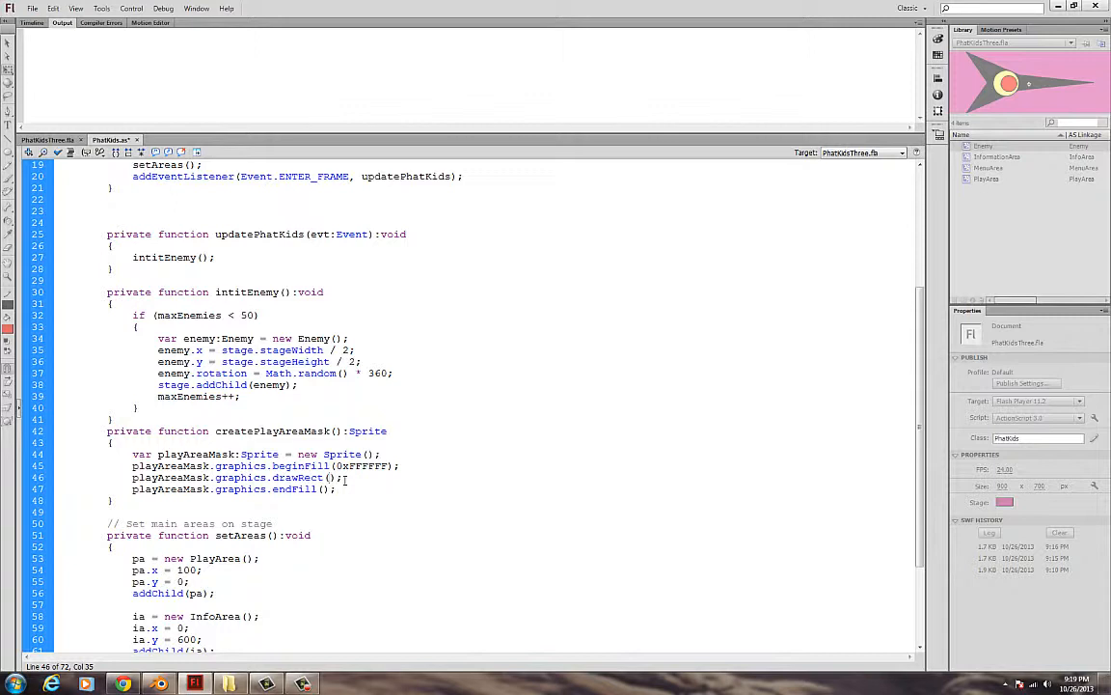
Fill drawRect's arguments with pa.x, pa.y, pa.width, pa.height
type("pa.x, pa")
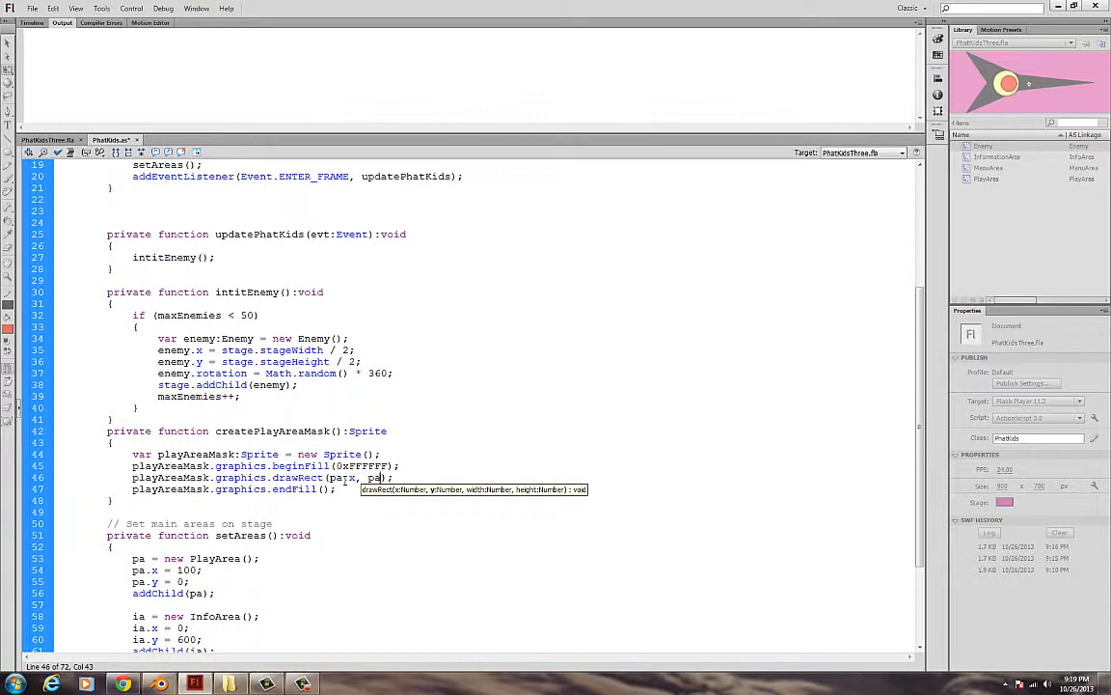
type(".y,")
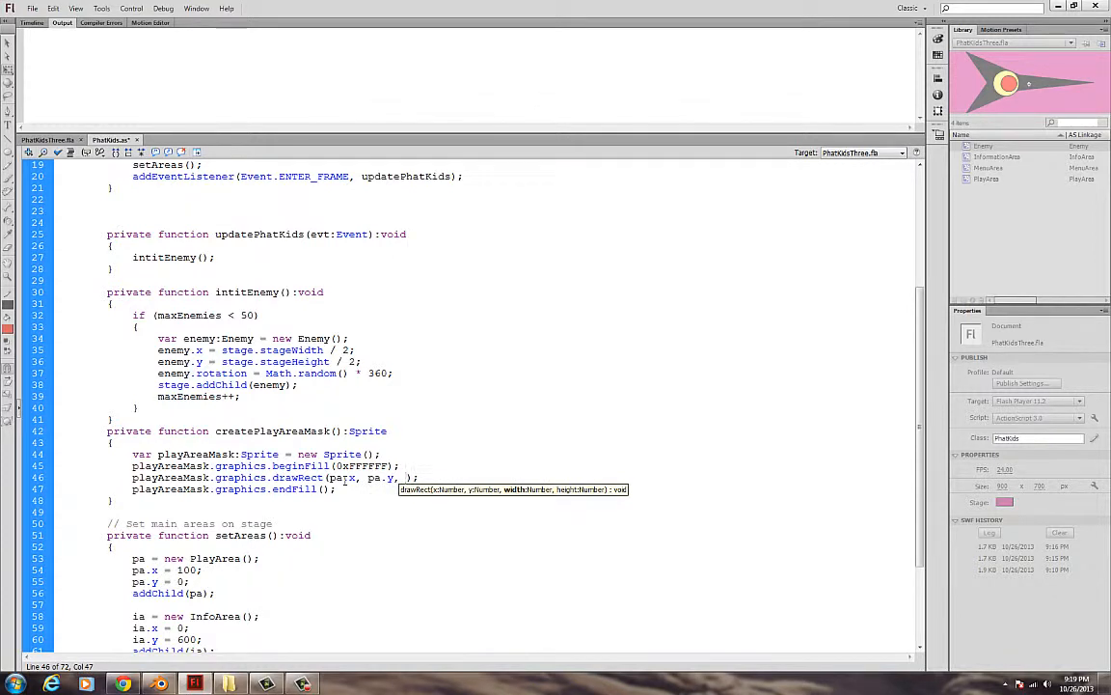
type("pa.")
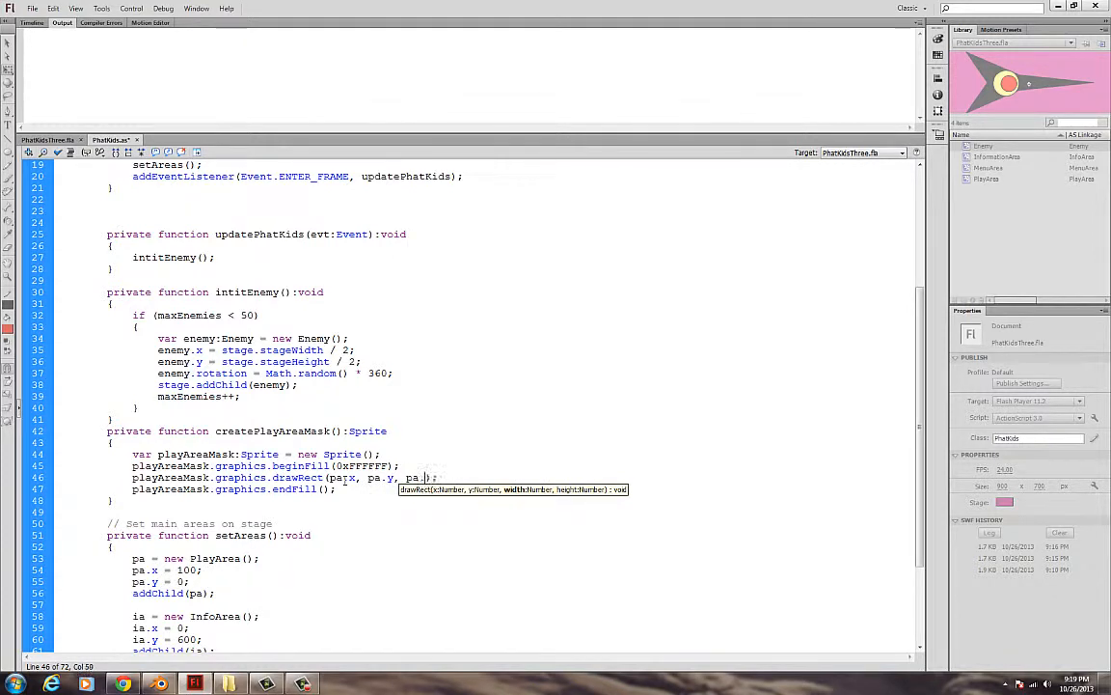
type("width")
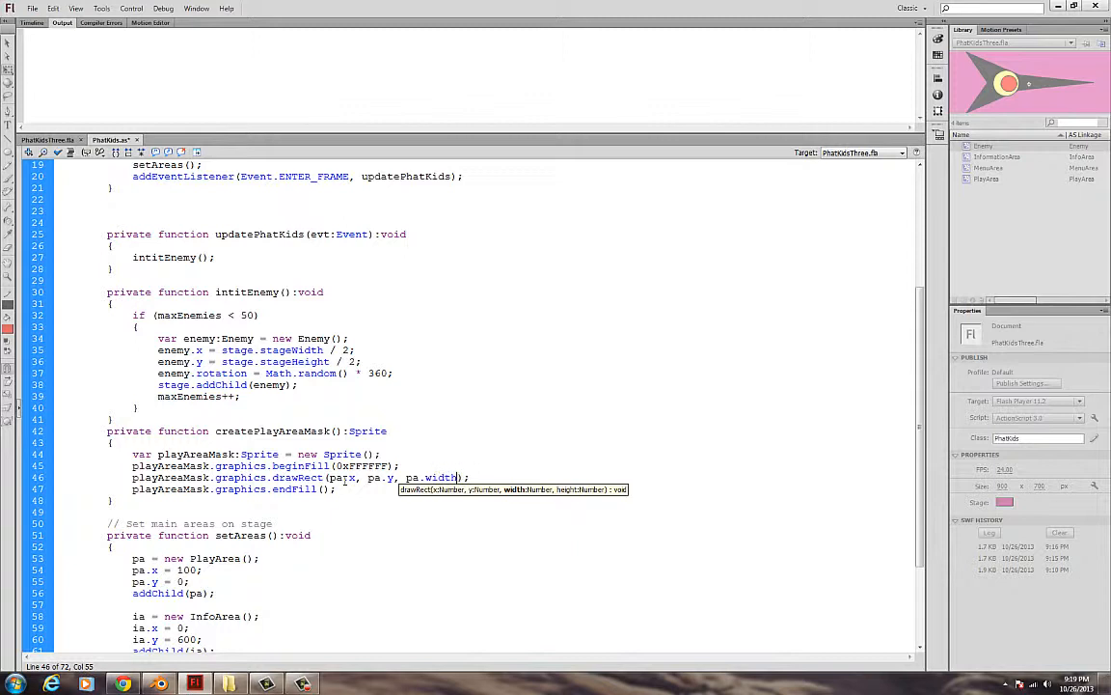
type(", pa.")
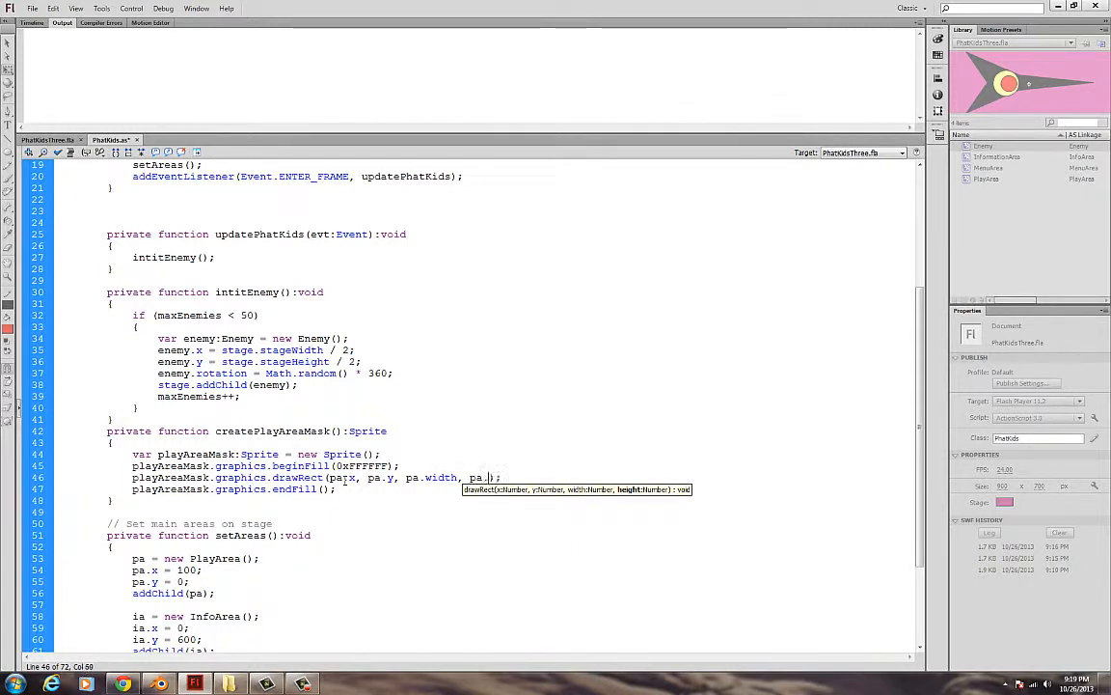
type("height")
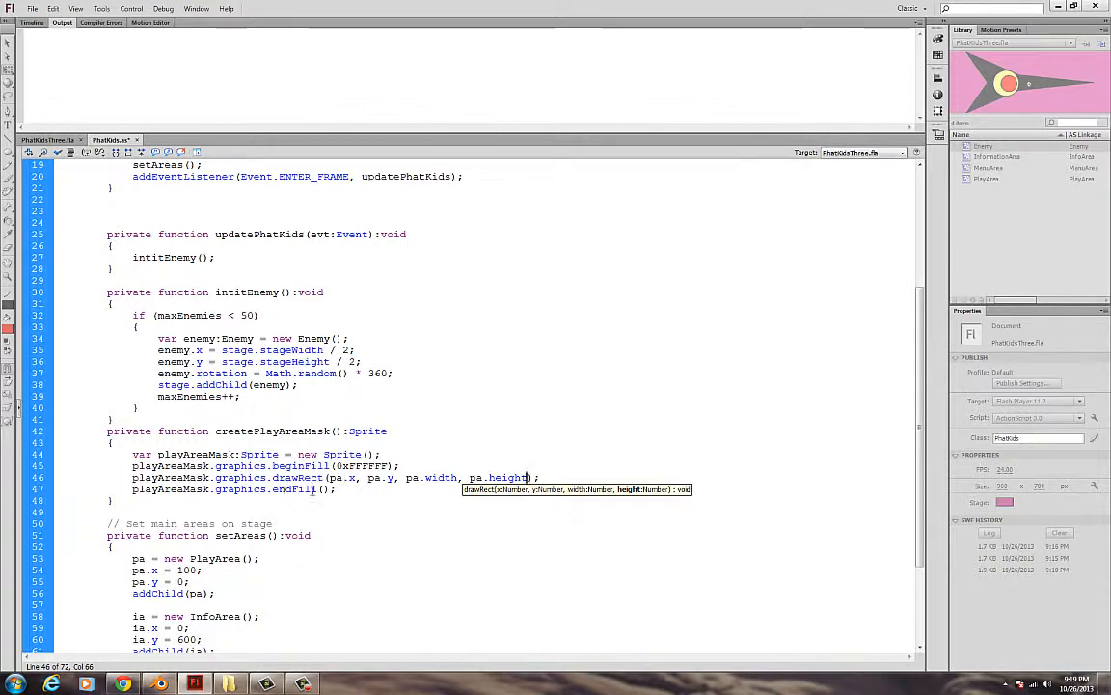
left_click(338, 489)
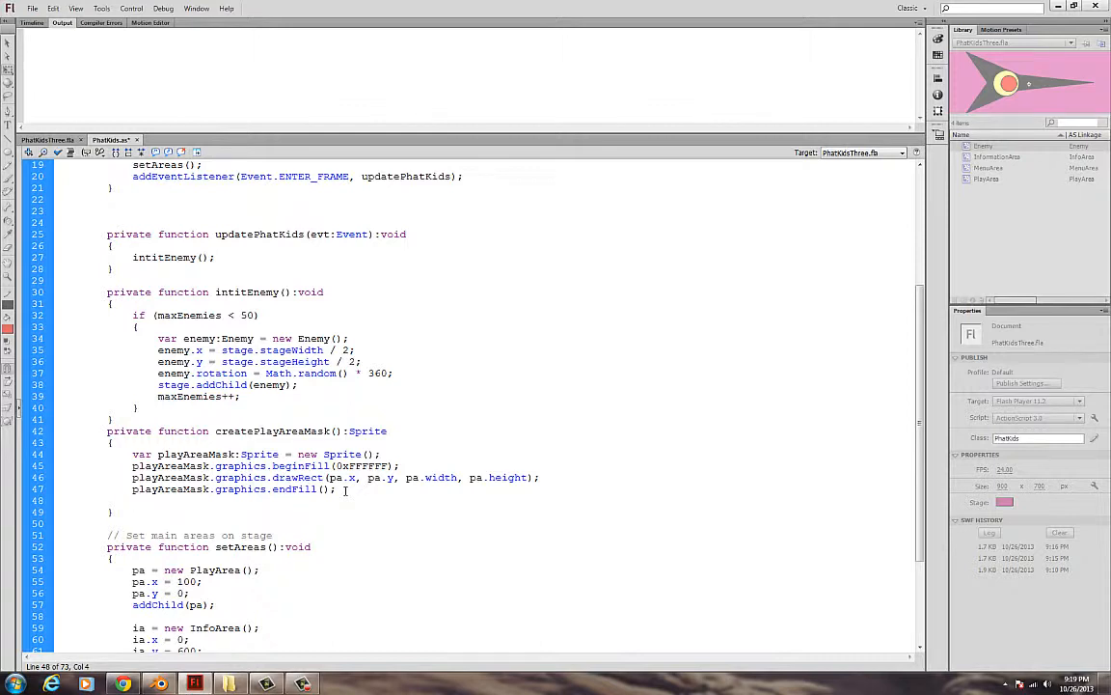
Add 'return palyAreaMask;' and insert a blank line before stage.addChild(enemy)
type("return p")
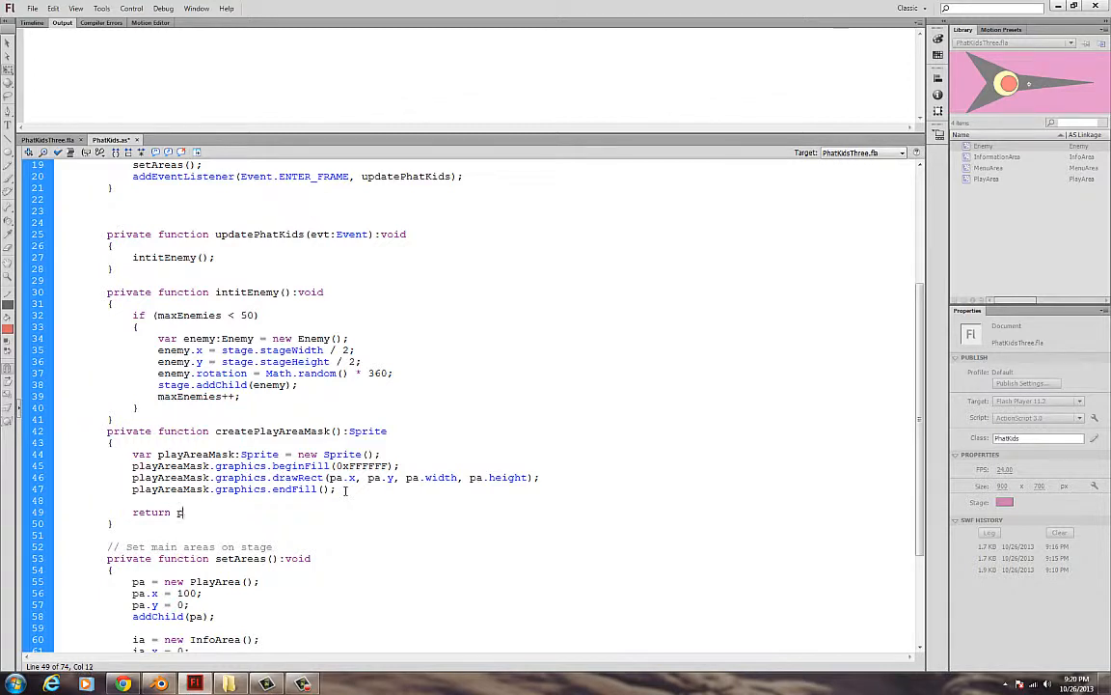
type("alyArea")
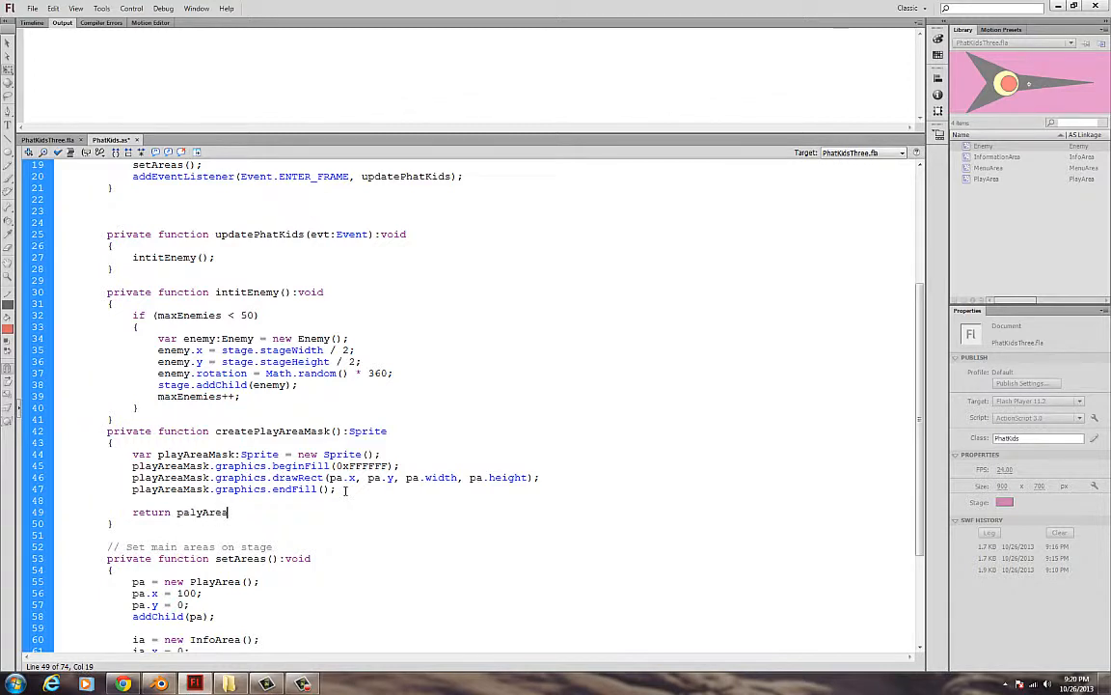
type("Mask;")
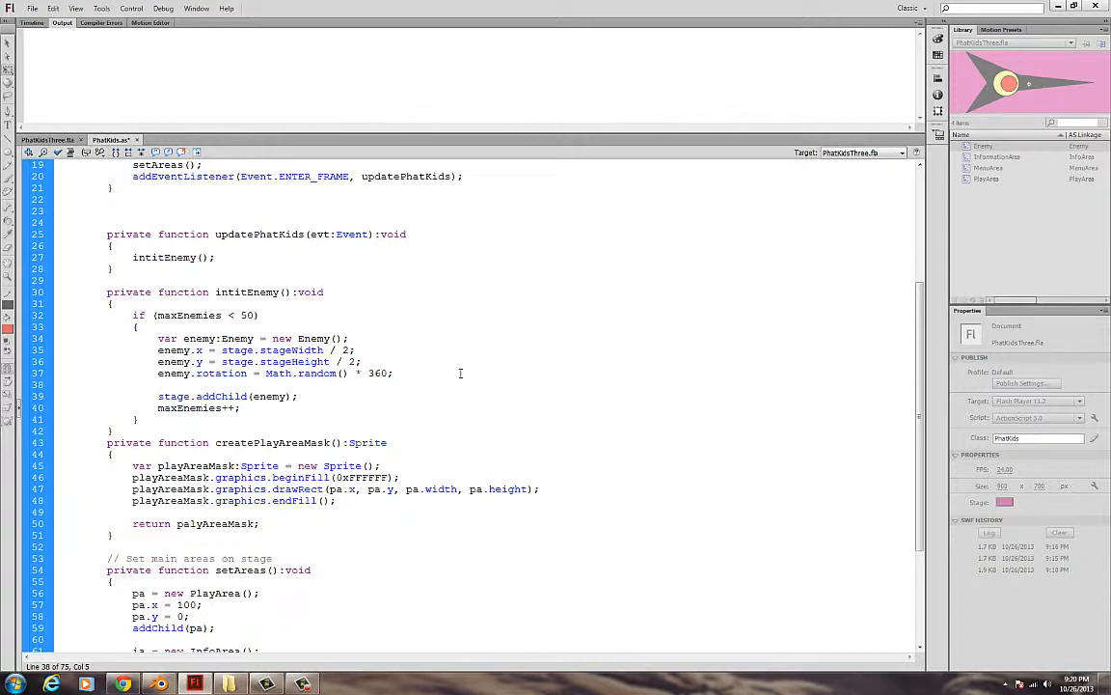
left_click(158, 384)
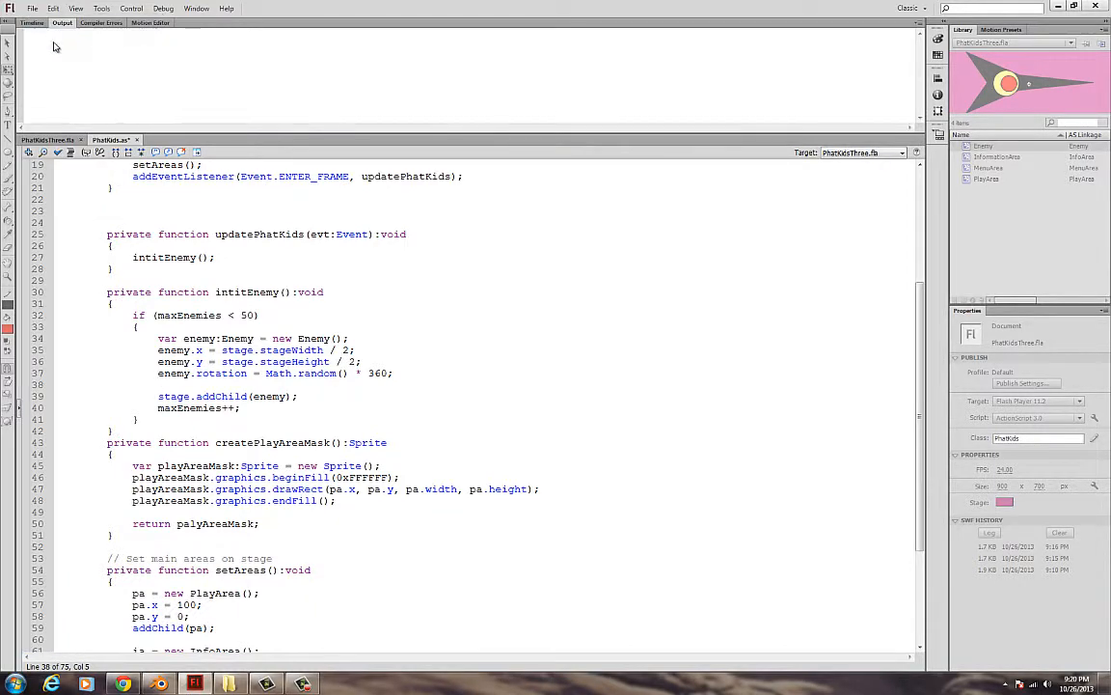
Open Enemy.as, highlight MovieClip and the Enemy class name, then return to PhatKids.as
left_click(162, 139)
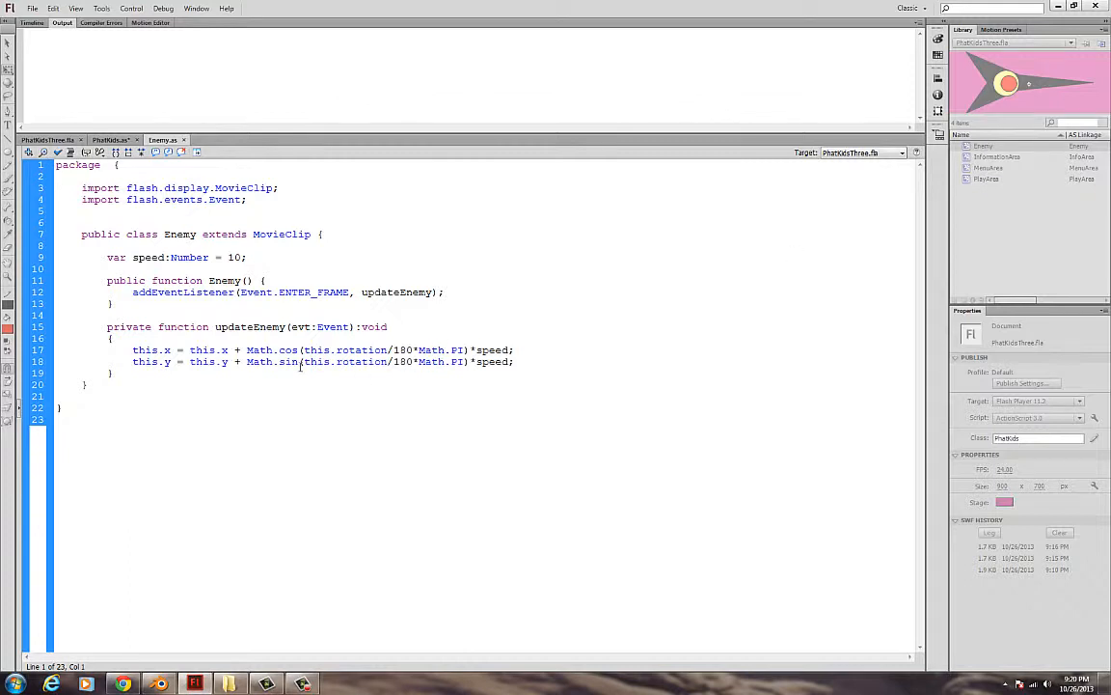
double_click(100, 234)
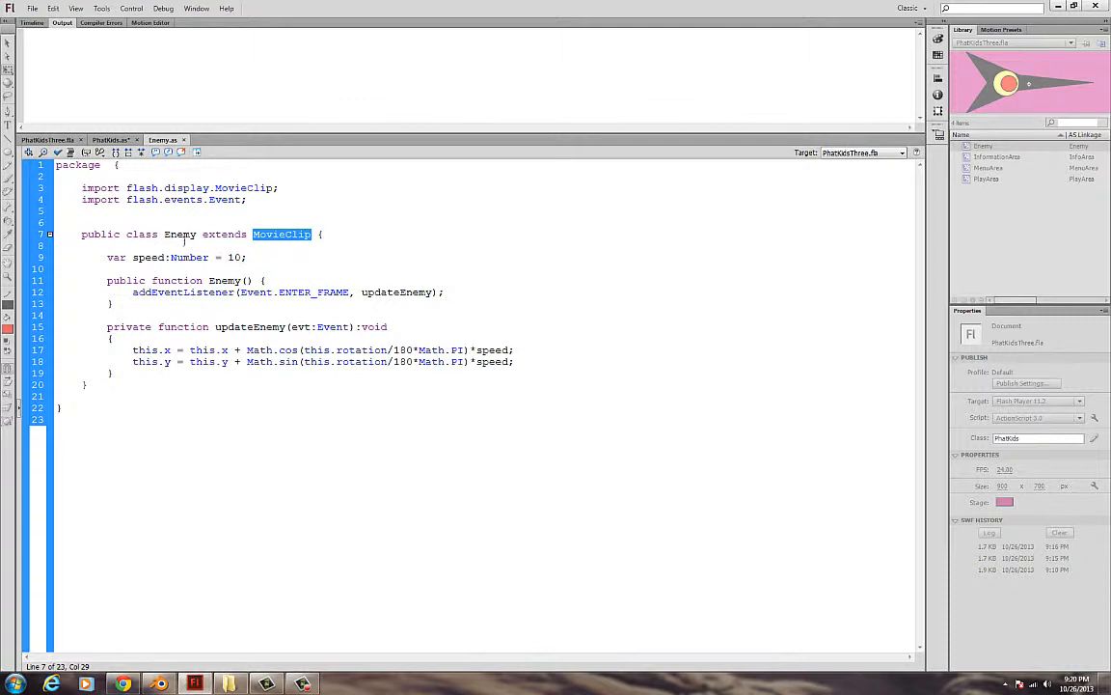
double_click(179, 234)
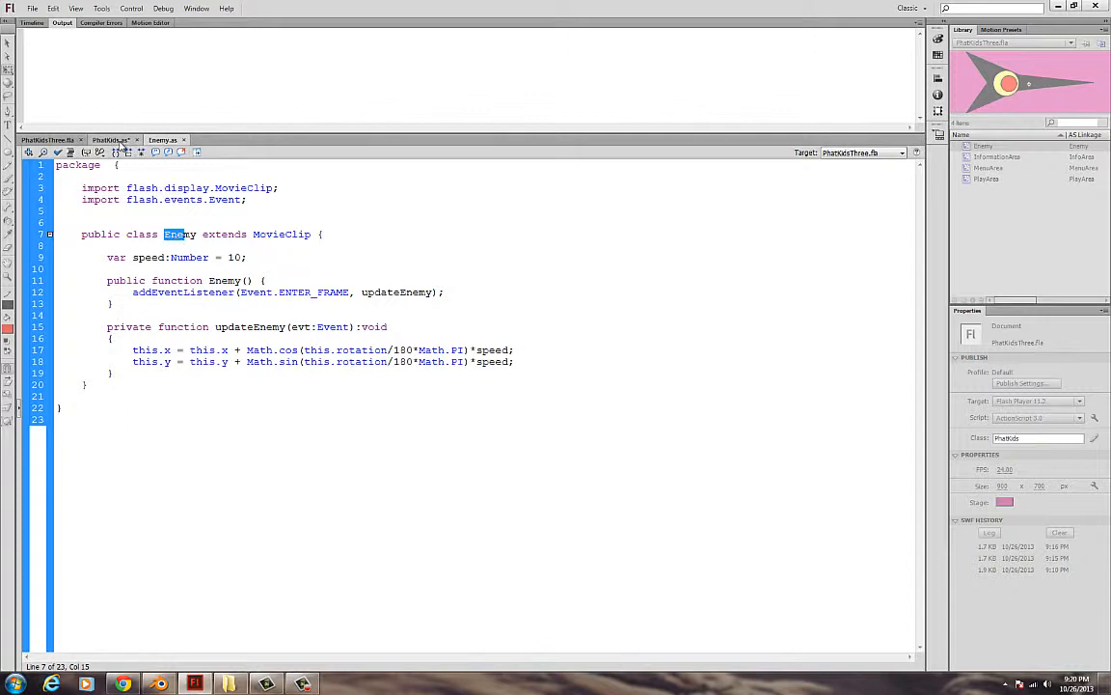
left_click(110, 139)
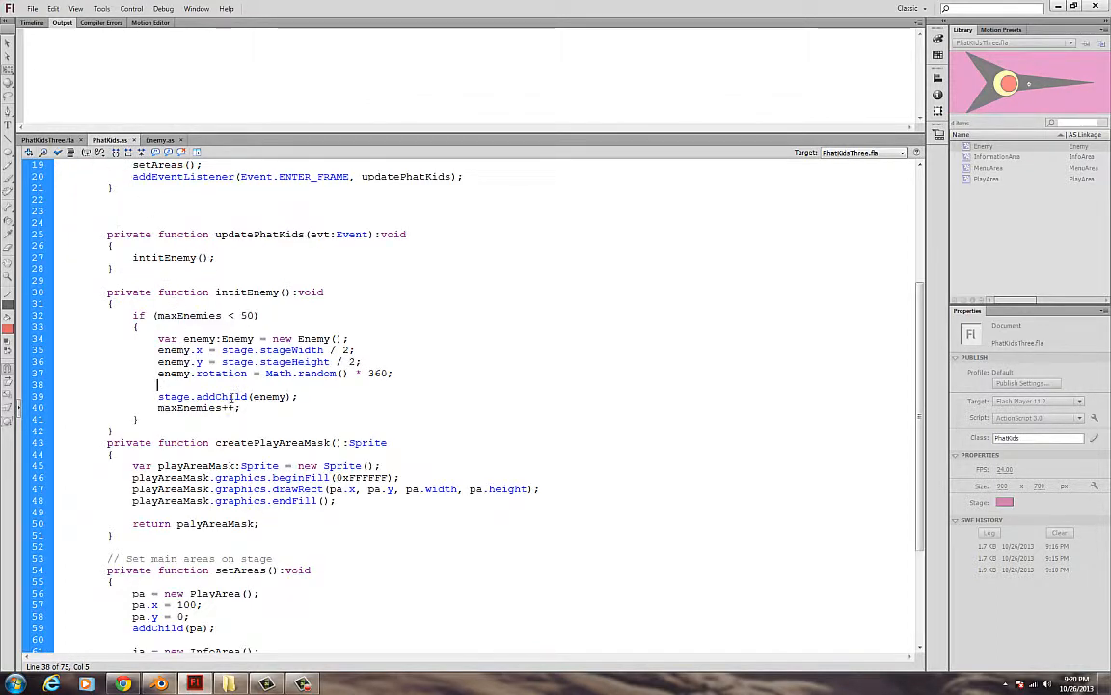
Add 'enemy.mask = createPlayAreaMask();' in intitEnemy and select the Sprite import line
type("enem")
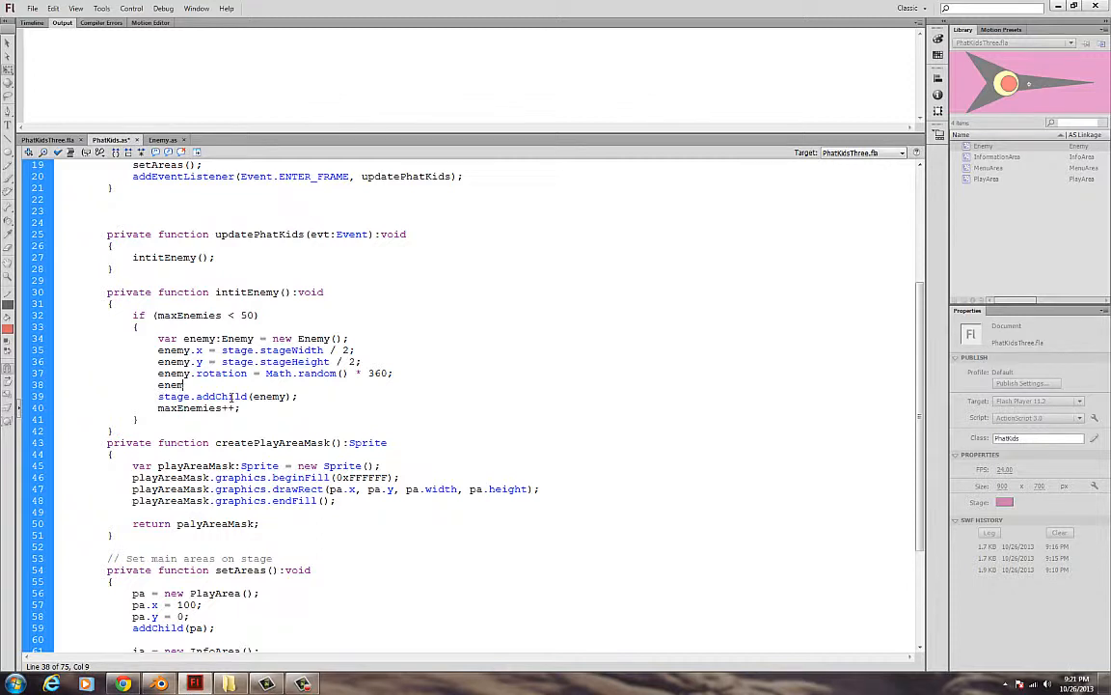
type("mask")
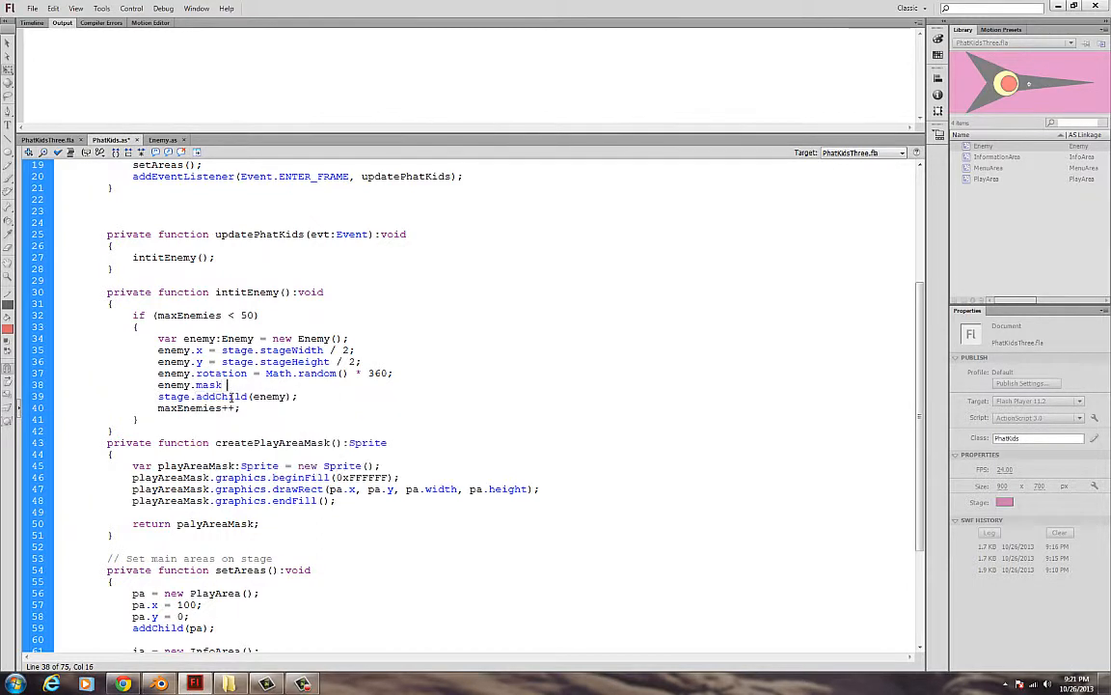
type("=")
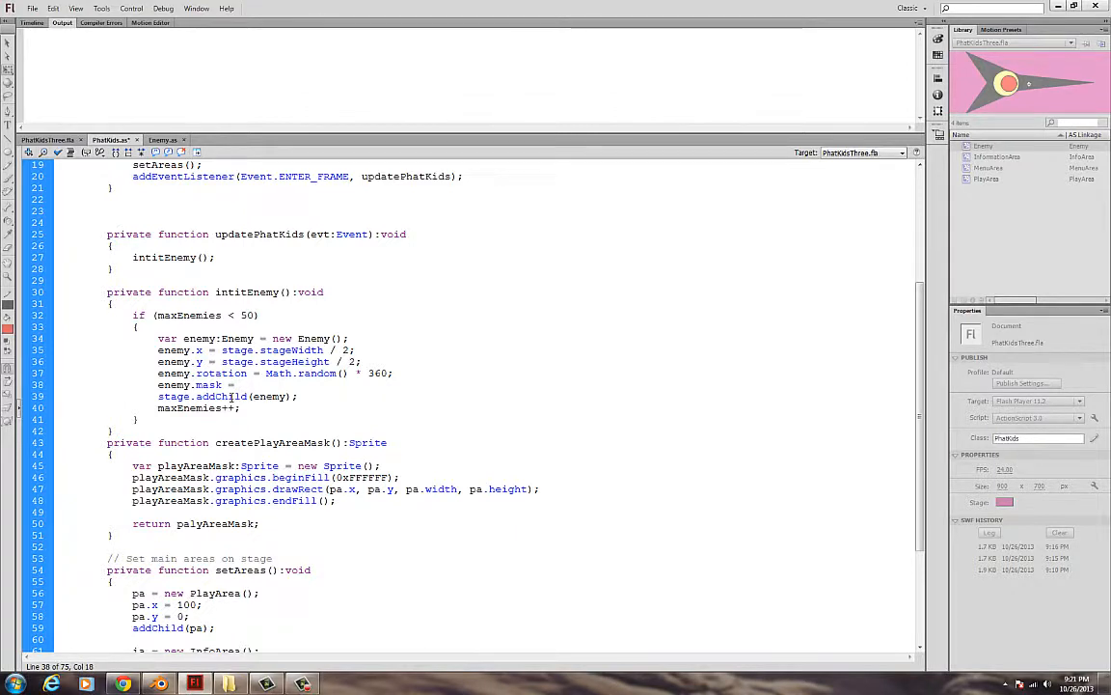
double_click(272, 442)
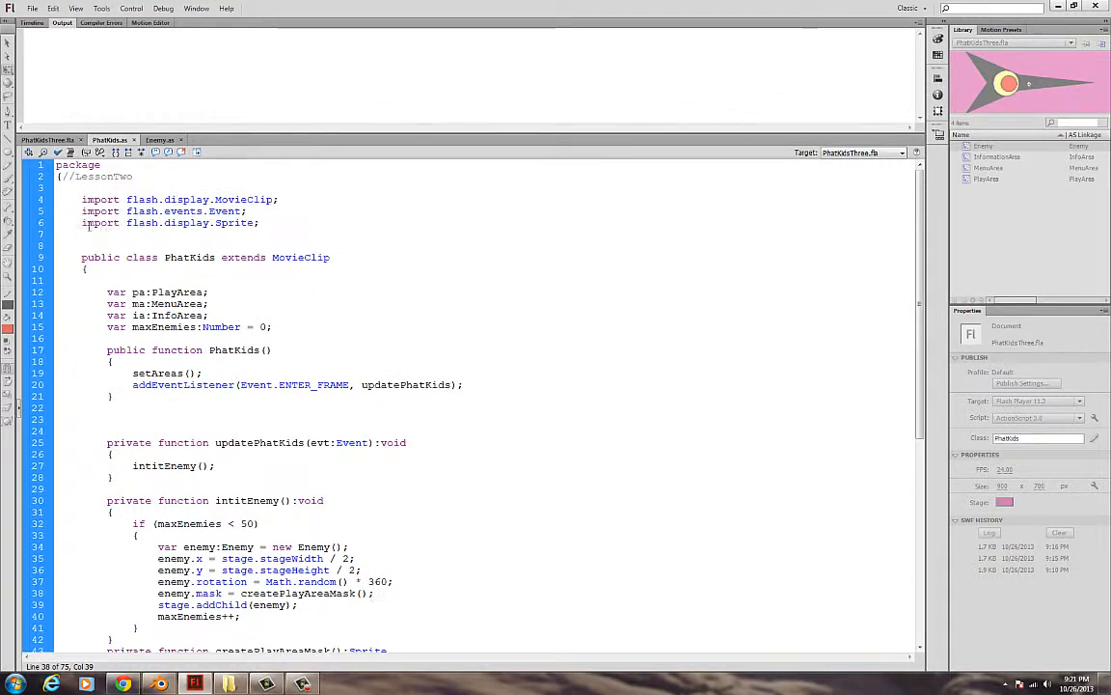
triple_click(169, 222)
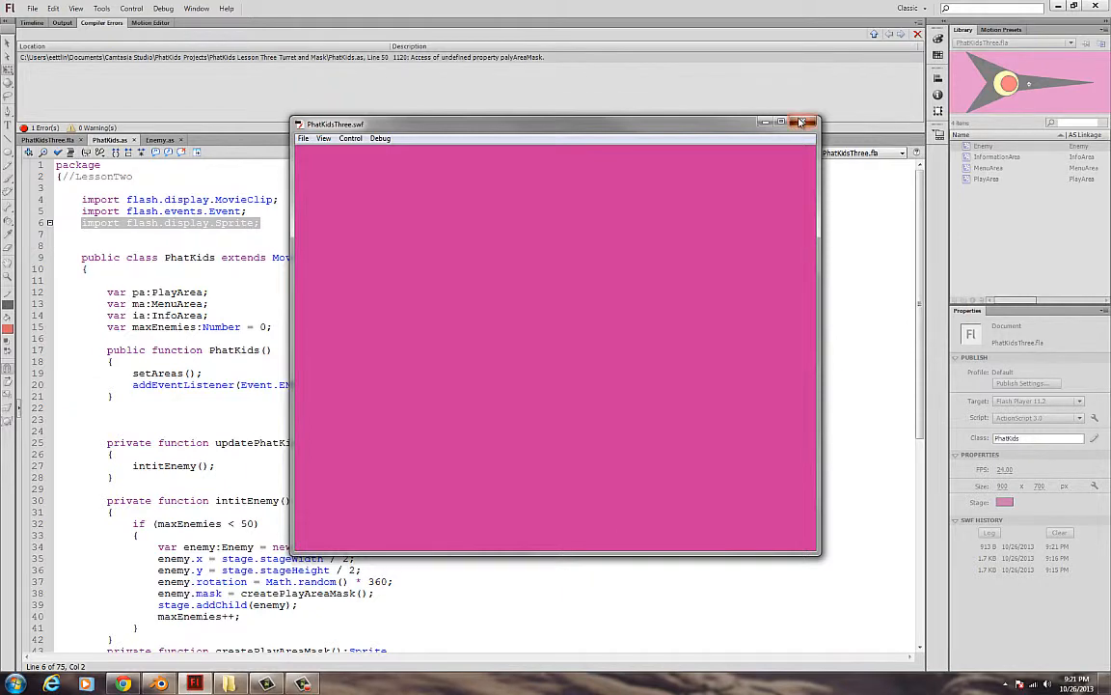
Fix the 1120 error by renaming palyAreaMask to playAreaMask, then retest the movie
left_click(802, 122)
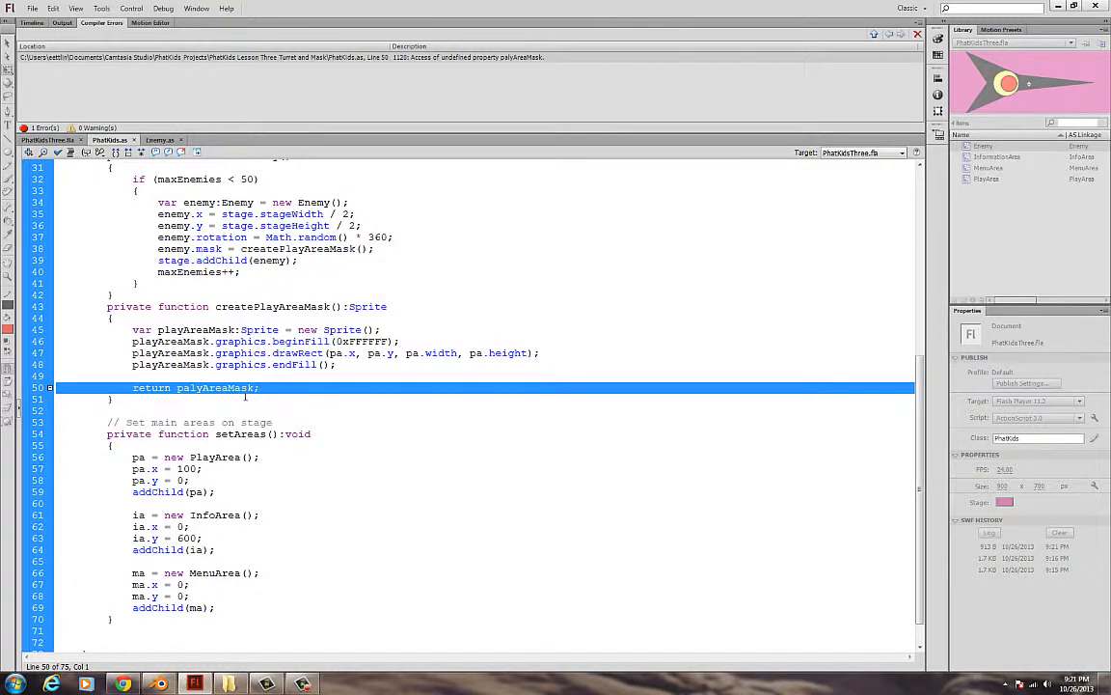
left_click(197, 387)
type("l")
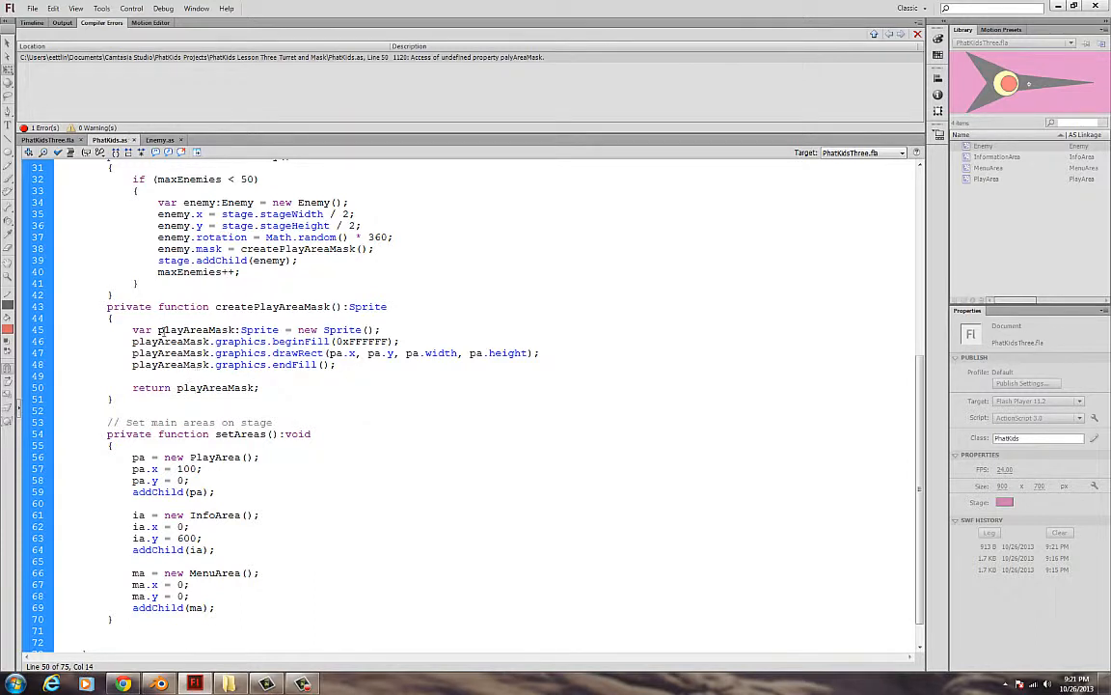
double_click(195, 329)
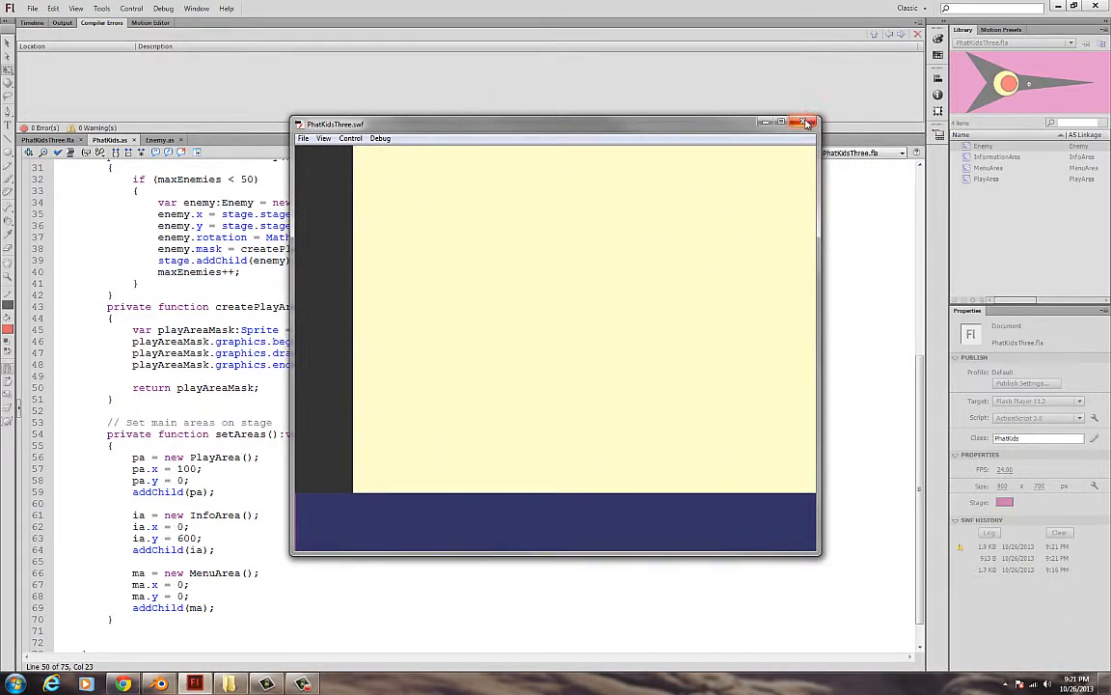
left_click(807, 123)
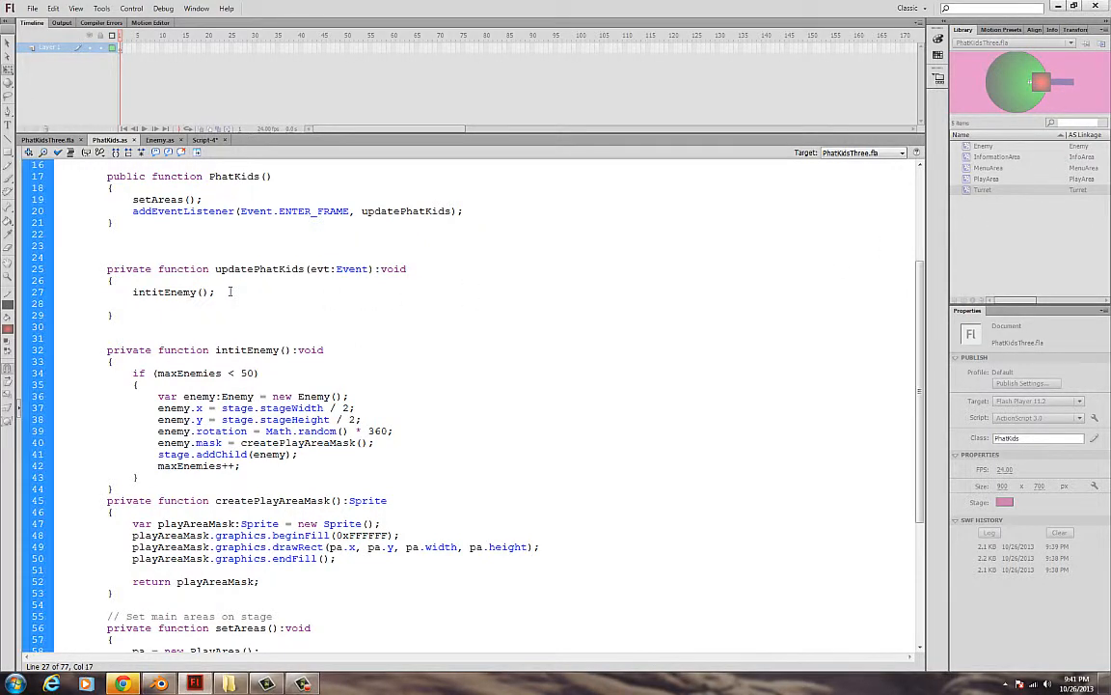
Add an initTurret() call under intitEnemy() in updatePhatKids
type("i")
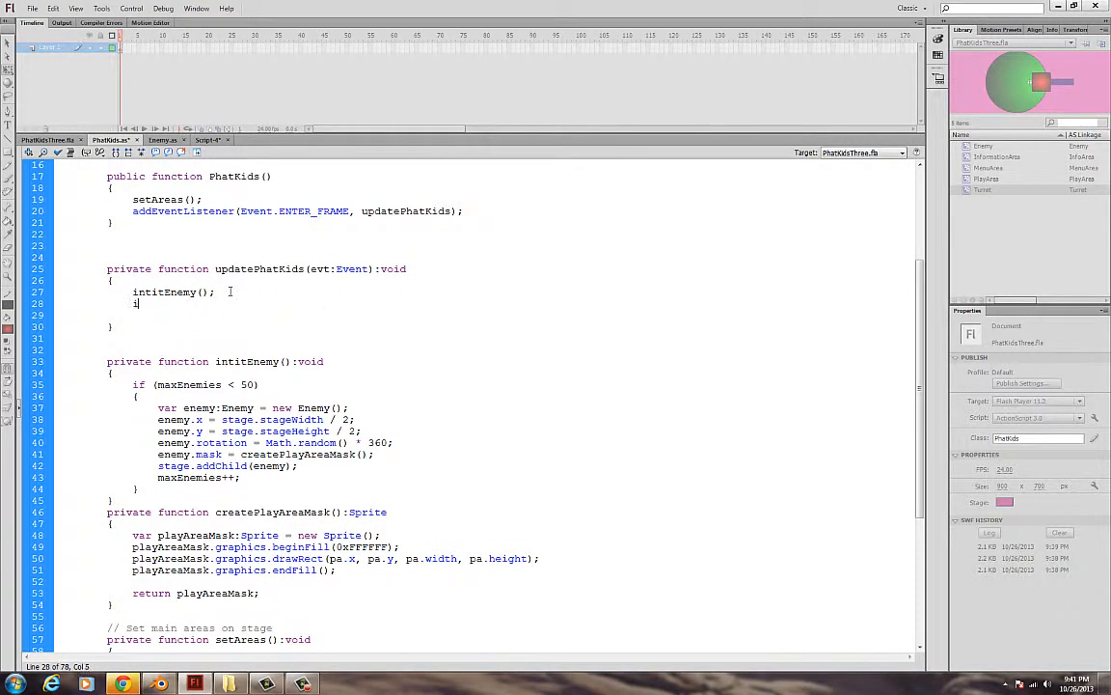
type("inittur")
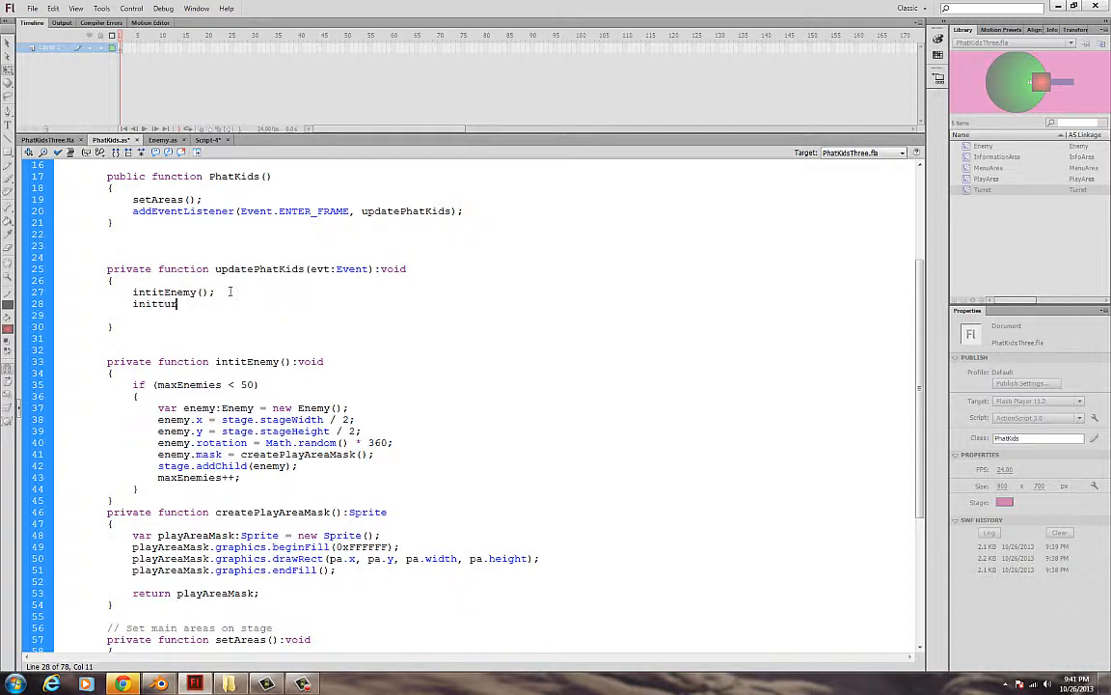
type("et();")
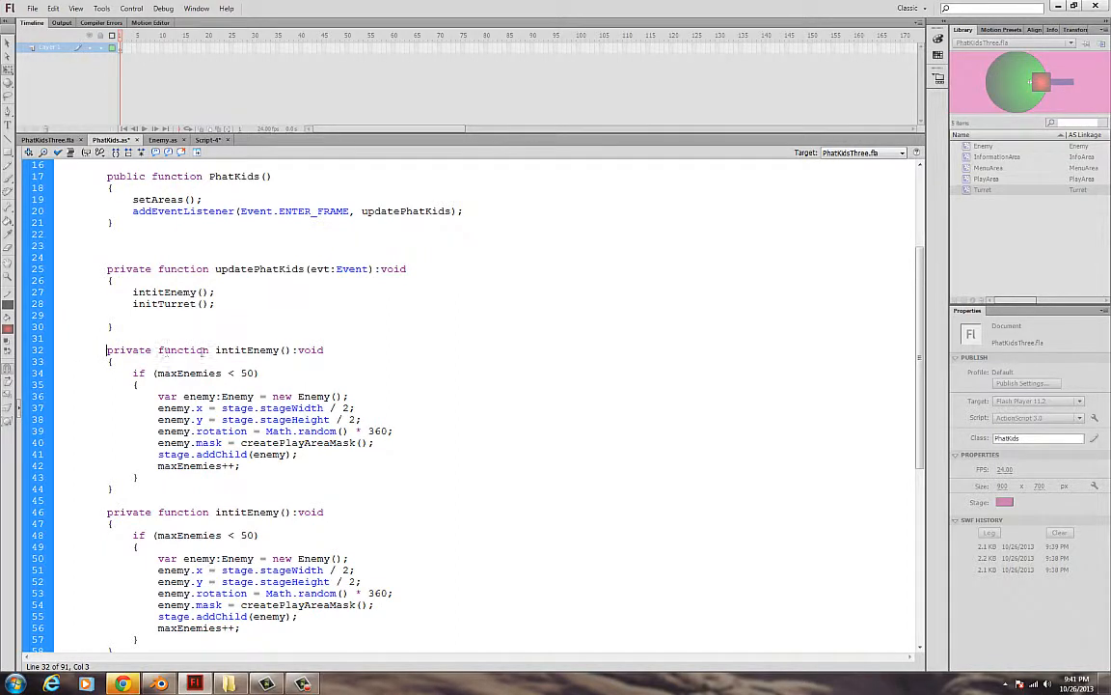
Rename the copy intitTurret, swap enemy/Enemy for turret/Turret, and set y to stageHeight - 90
double_click(264, 350)
type("Turret")
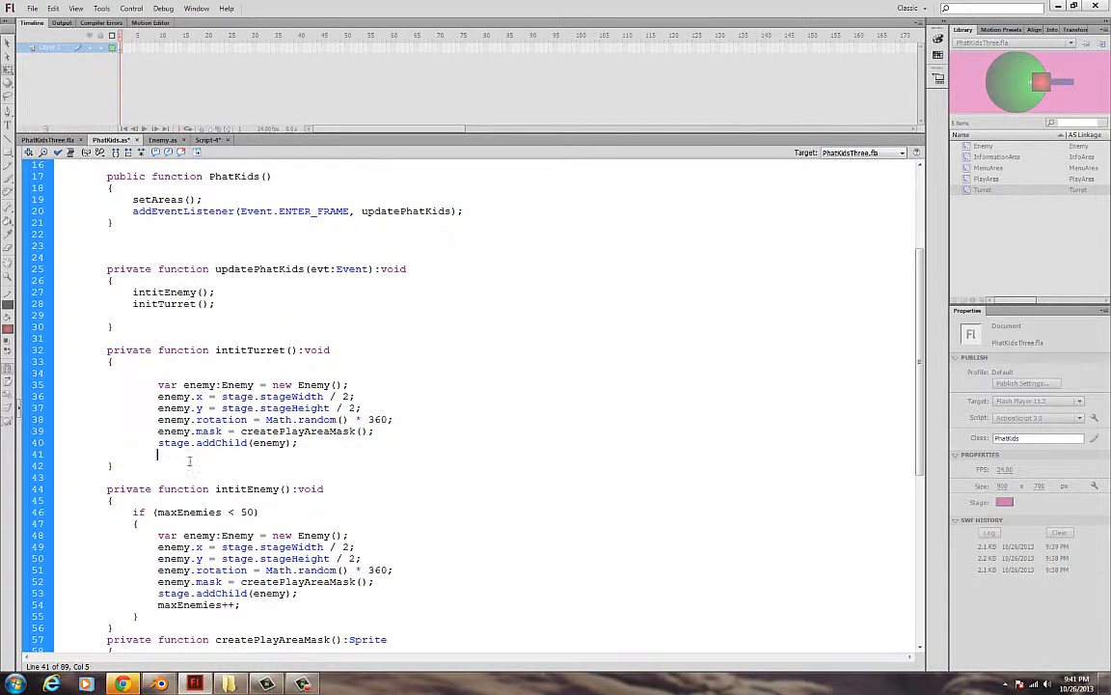
double_click(216, 384)
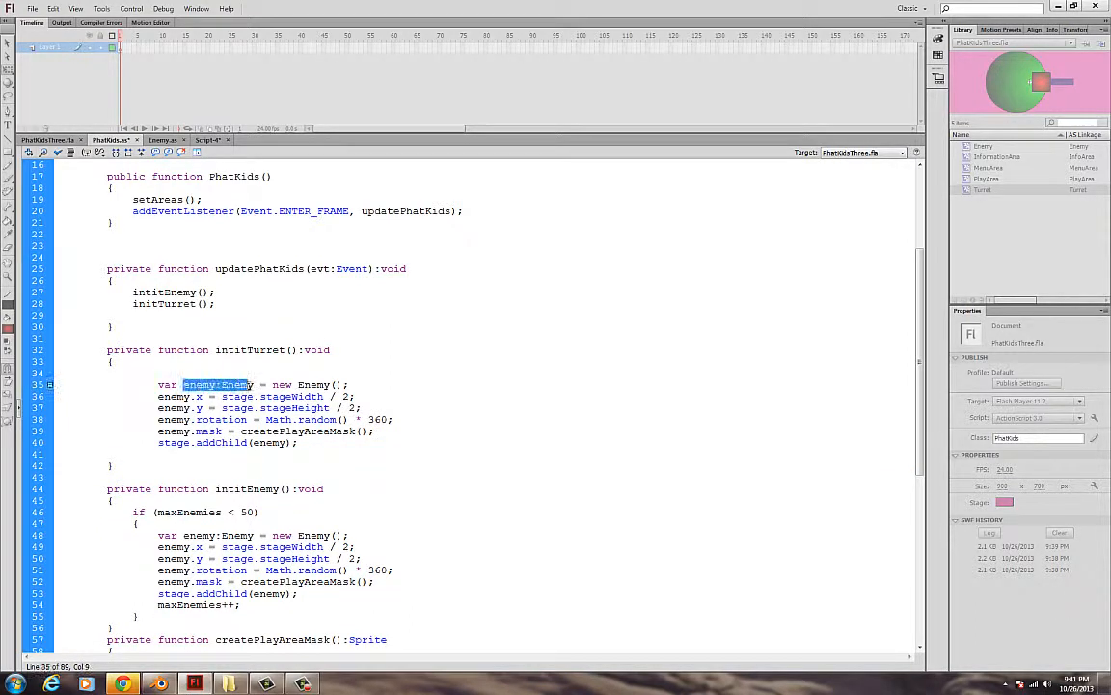
type("turret")
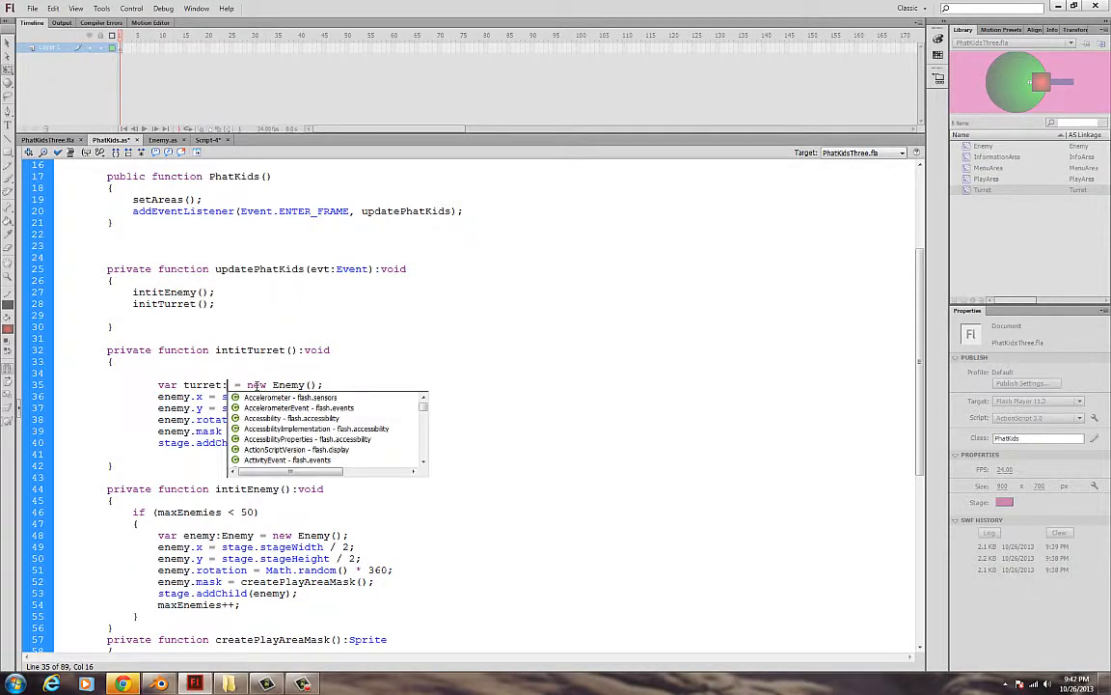
type("Turret")
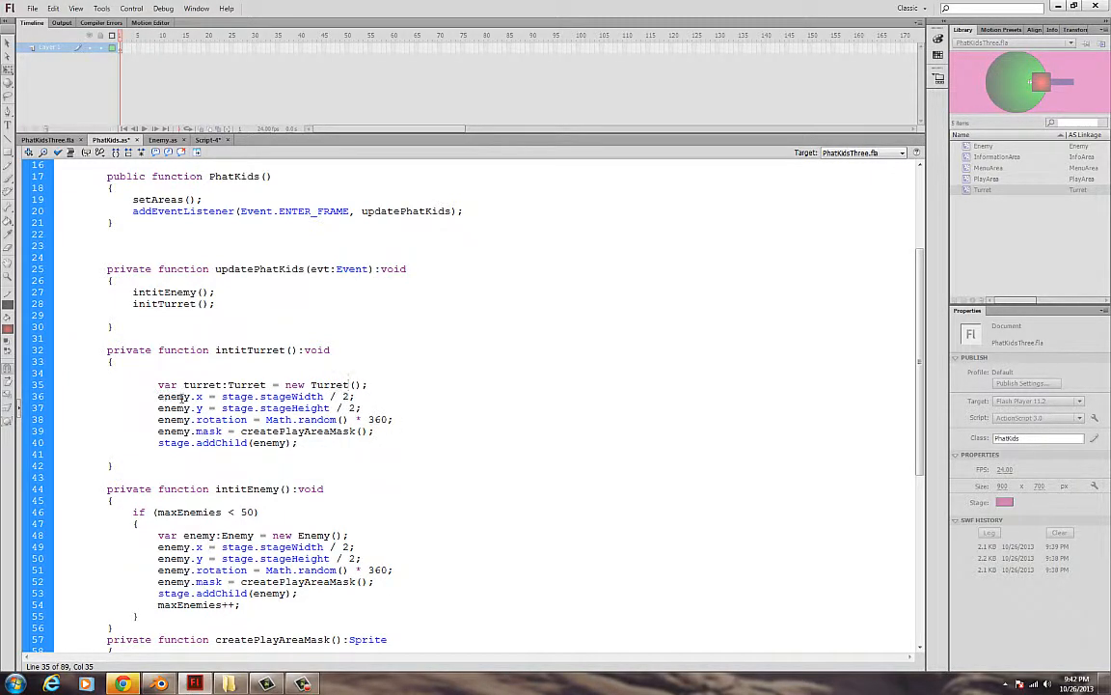
double_click(201, 384)
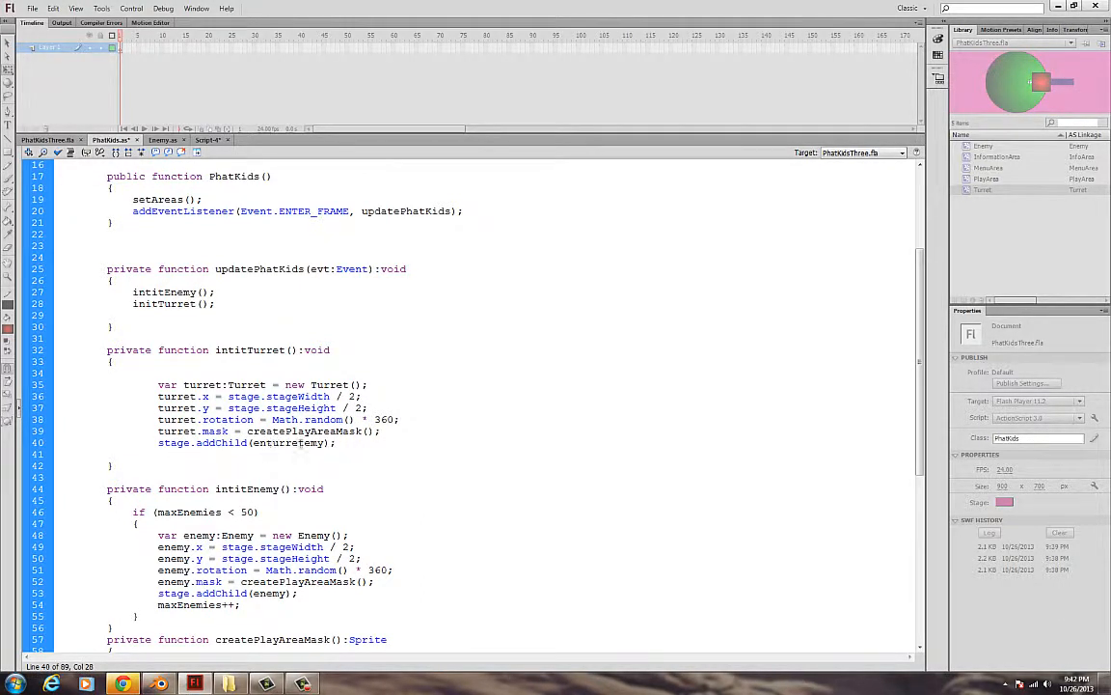
double_click(288, 443)
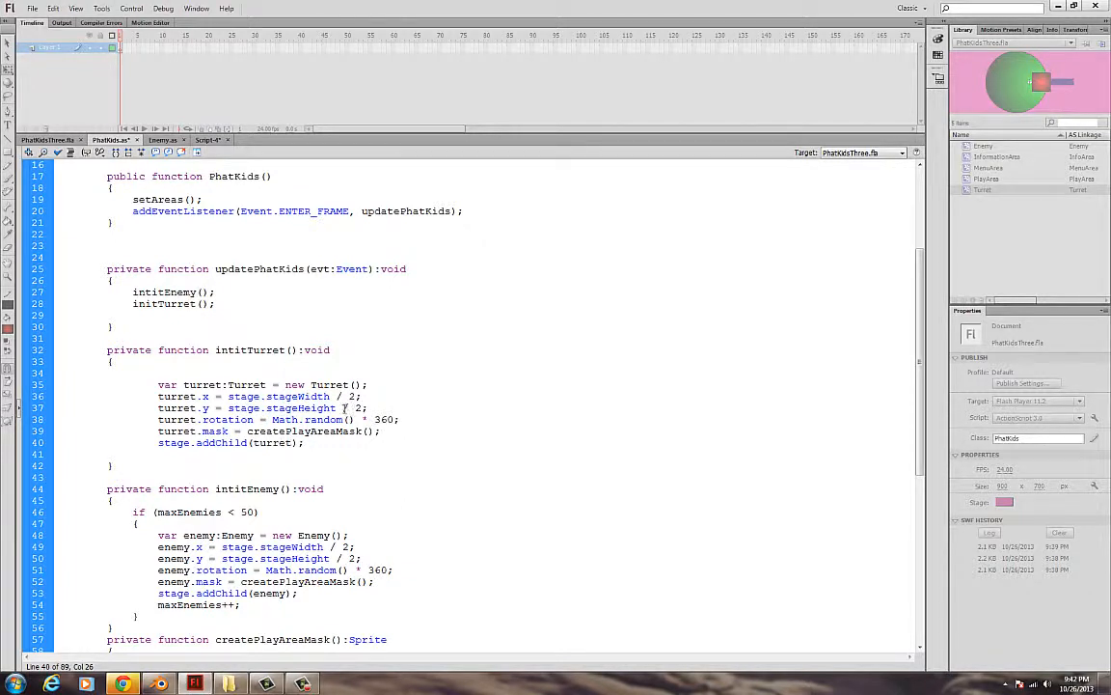
double_click(357, 408)
type("-")
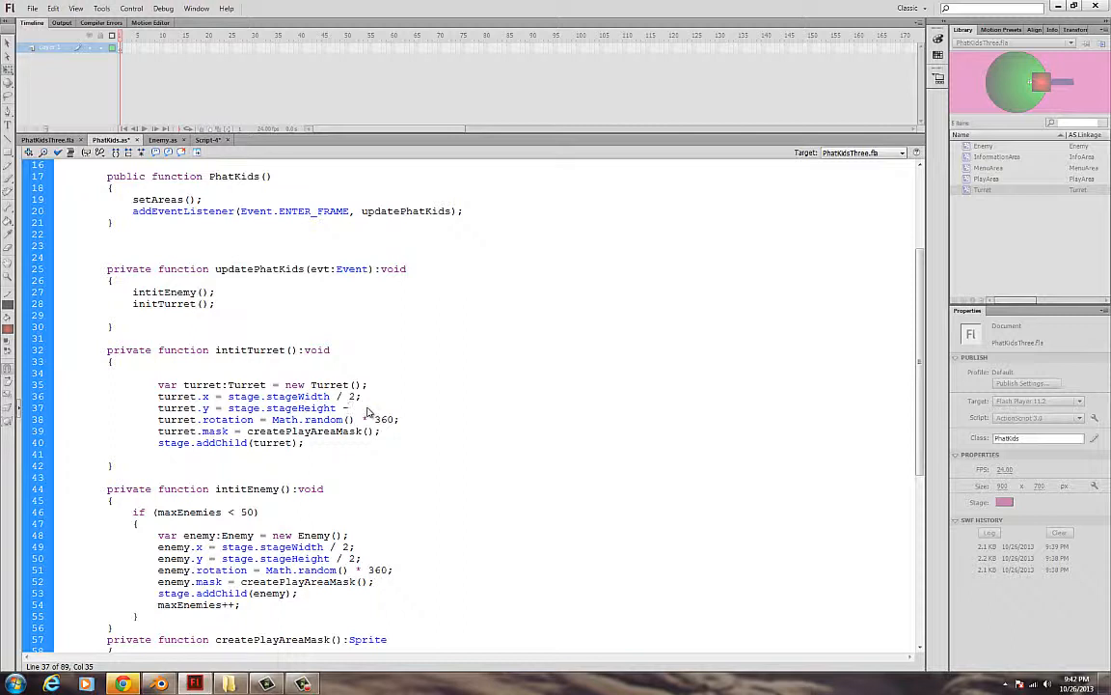
type("90")
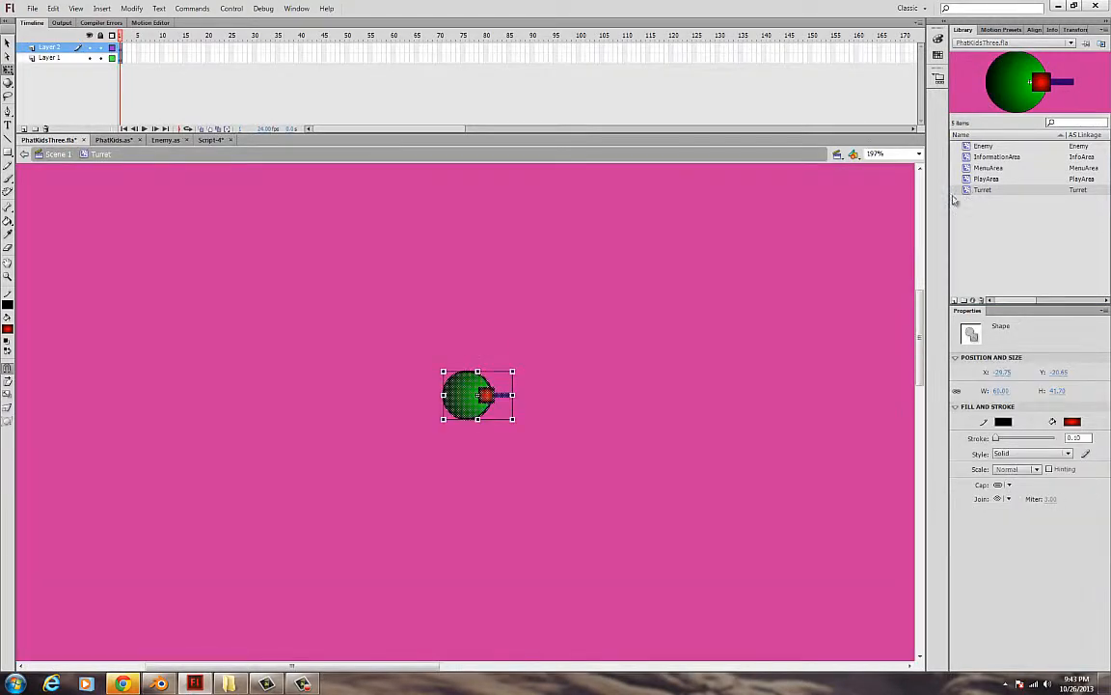
Name the Turret symbol's layers barrel and base, and marquee-select the turret artwork
left_click(405, 338)
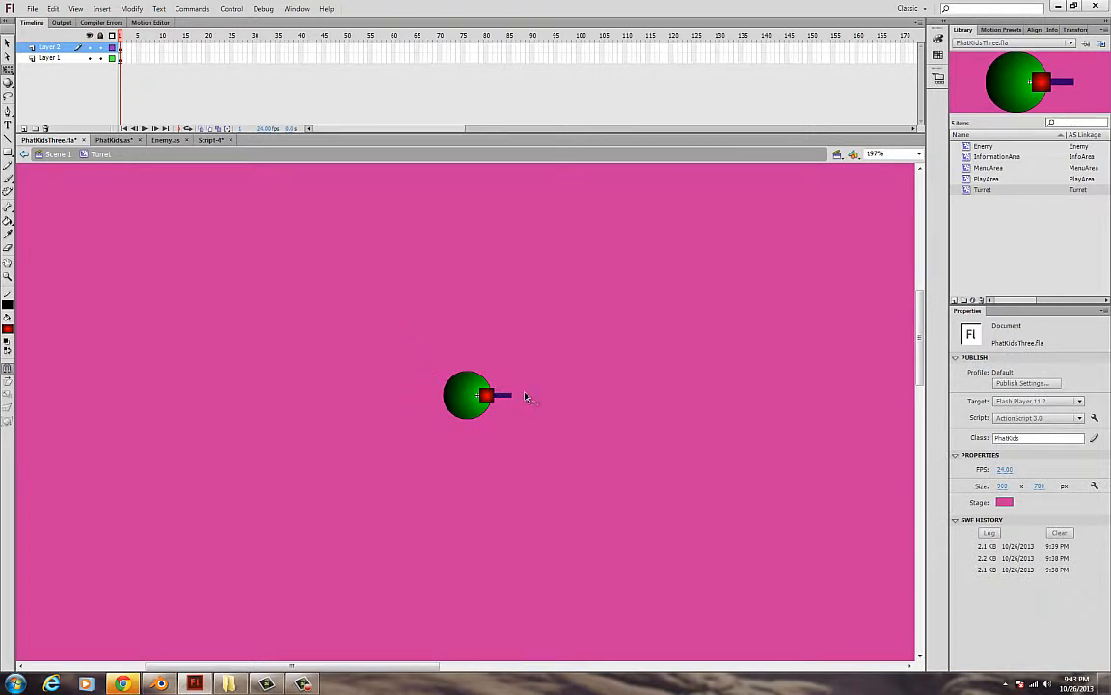
left_click(468, 393)
type("base")
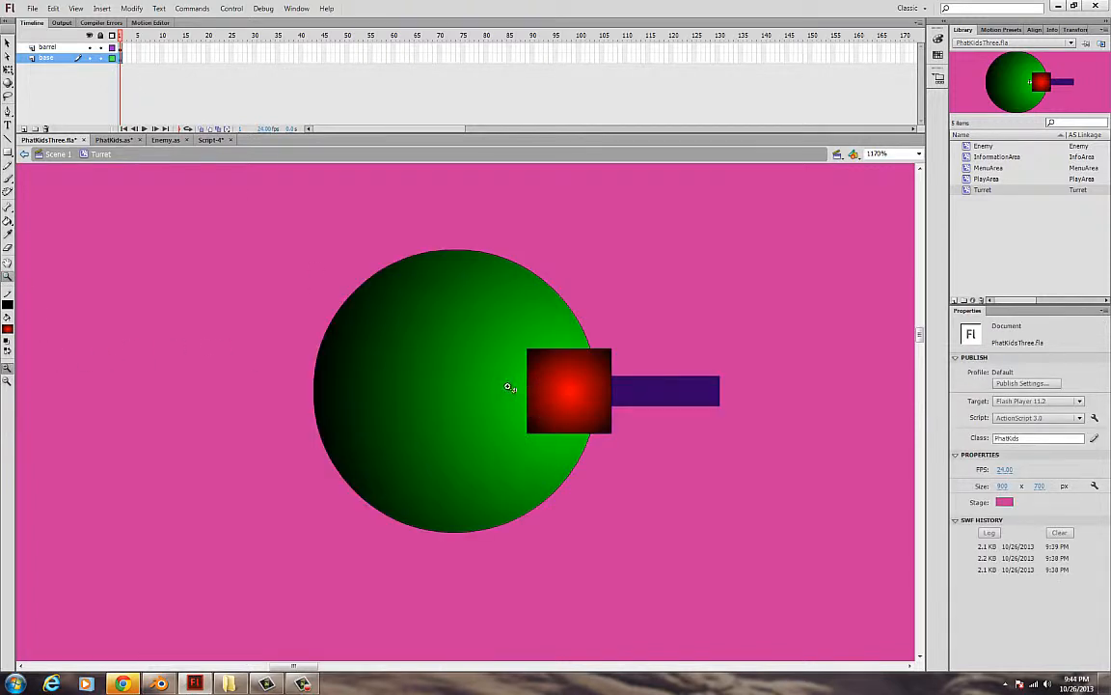
mouse_move(278, 265)
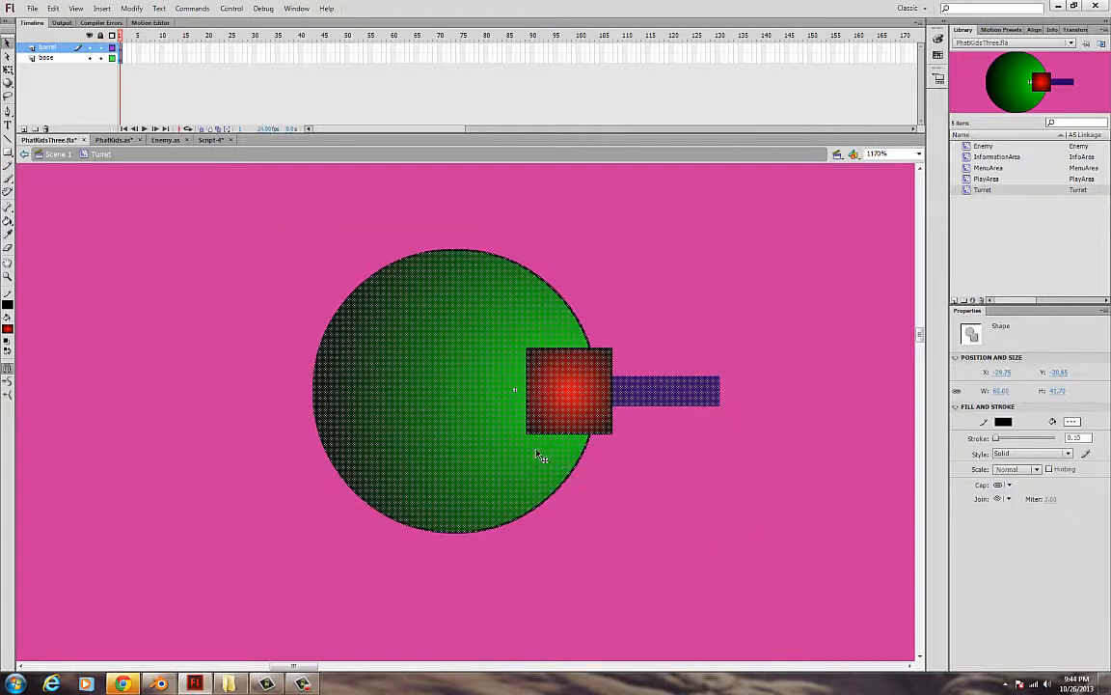
left_click_drag(569, 391, 578, 395)
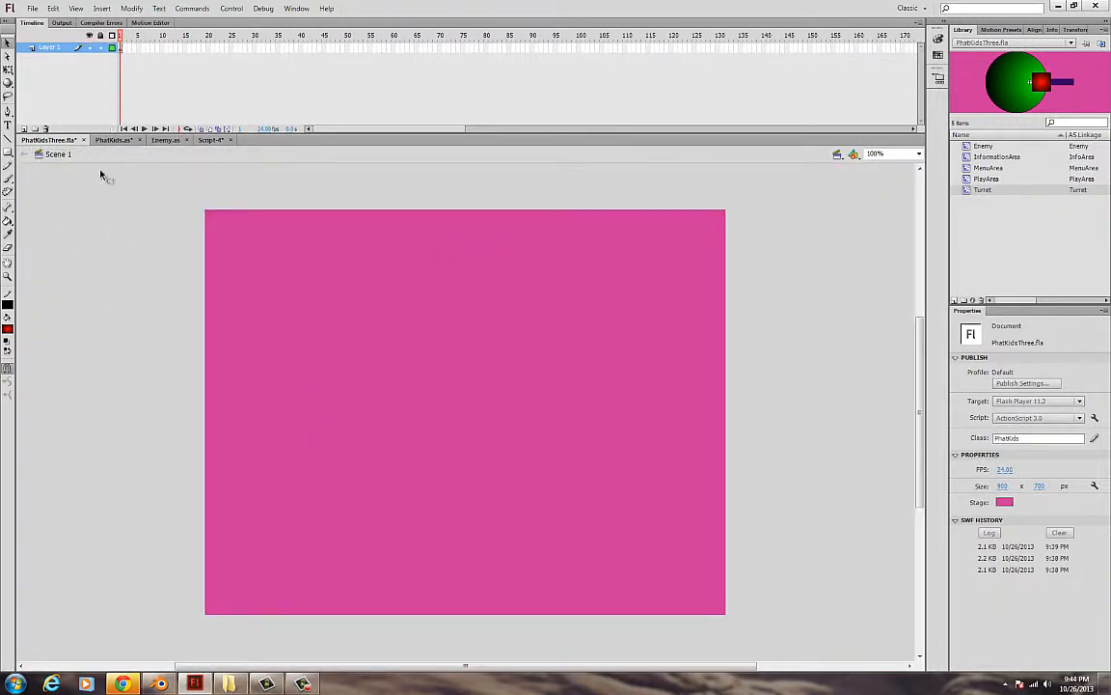
Close the Script-4 Turret class tab, choosing No to discard its changes
left_click(113, 139)
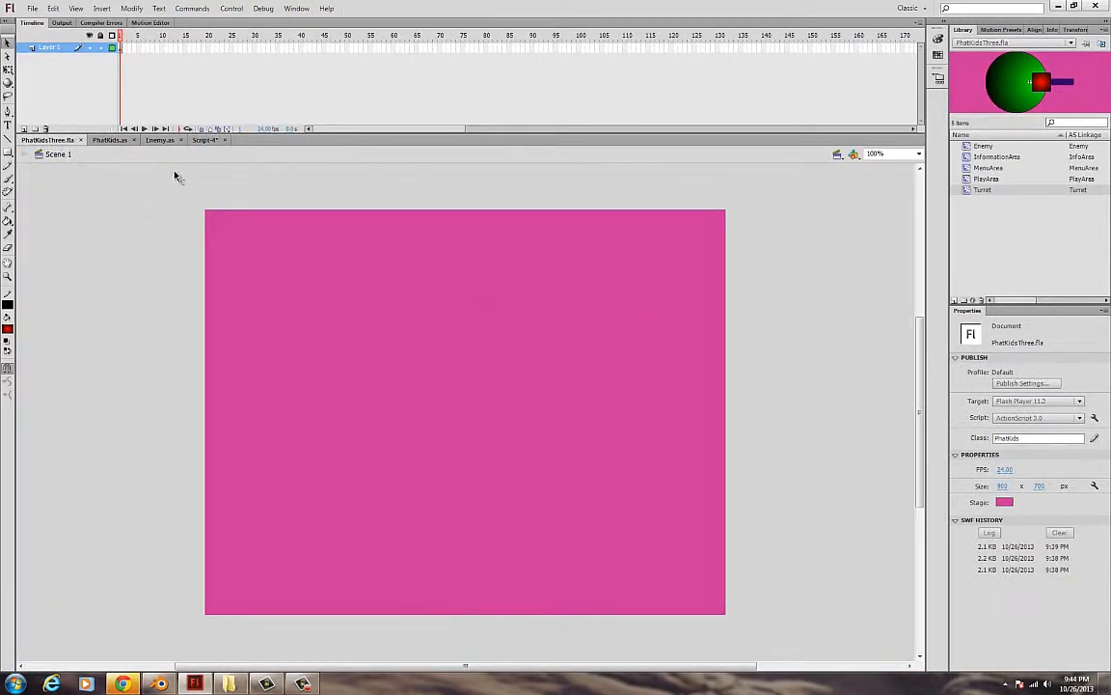
left_click(205, 140)
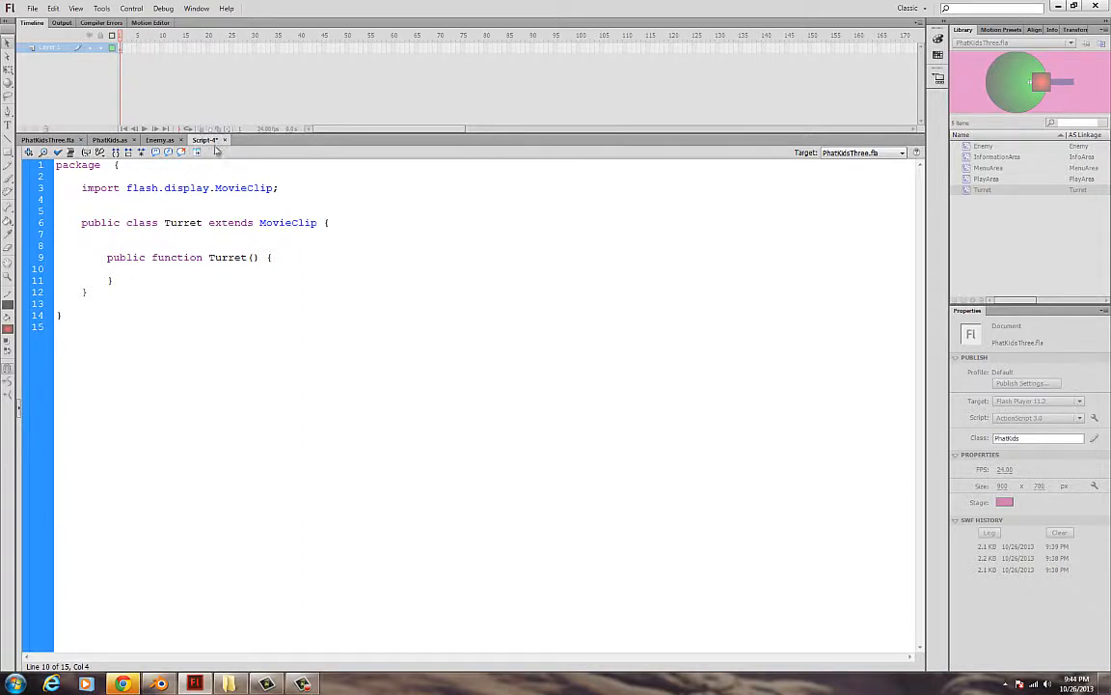
left_click(225, 140)
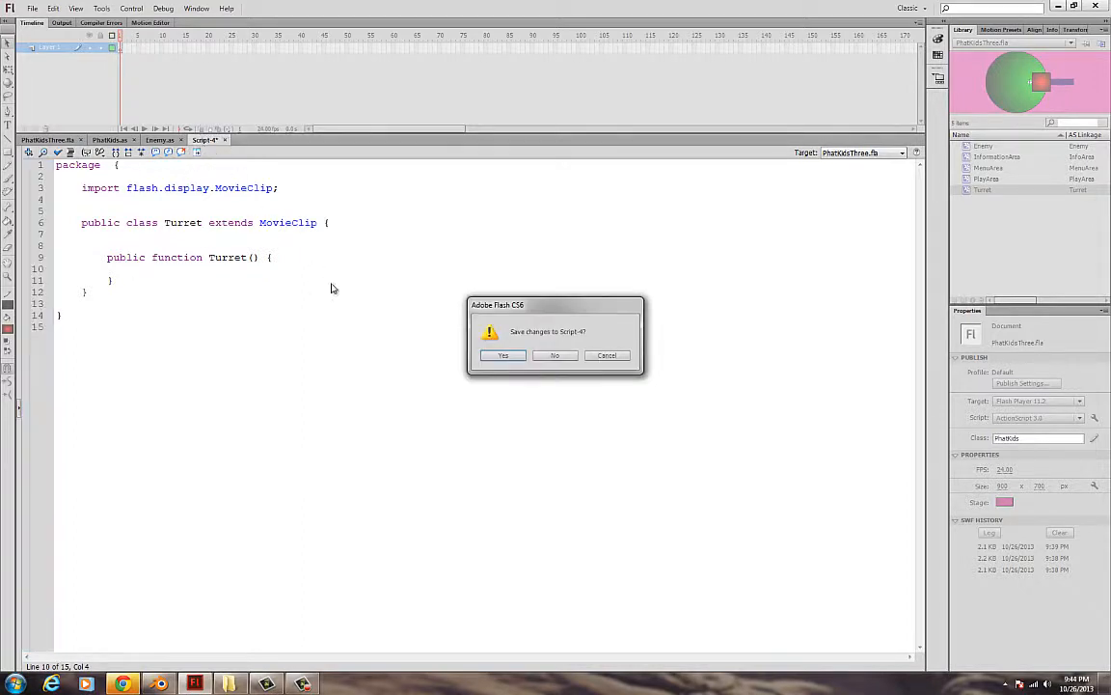
left_click(554, 356)
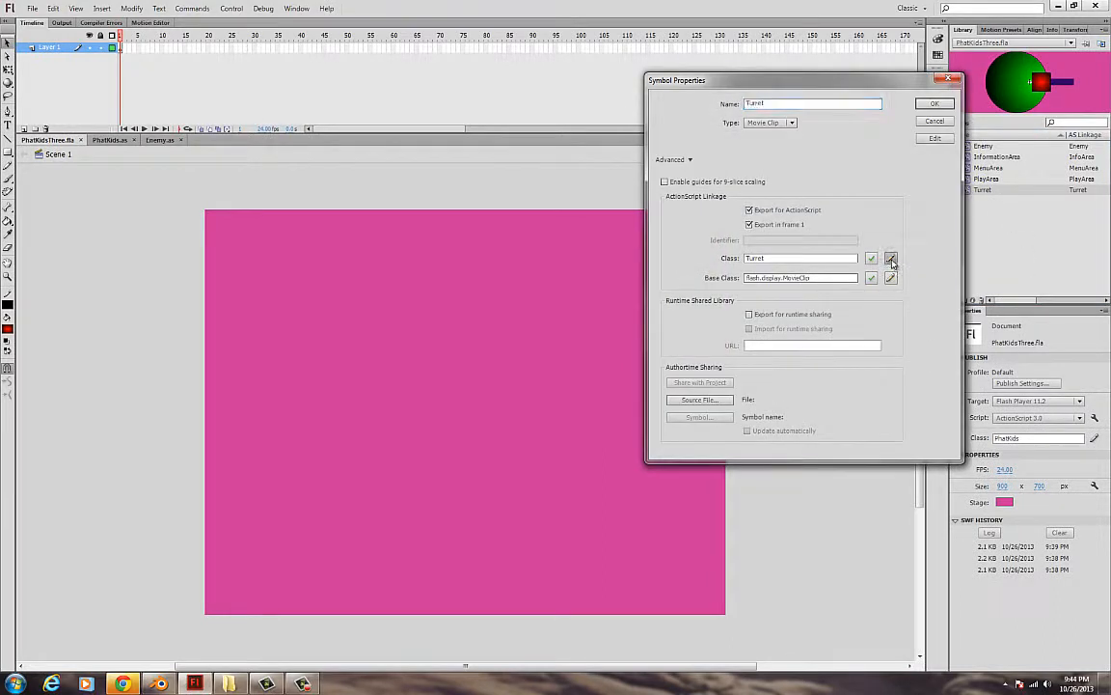
Generate a fresh Turret class script and delete its '// constructor code' comment
left_click(891, 259)
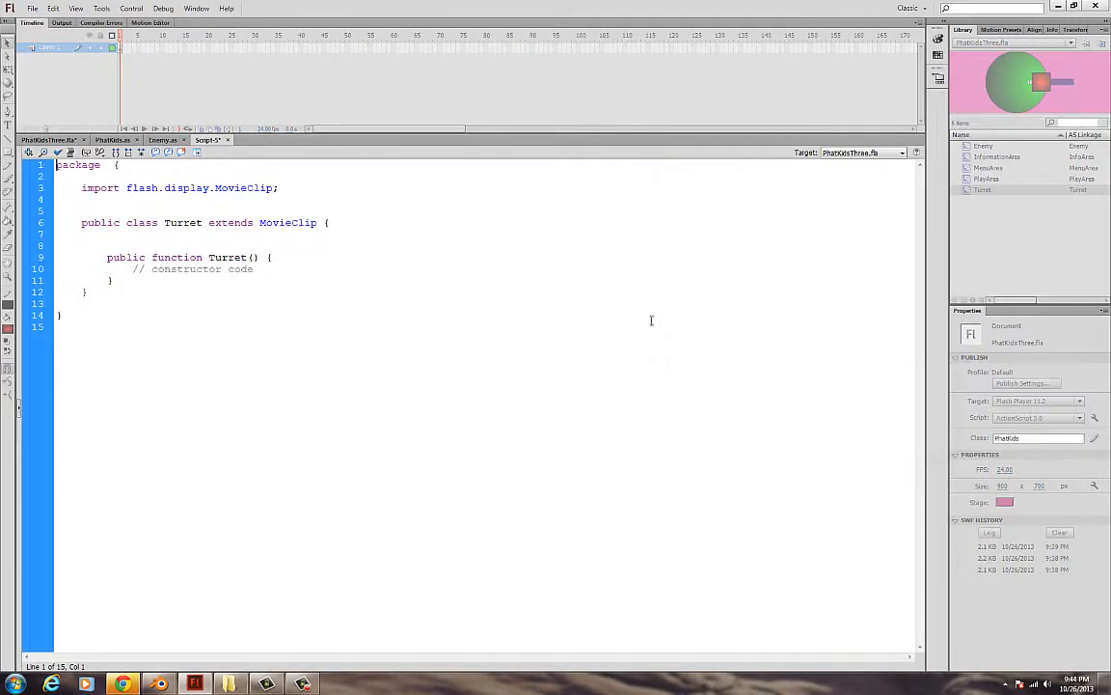
double_click(207, 268)
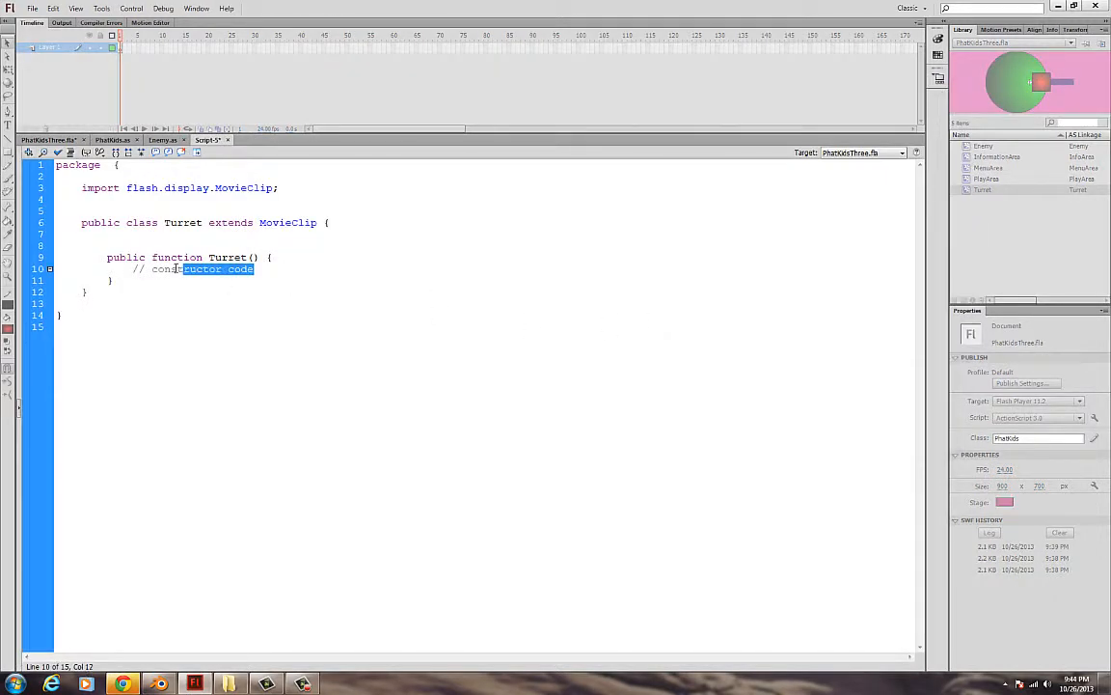
key("Delete")
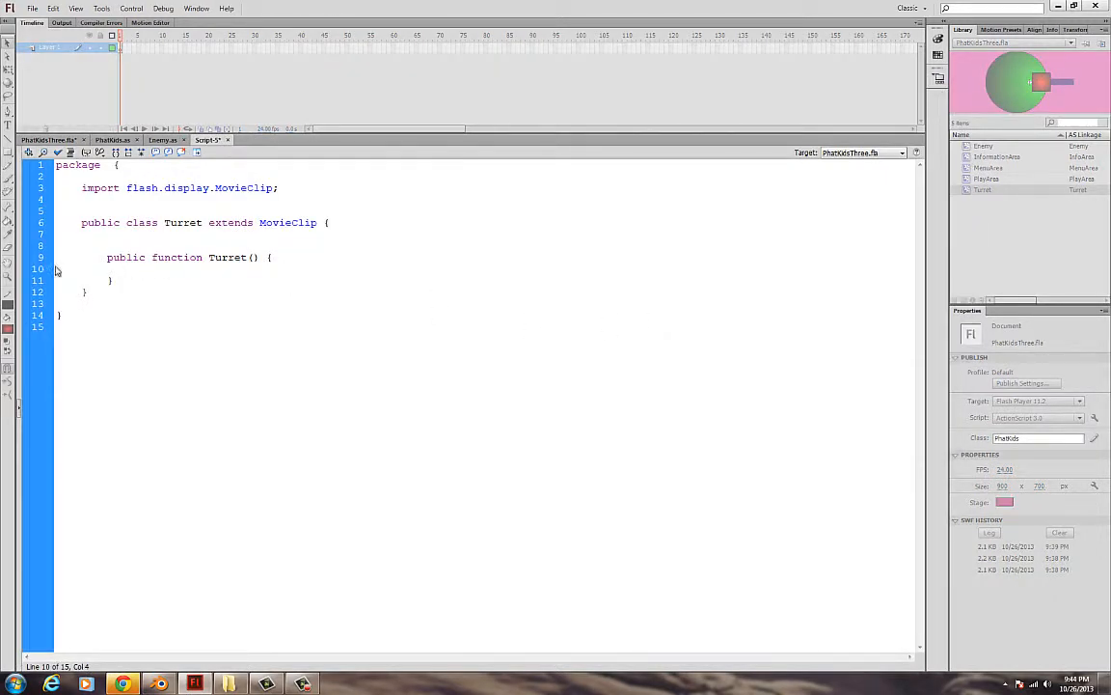
Save the class script as Turret.as in the project folder
left_click(32, 8)
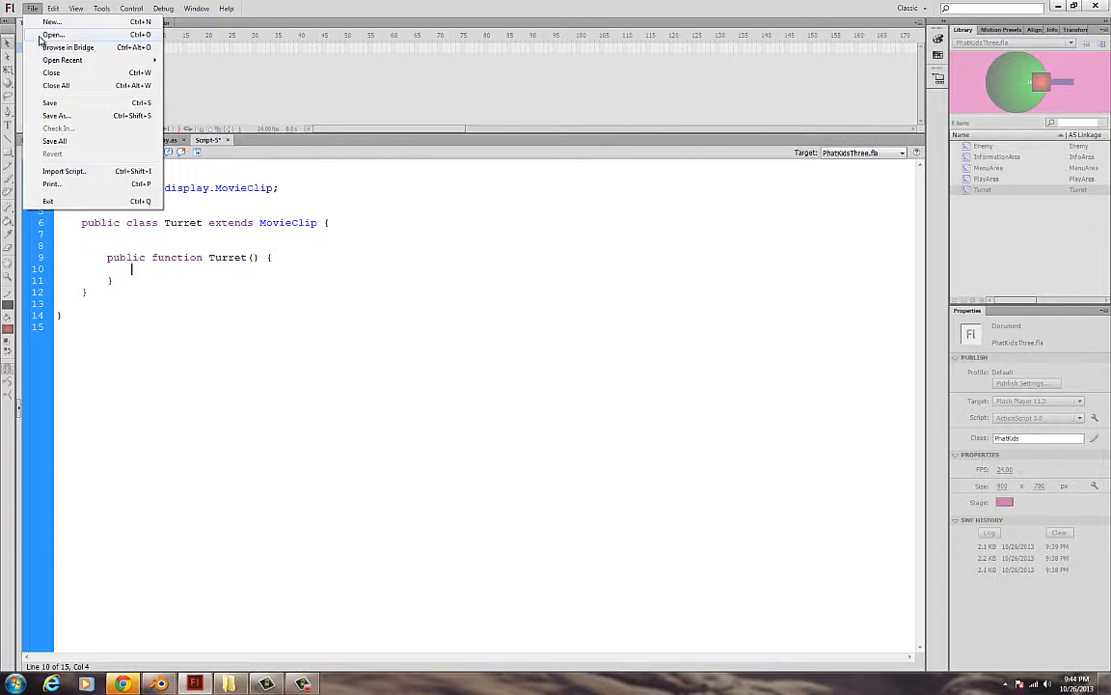
mouse_move(61, 159)
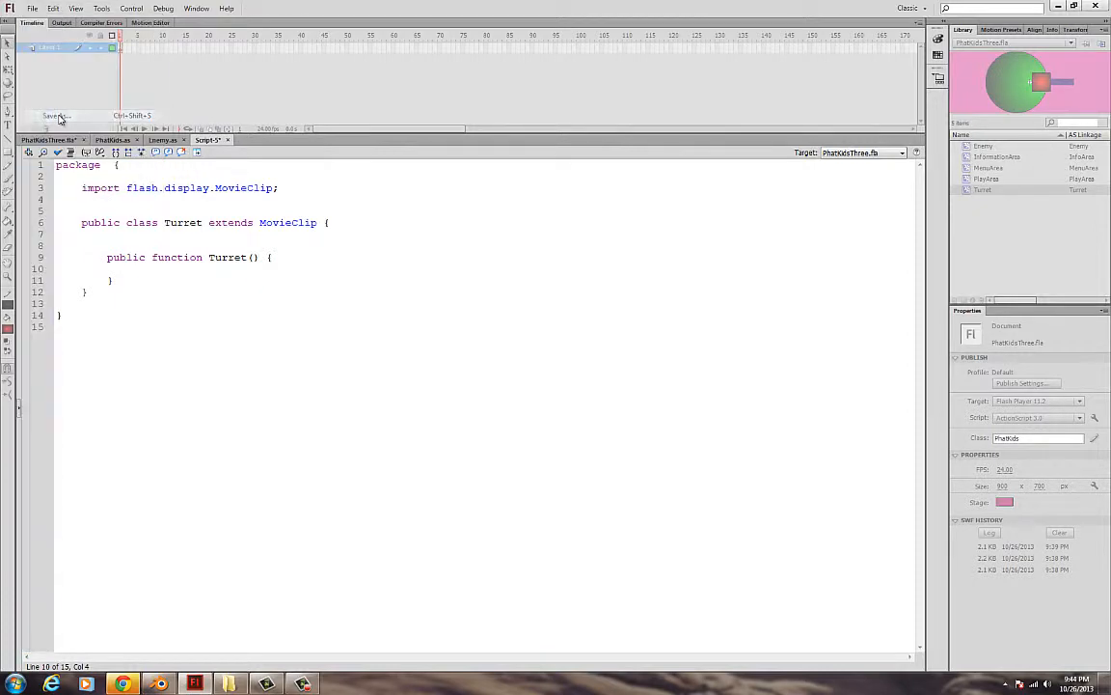
left_click(56, 116)
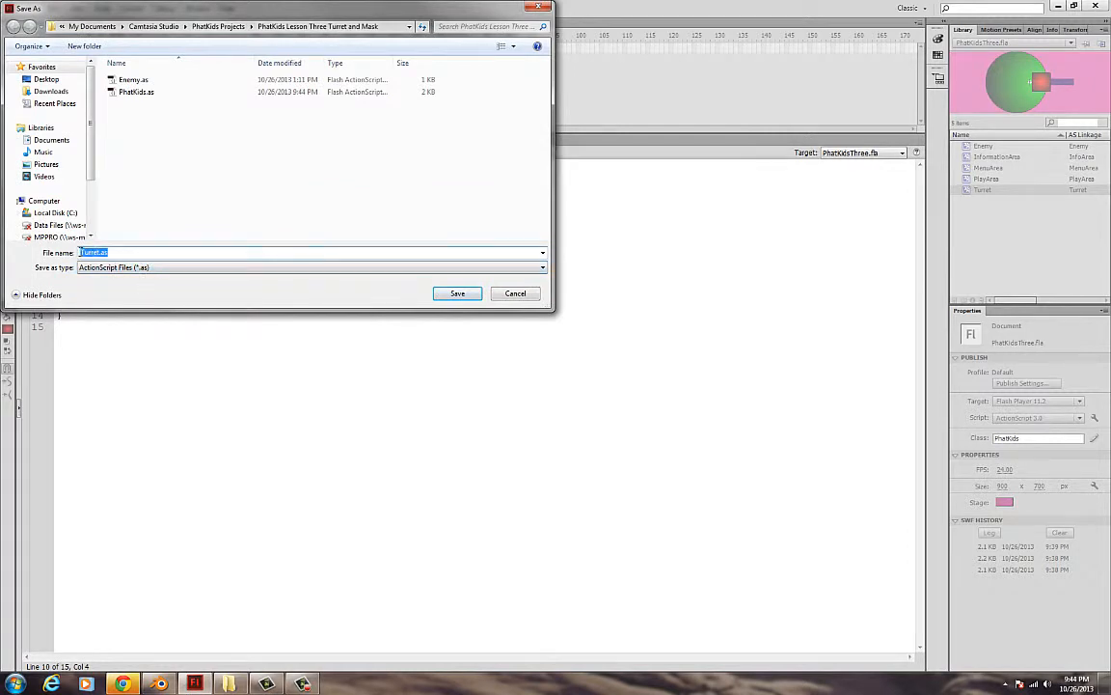
mouse_move(151, 236)
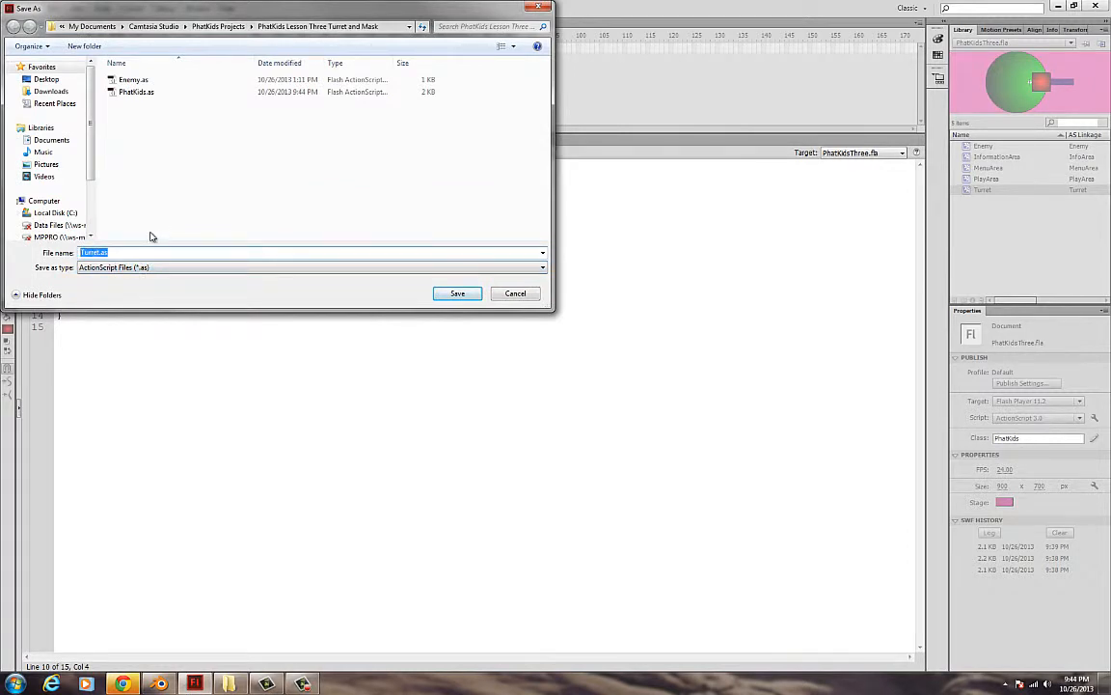
left_click(135, 92)
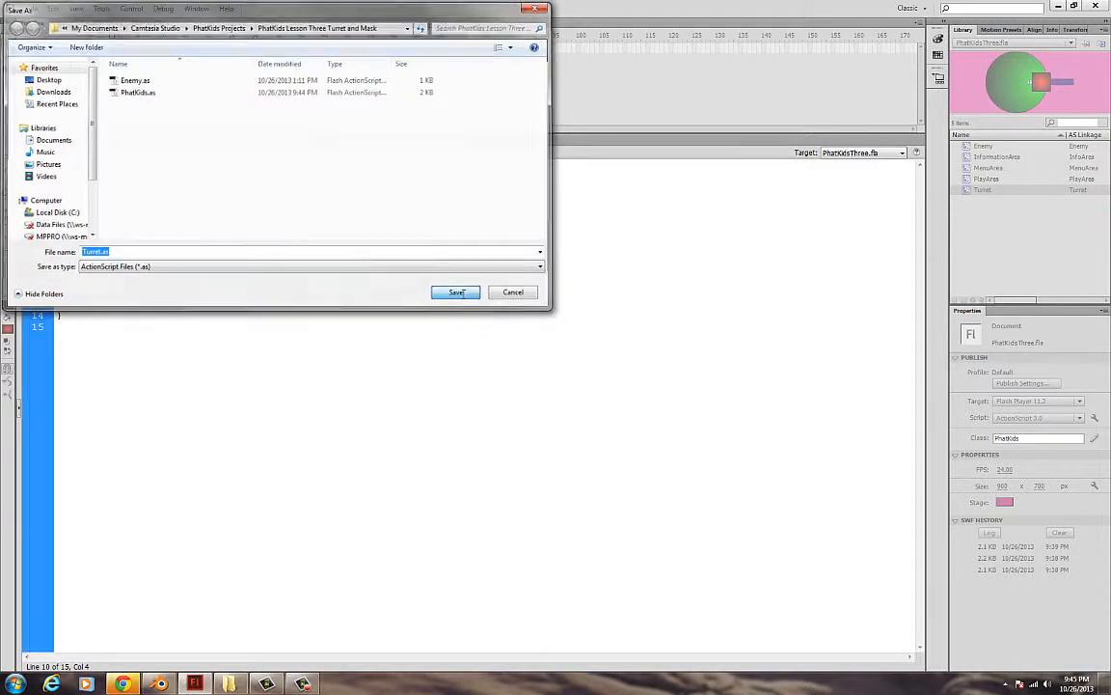
left_click(455, 292)
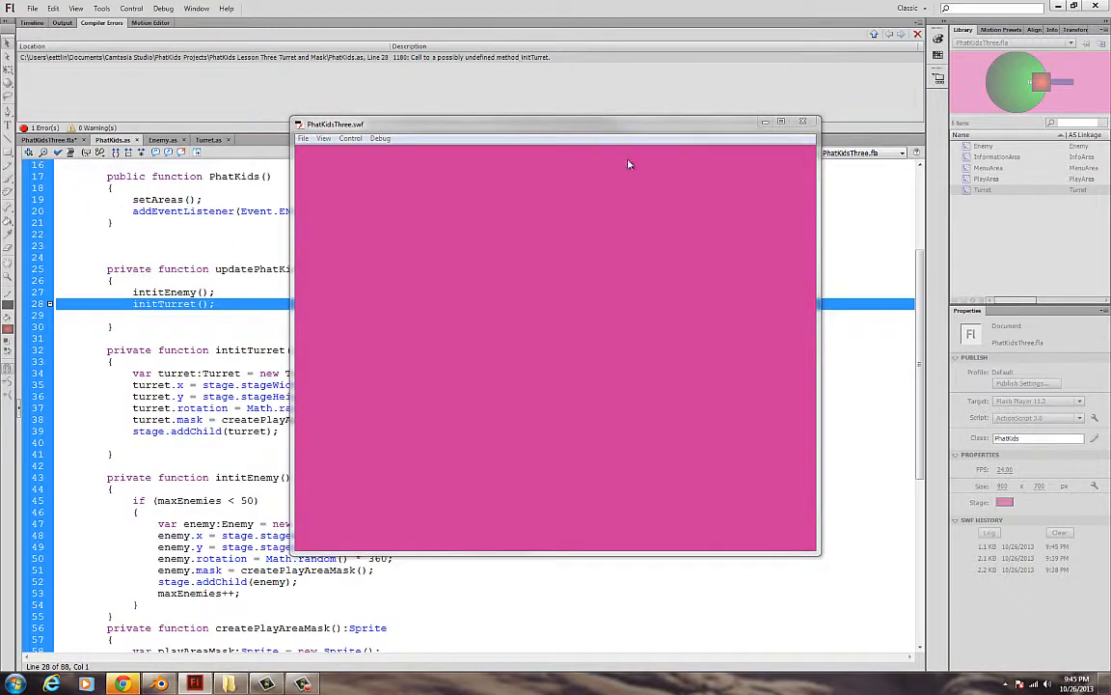
Rename intitTurret() to initTurret(), retest the movie, and close the SWF
left_click(802, 123)
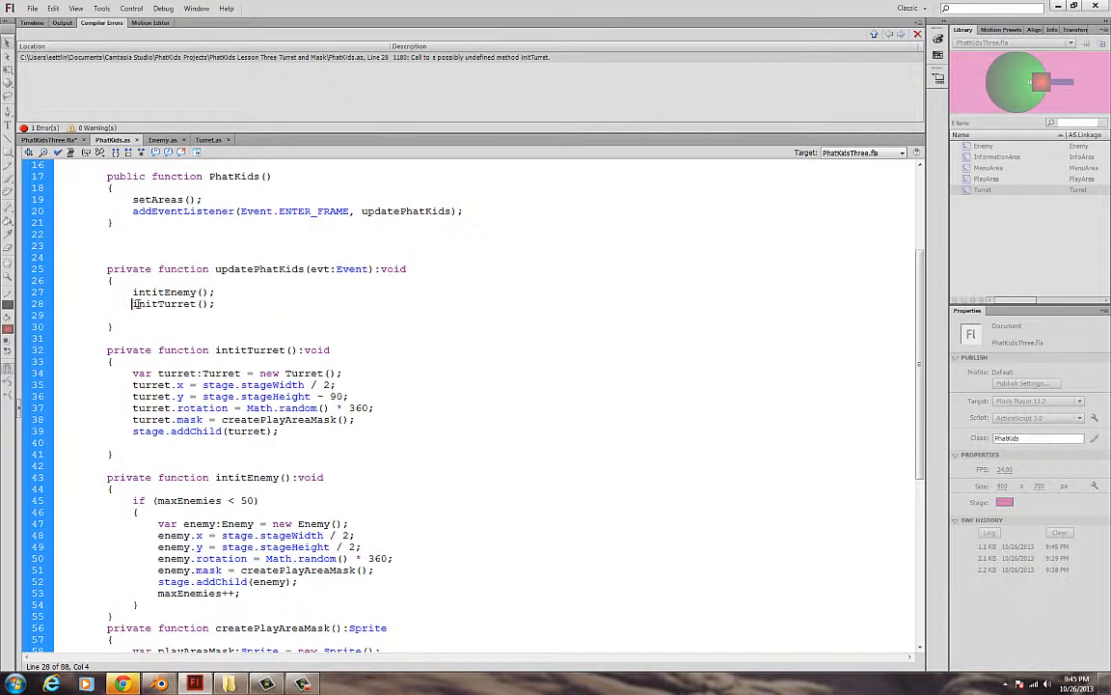
double_click(163, 303)
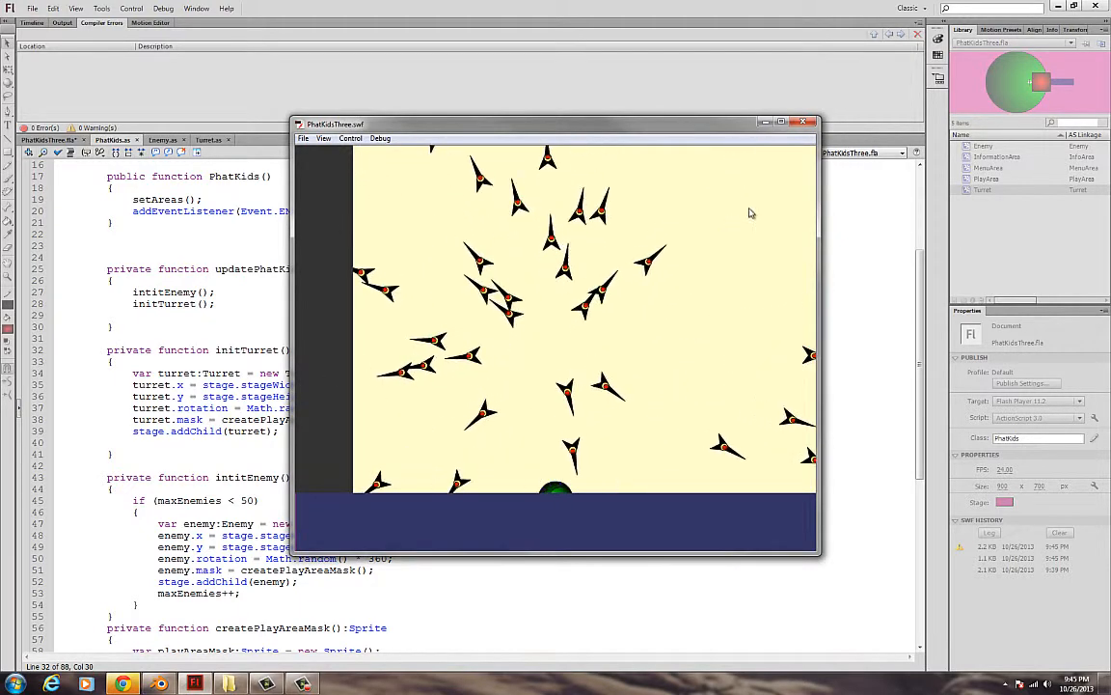
left_click(812, 122)
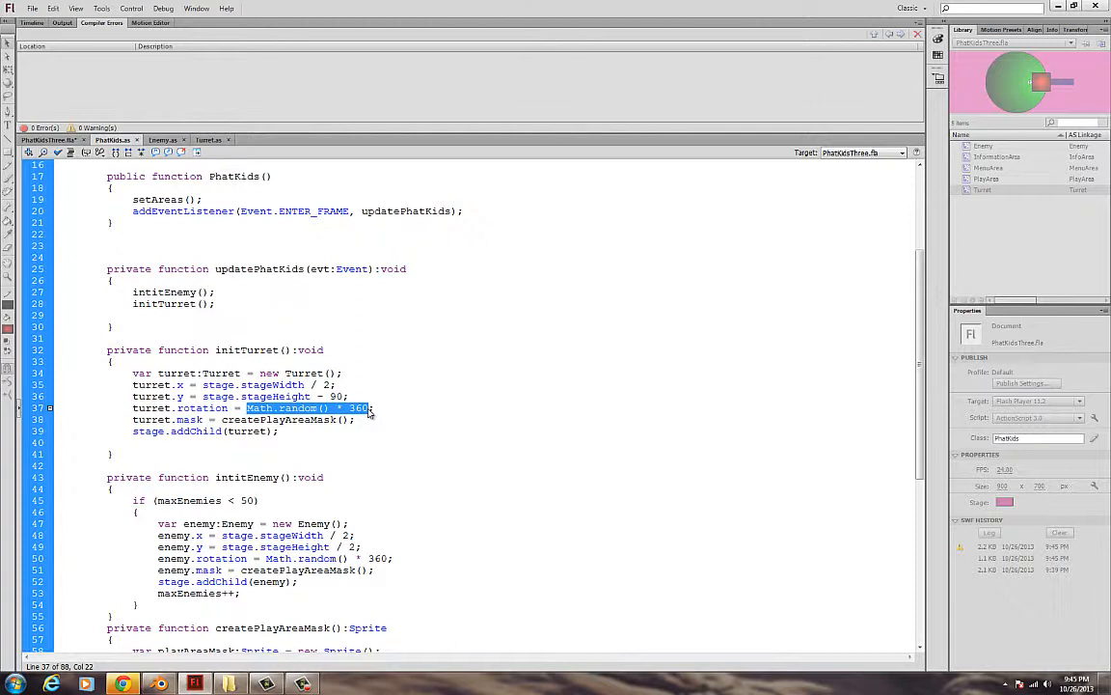
Set turret.rotation to 0 and y to stageHeight - 160, then test the movie
type("0")
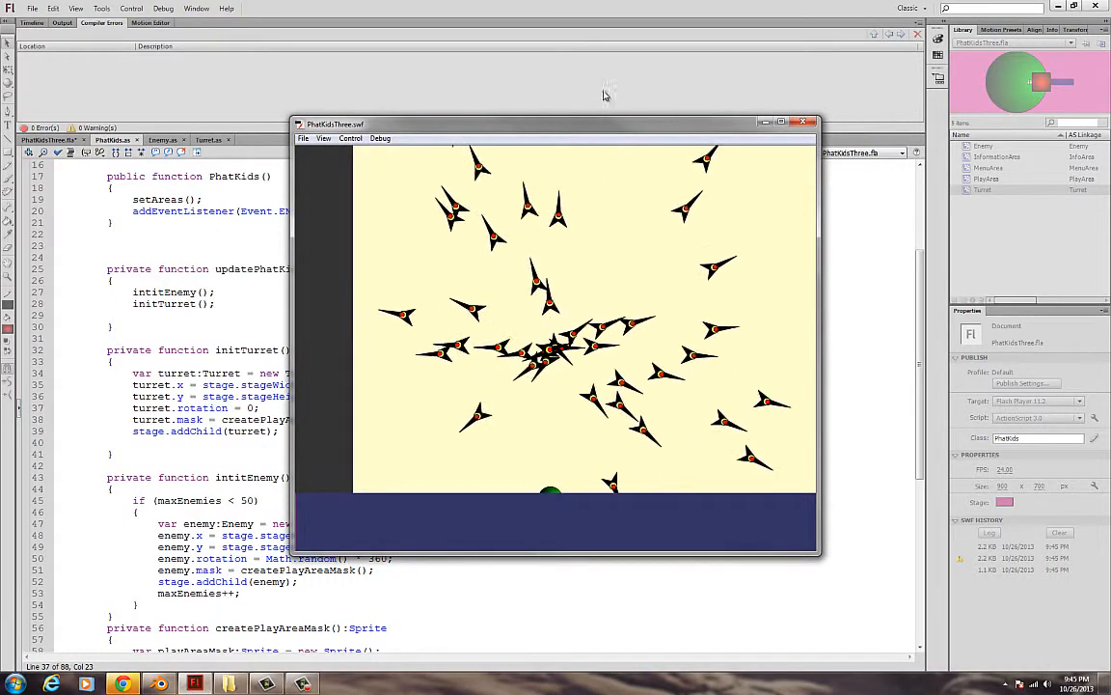
left_click(809, 122)
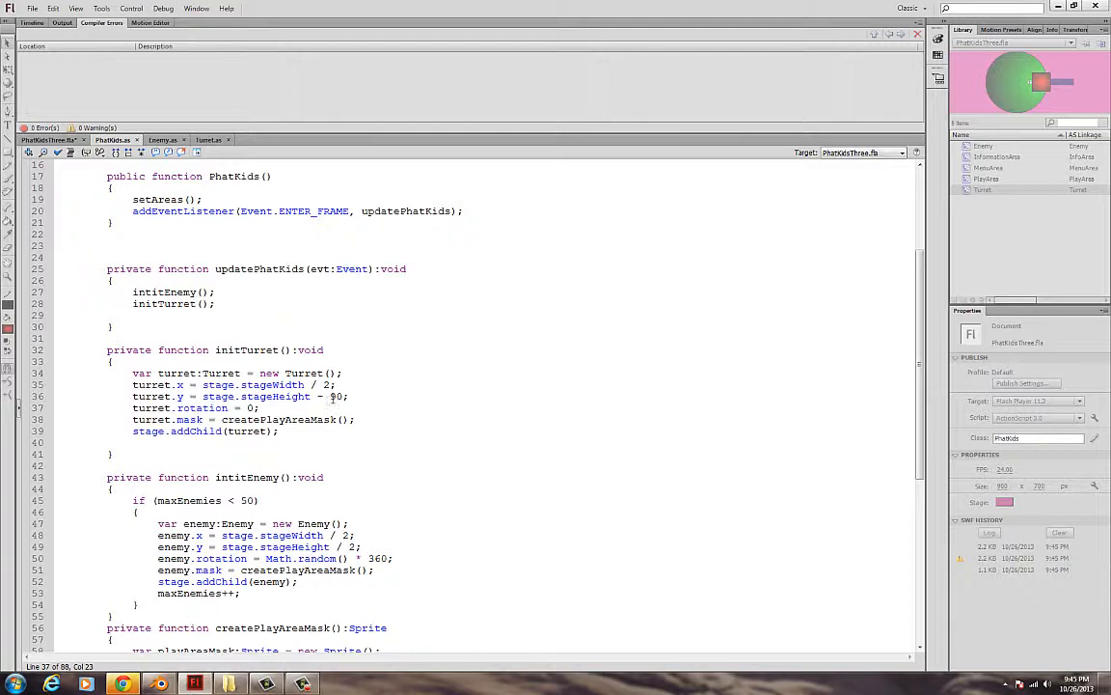
double_click(335, 396)
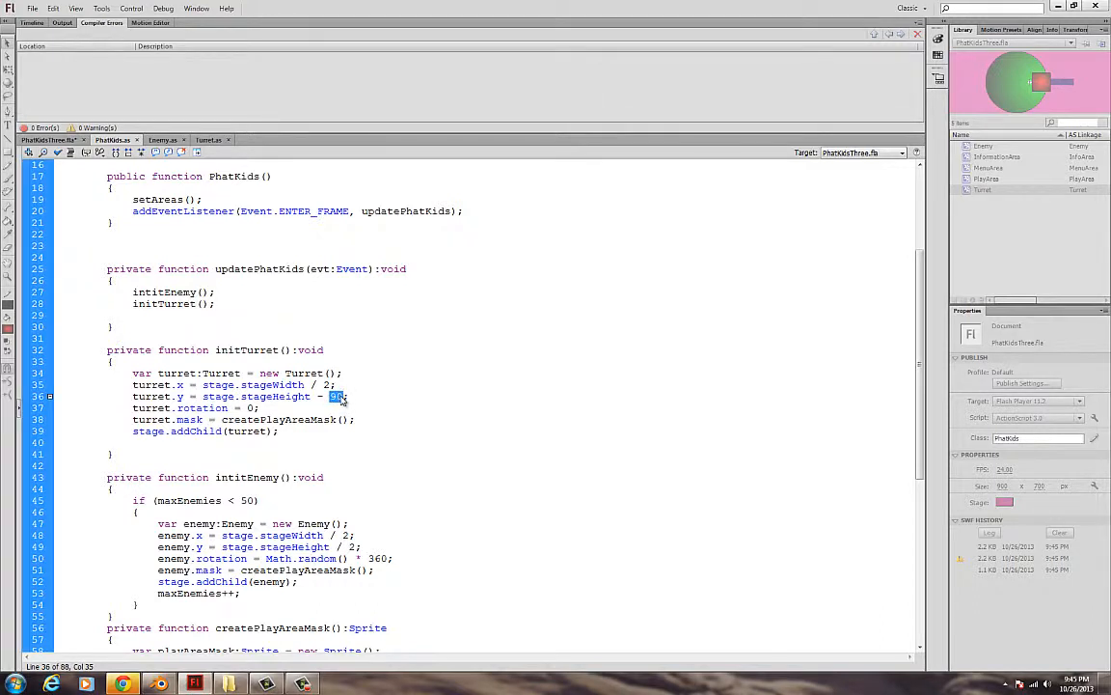
type("160")
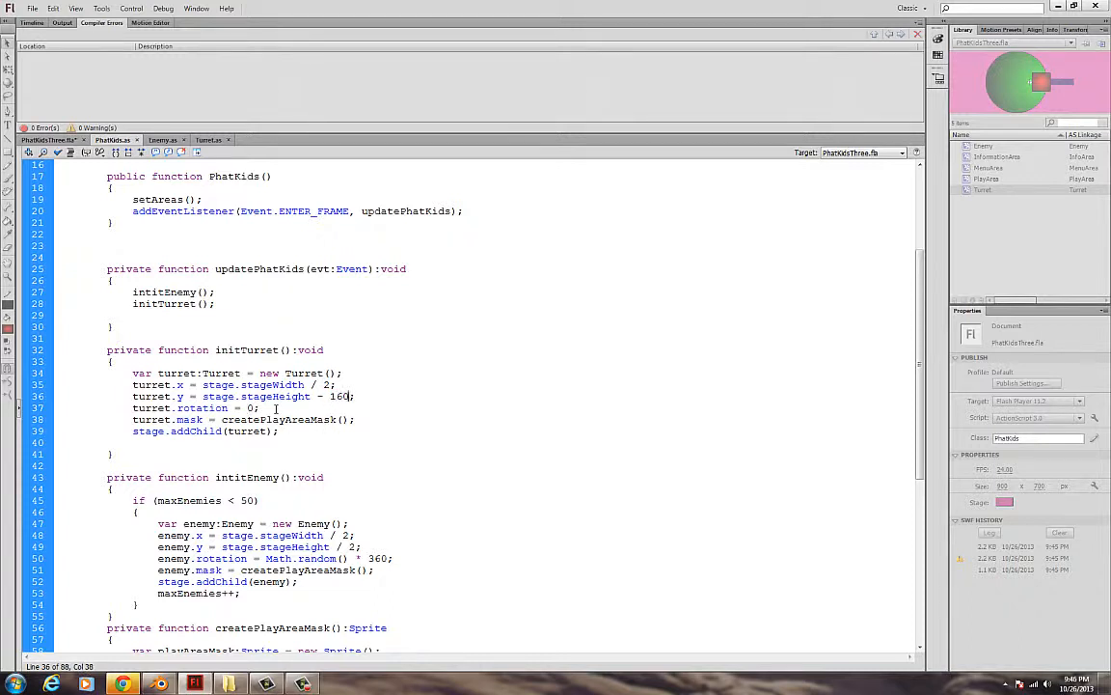
key("Ctrl+Enter")
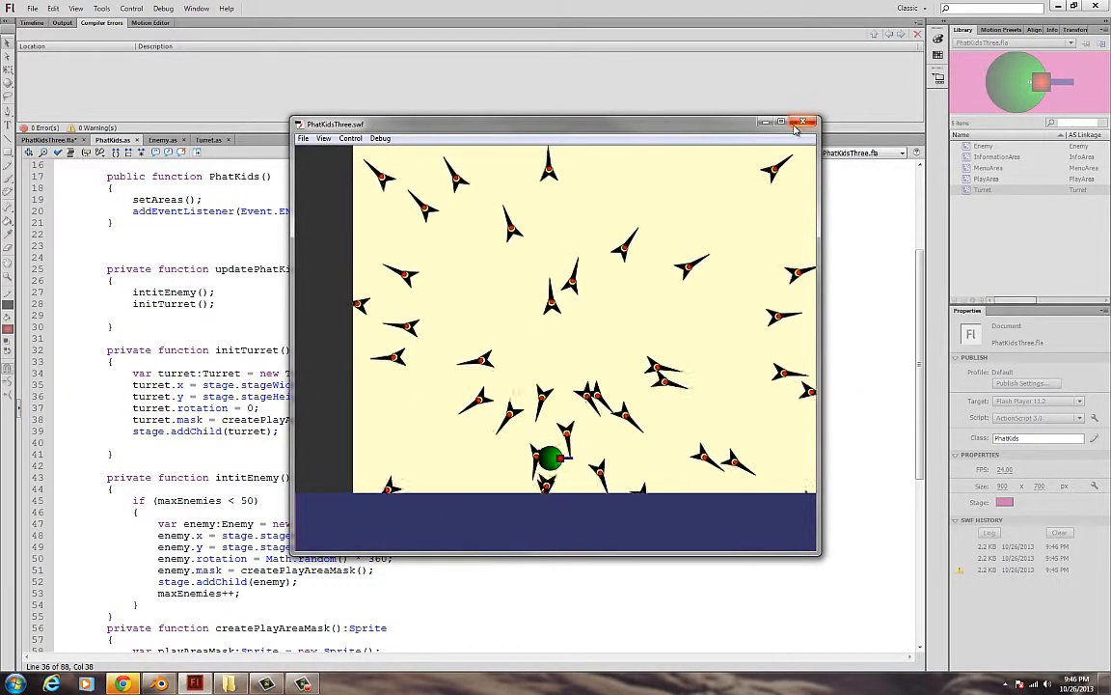
left_click(806, 123)
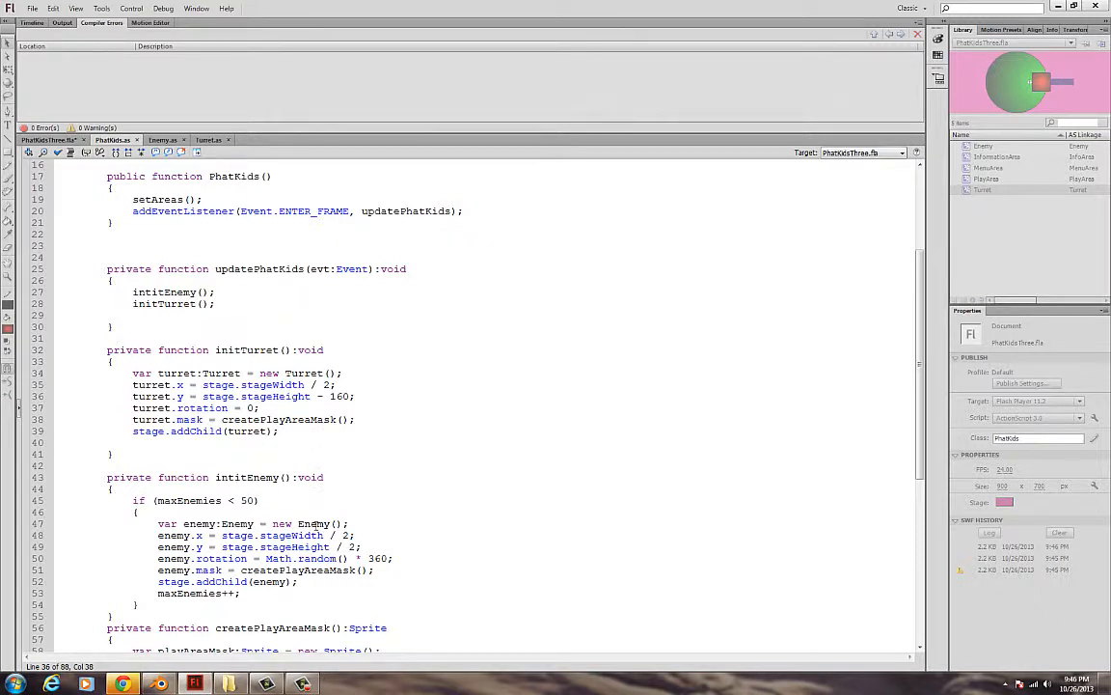
Set turret.rotation to -90 in initTurret, then review the updatePhatKids and intitEnemy code
left_click(250, 408)
type("-9")
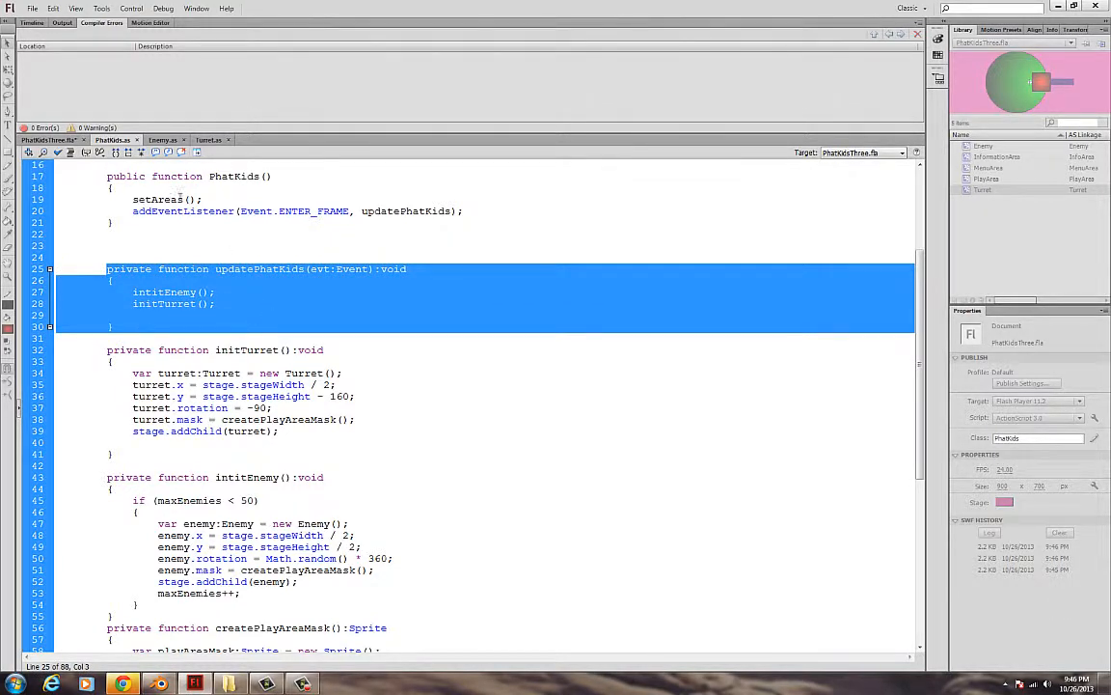
left_click(417, 234)
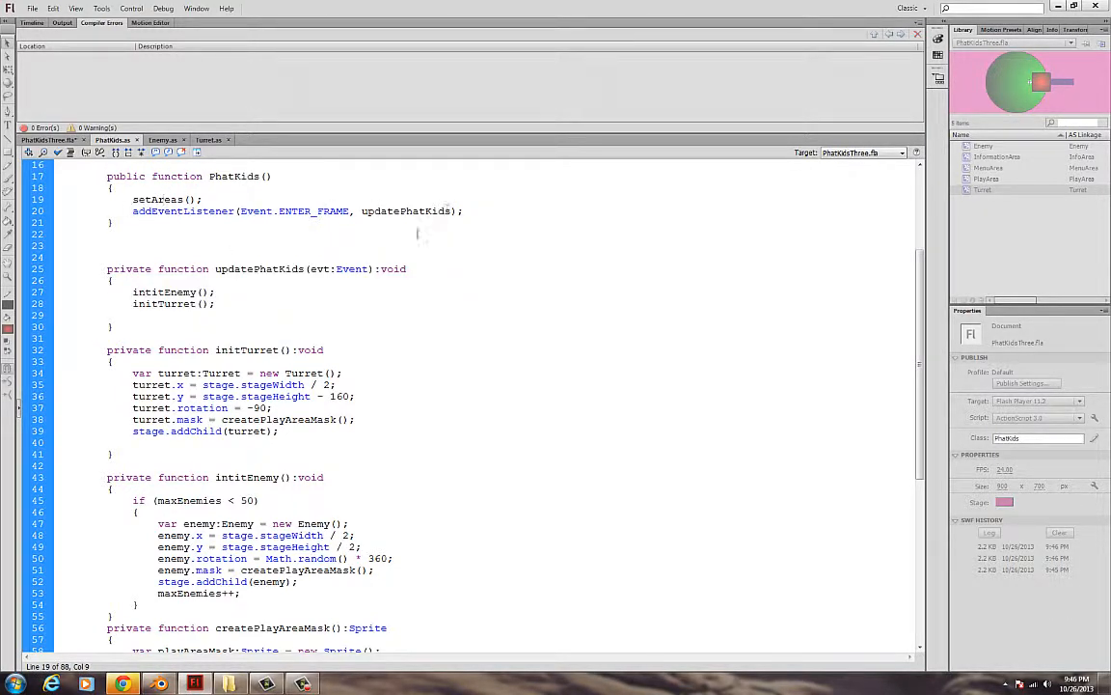
double_click(155, 291)
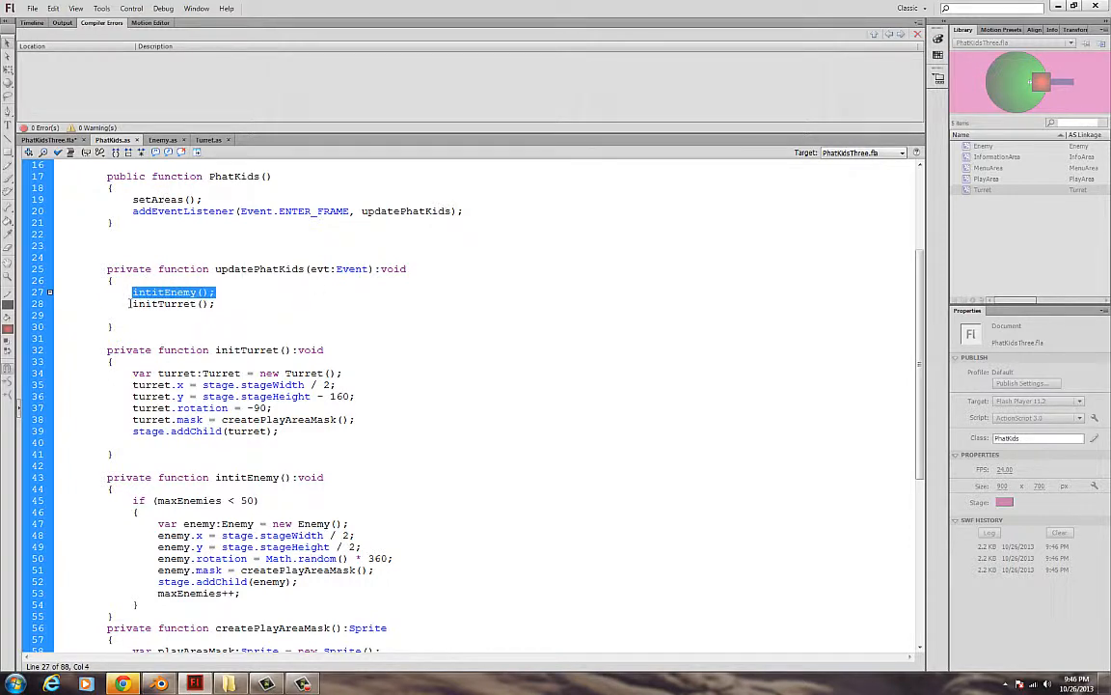
scroll("down", 3)
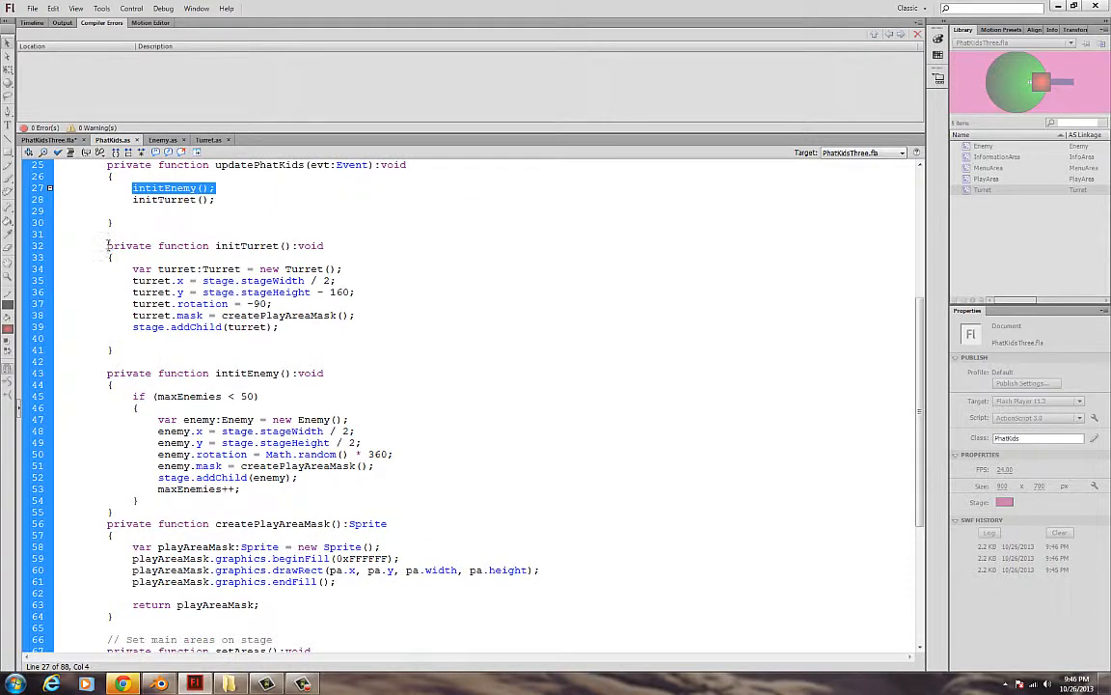